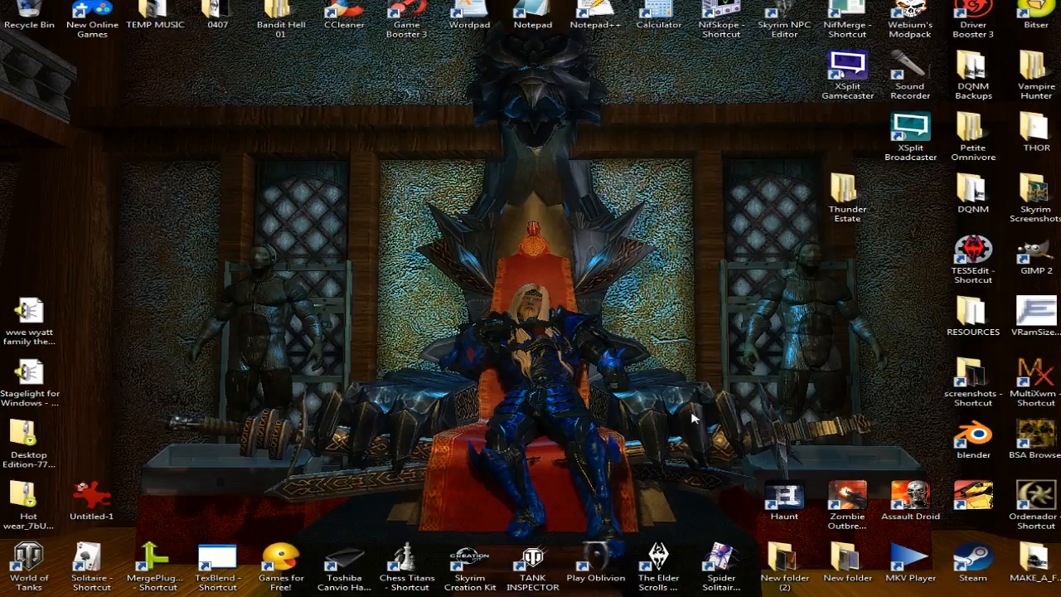
{"action": "mouse_move", "coordinate": [578, 349]}
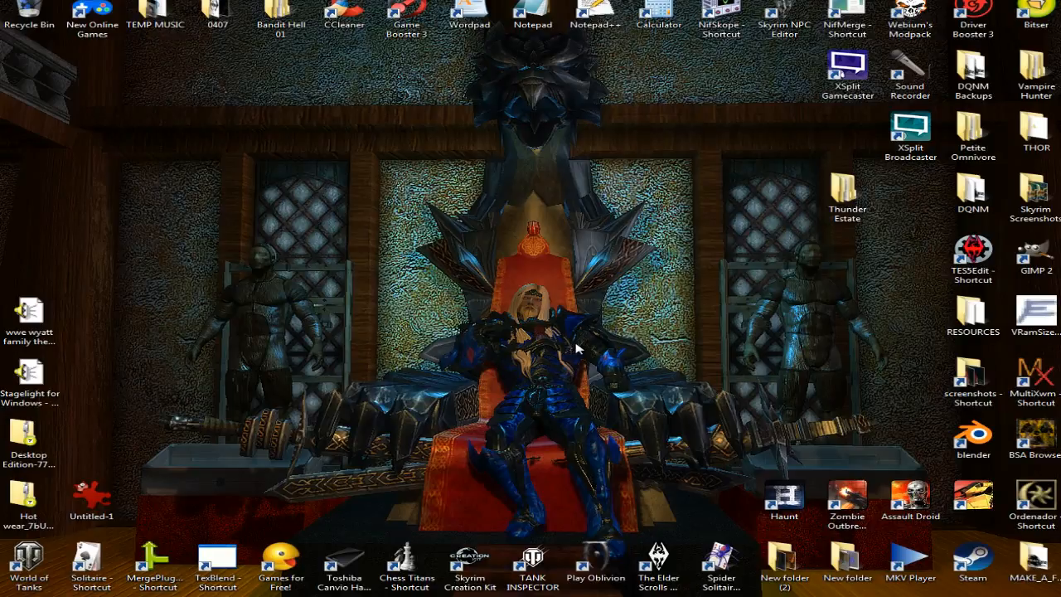
{"action": "mouse_move", "coordinate": [431, 220]}
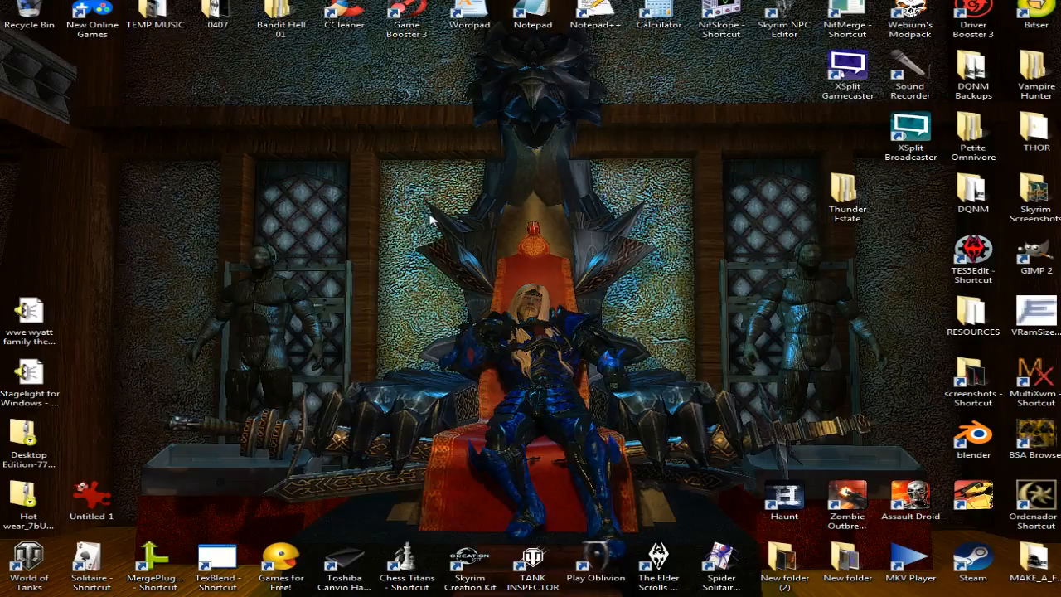
{"action": "mouse_move", "coordinate": [417, 203]}
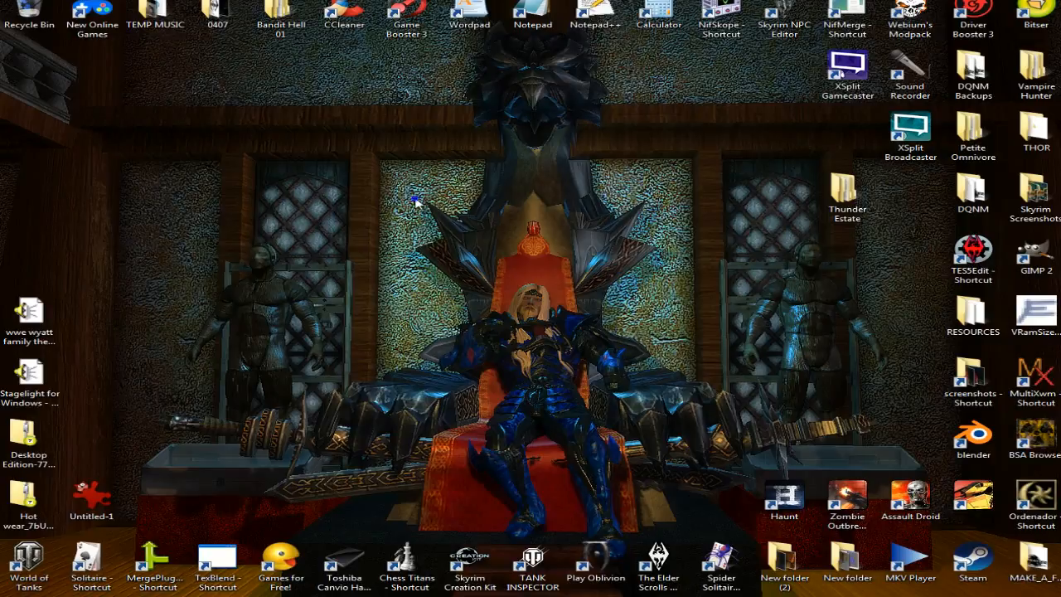
- Add a new folder on the desktop through New > Folder and start naming it
{"action": "right_click", "coordinate": [414, 202]}
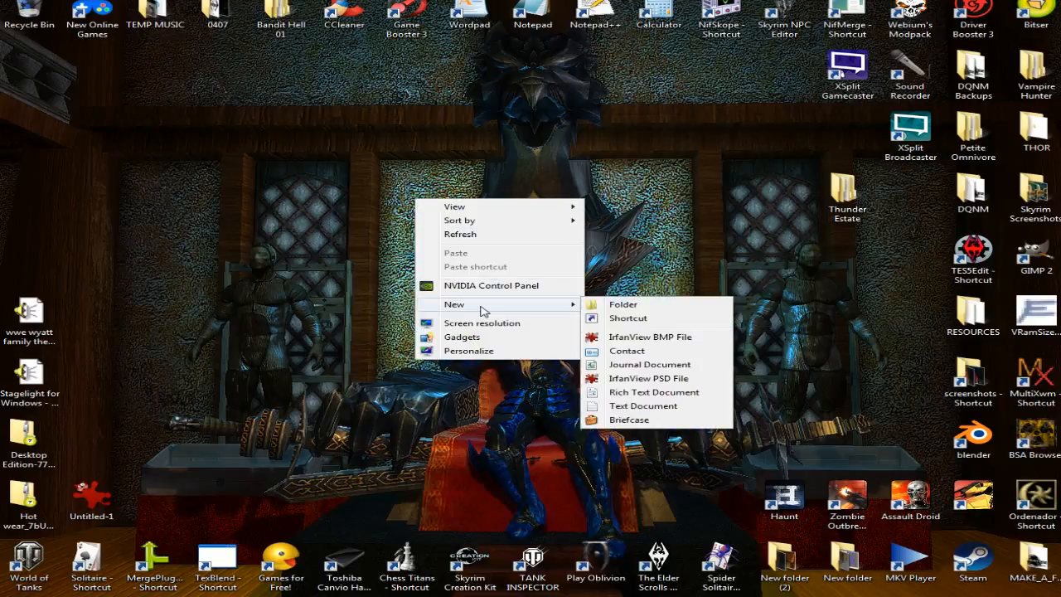
{"action": "left_click", "coordinate": [622, 304]}
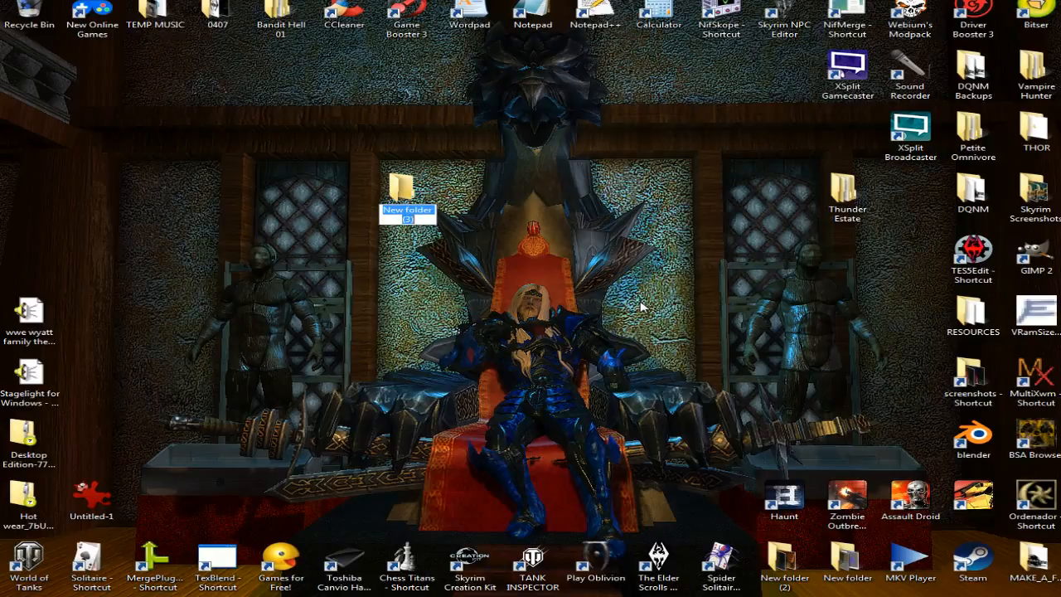
{"action": "type", "text": "Da"}
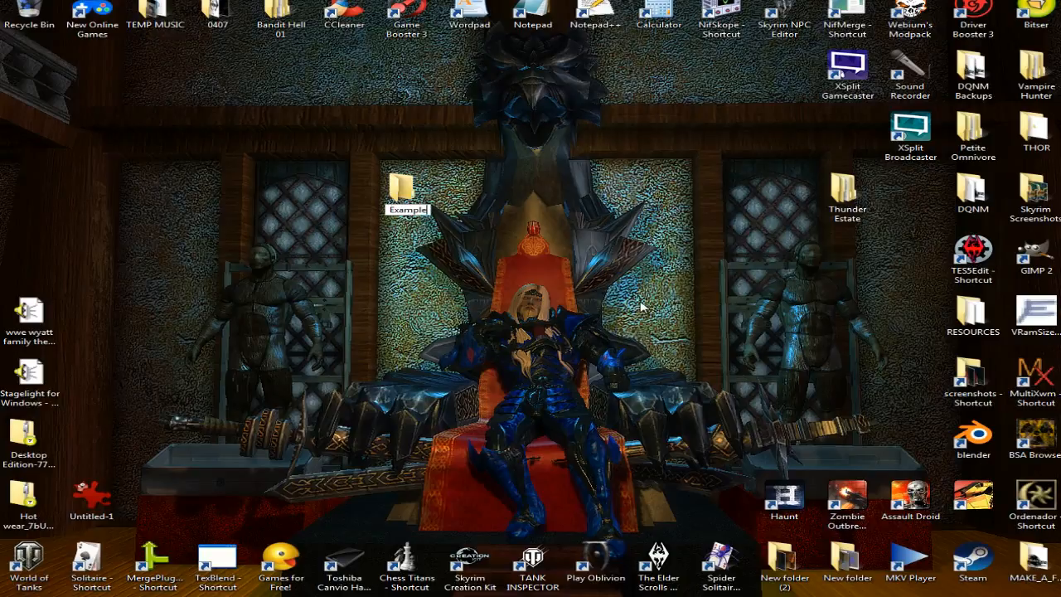
{"action": "mouse_move", "coordinate": [536, 305]}
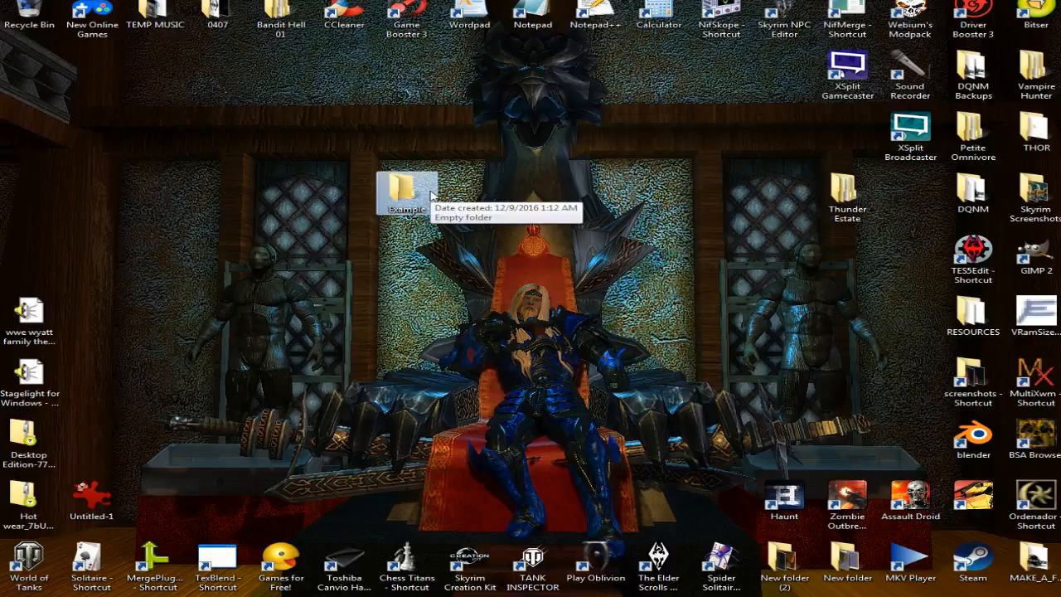
- Inside Example, create a folder named Data and open it
{"action": "double_click", "coordinate": [407, 189]}
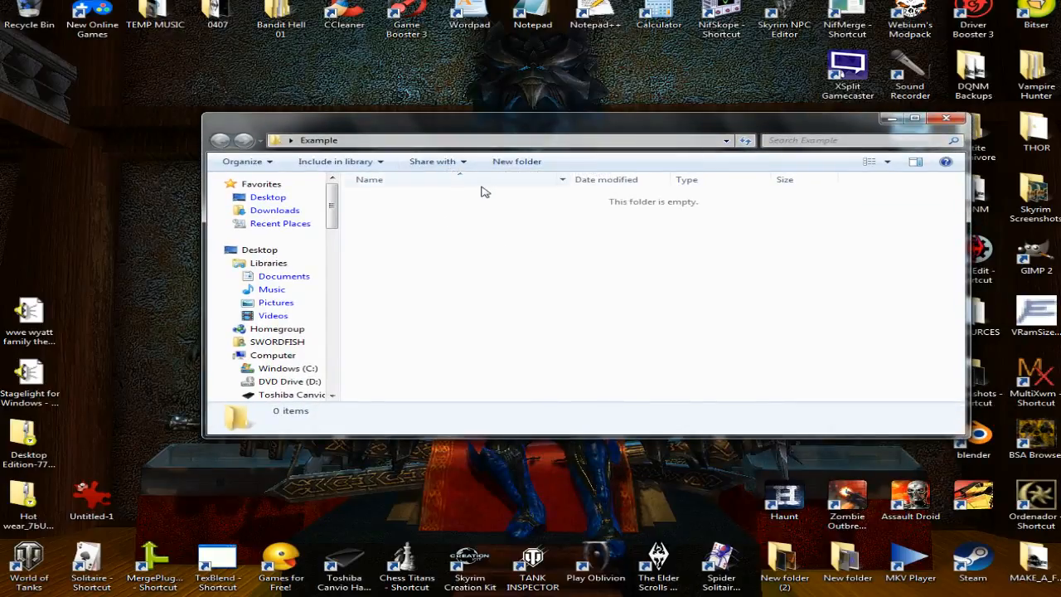
{"action": "mouse_move", "coordinate": [516, 161]}
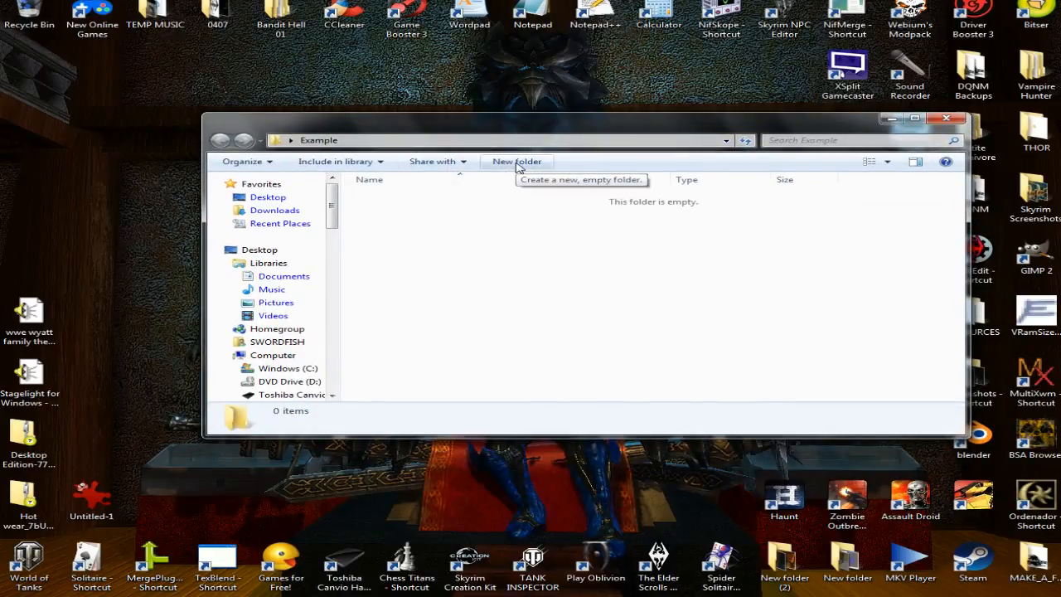
{"action": "left_click", "coordinate": [517, 161]}
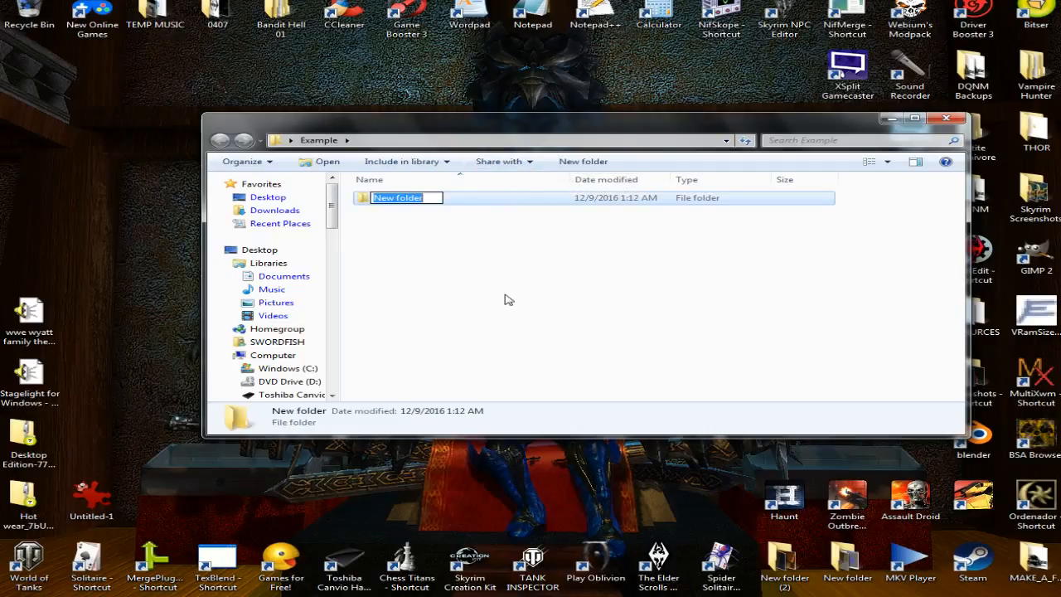
{"action": "type", "text": "Da"}
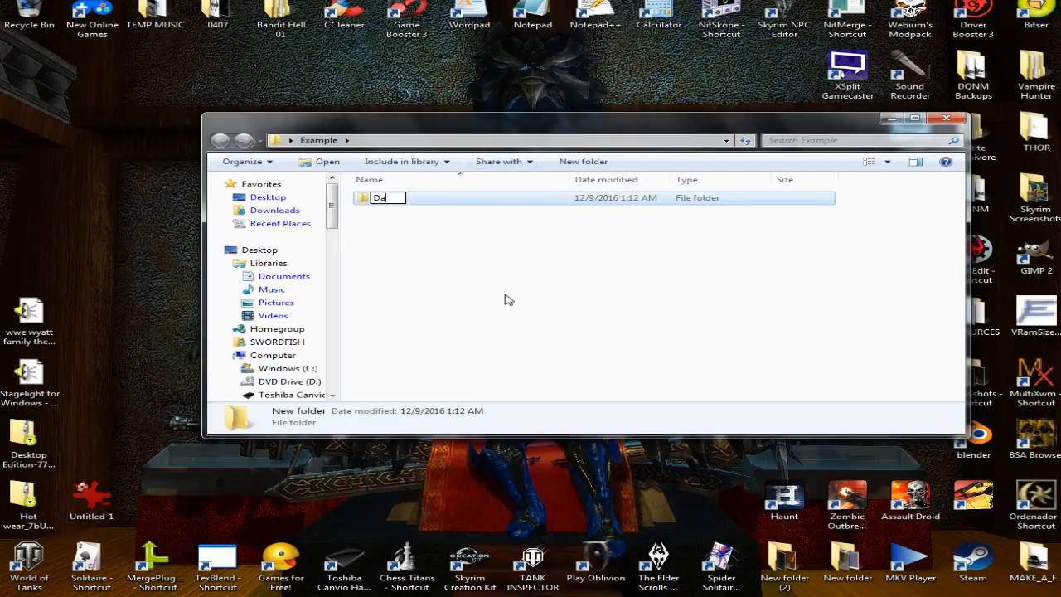
{"action": "type", "text": "ta"}
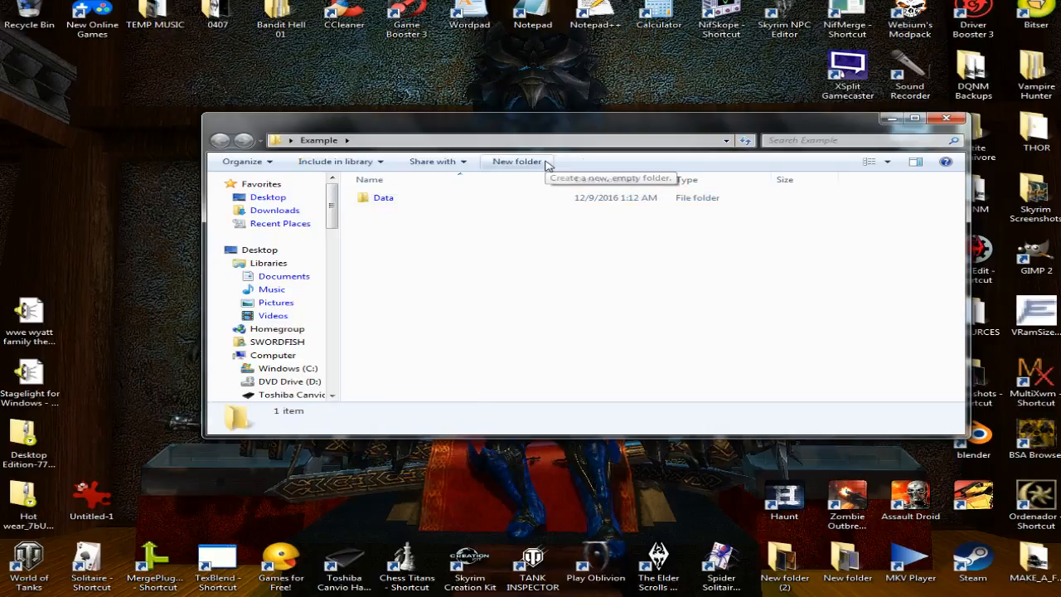
{"action": "double_click", "coordinate": [383, 197]}
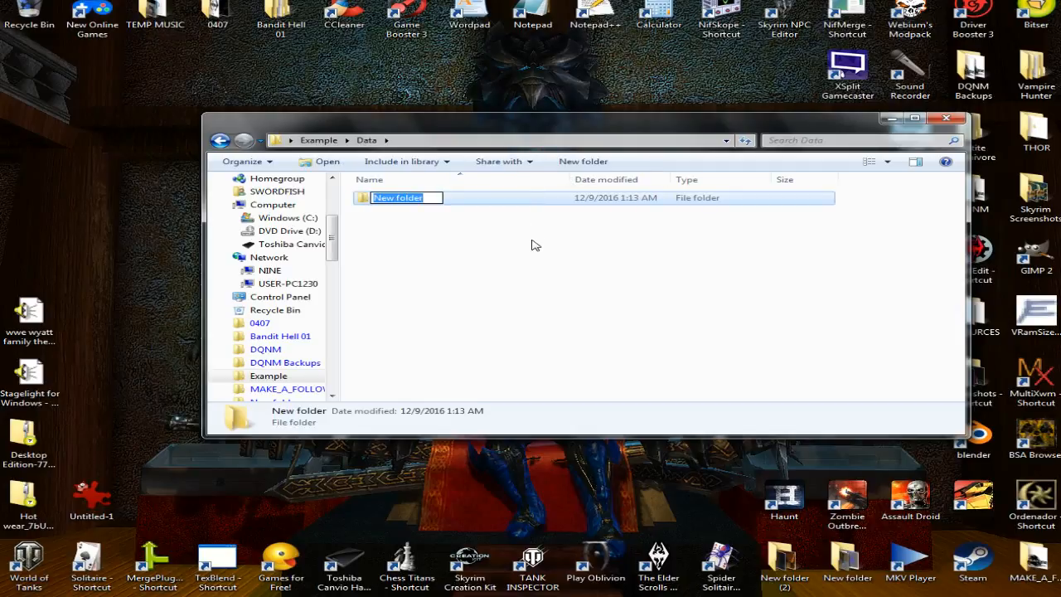
- Create the meshes, textures, Scripts and Music subfolders inside Data
{"action": "type", "text": "meshes"}
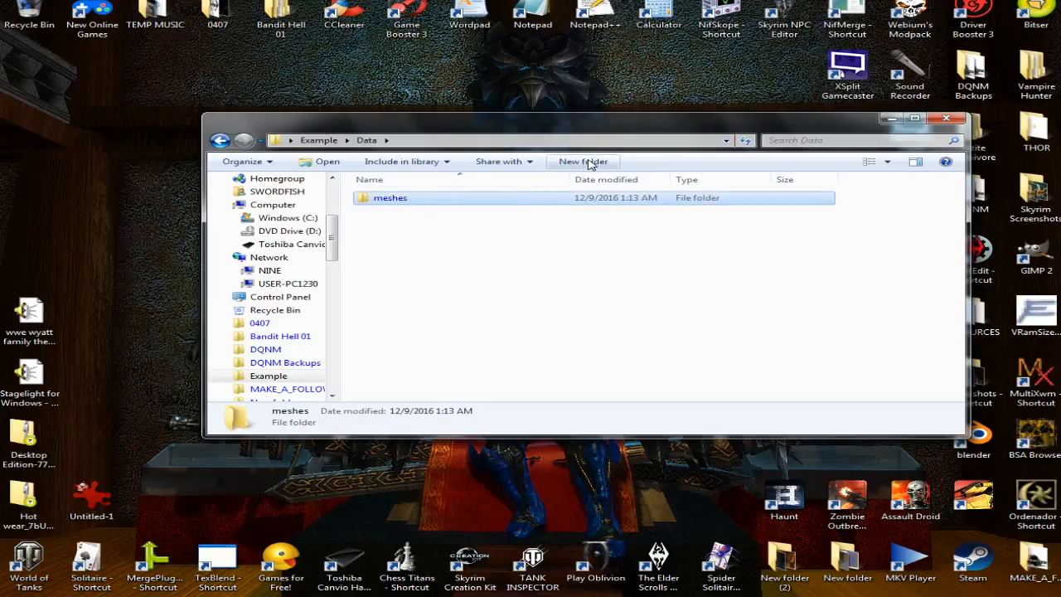
{"action": "left_click", "coordinate": [583, 161]}
{"action": "type", "text": "textures"}
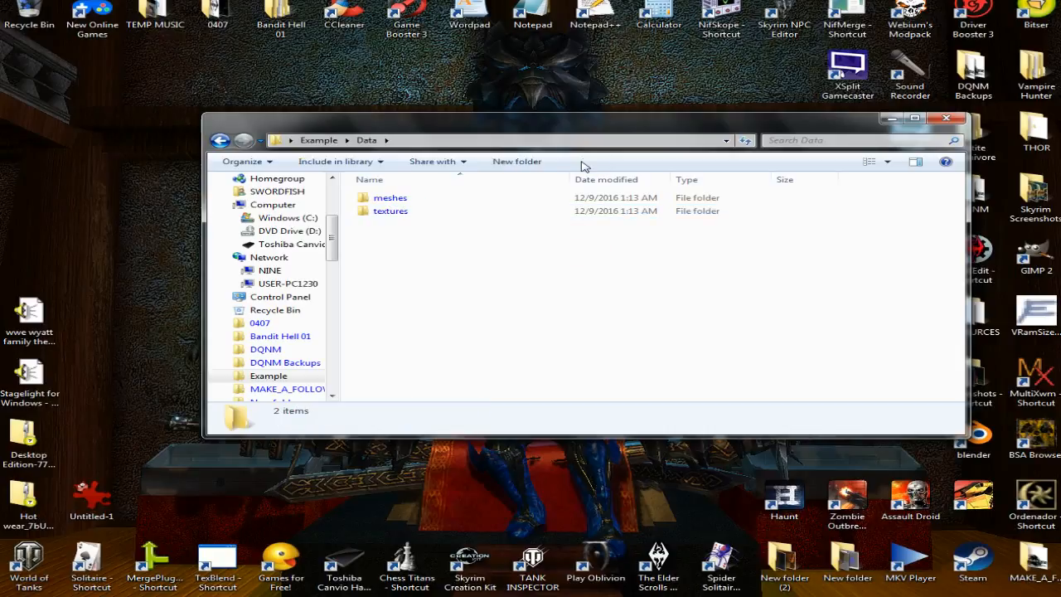
{"action": "mouse_move", "coordinate": [543, 170]}
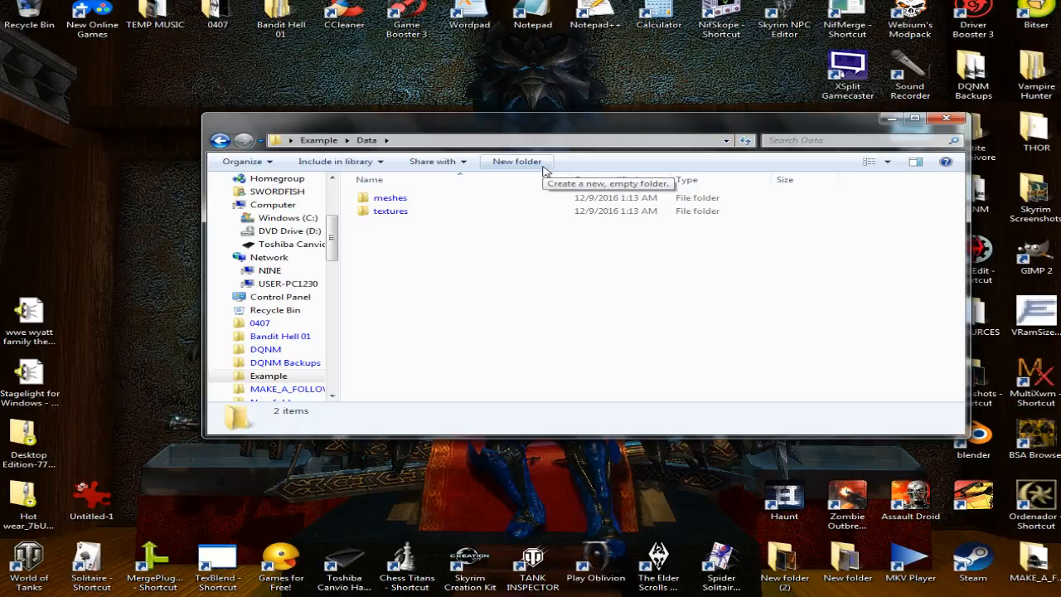
{"action": "left_click", "coordinate": [516, 161]}
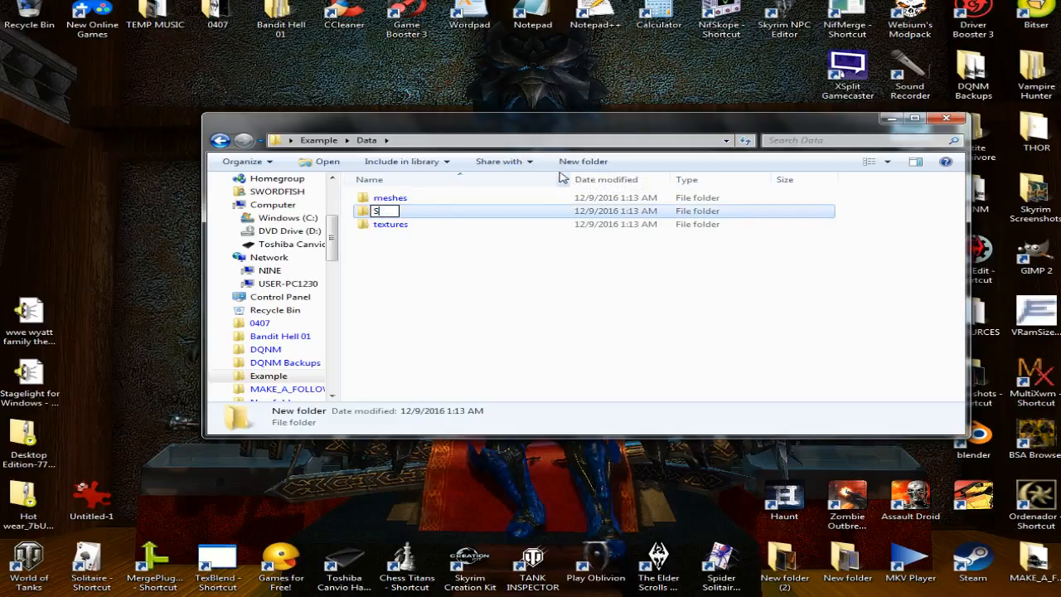
{"action": "type", "text": "cripts"}
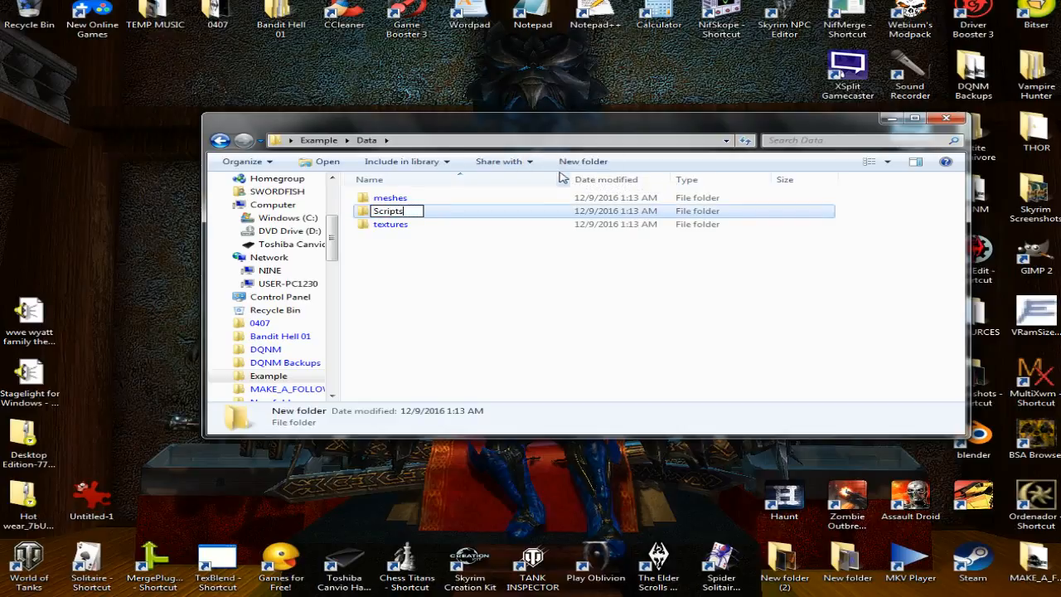
{"action": "key", "text": "Return"}
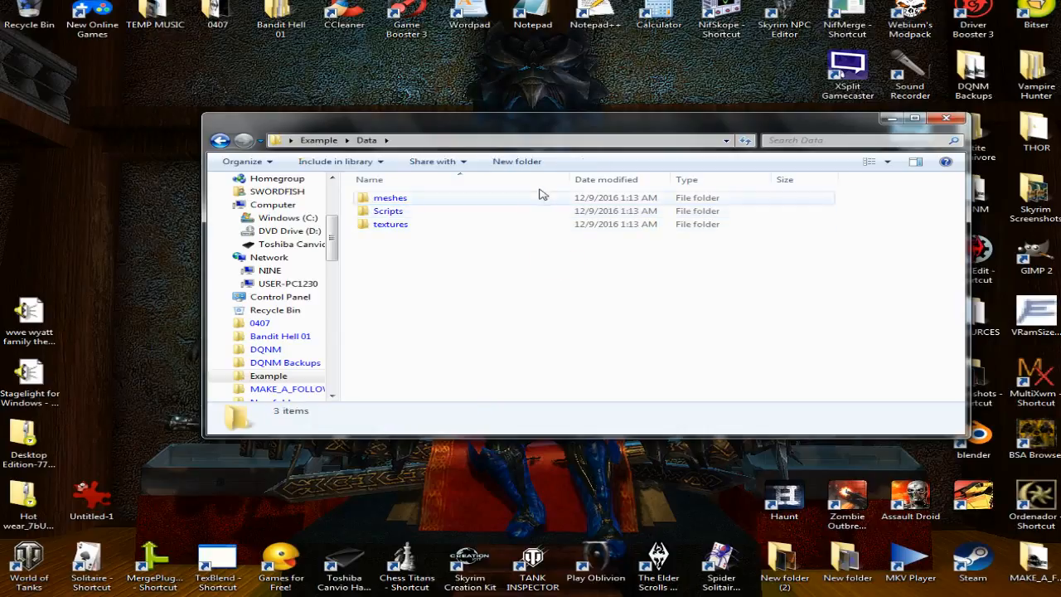
{"action": "left_click", "coordinate": [583, 161]}
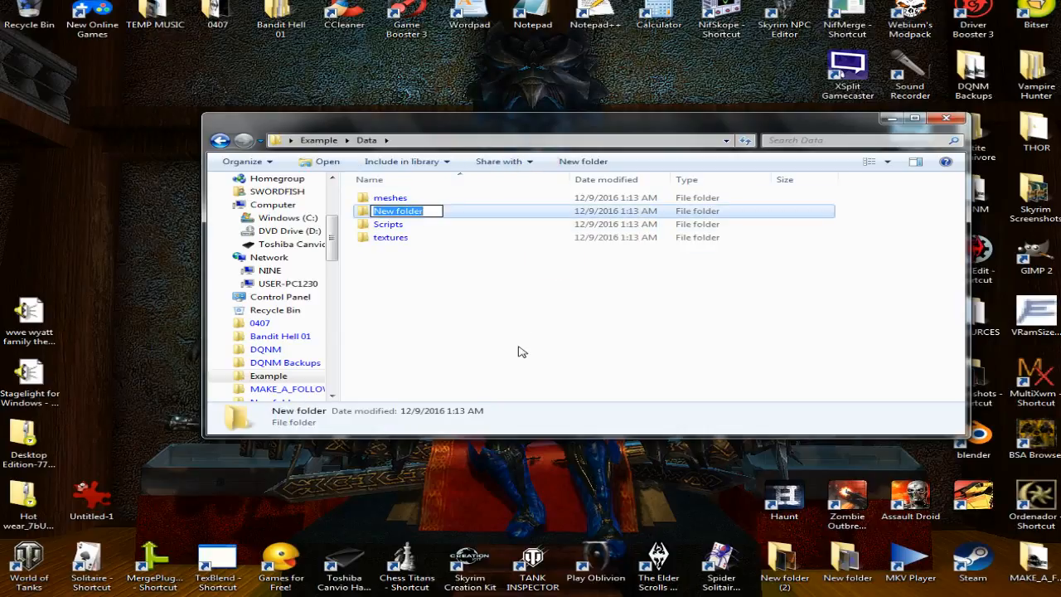
{"action": "type", "text": "Music"}
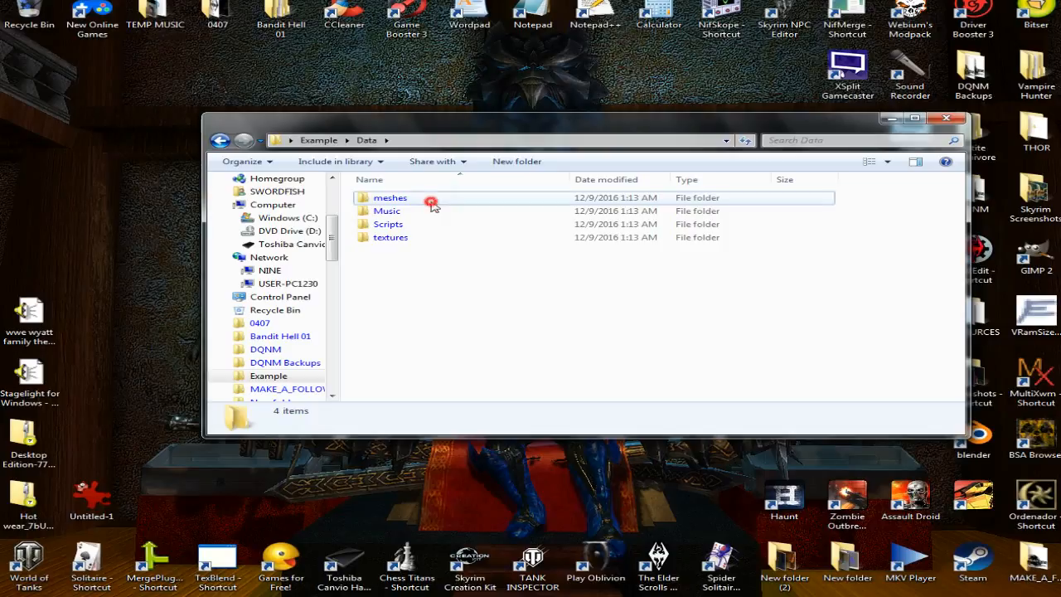
- Add an Example placeholder folder inside meshes and return to Data
{"action": "double_click", "coordinate": [389, 197]}
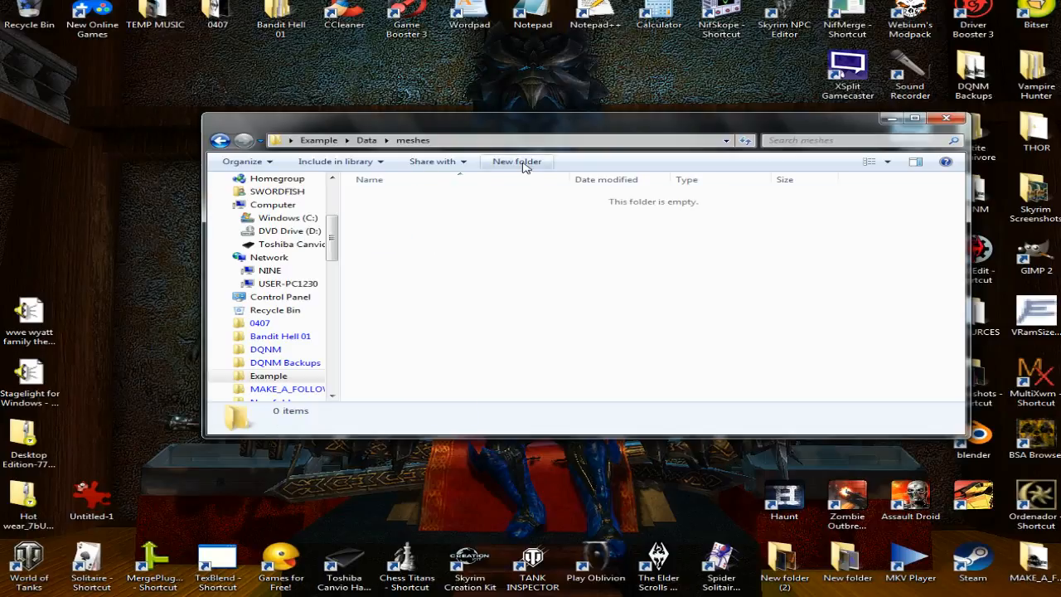
{"action": "left_click", "coordinate": [517, 161]}
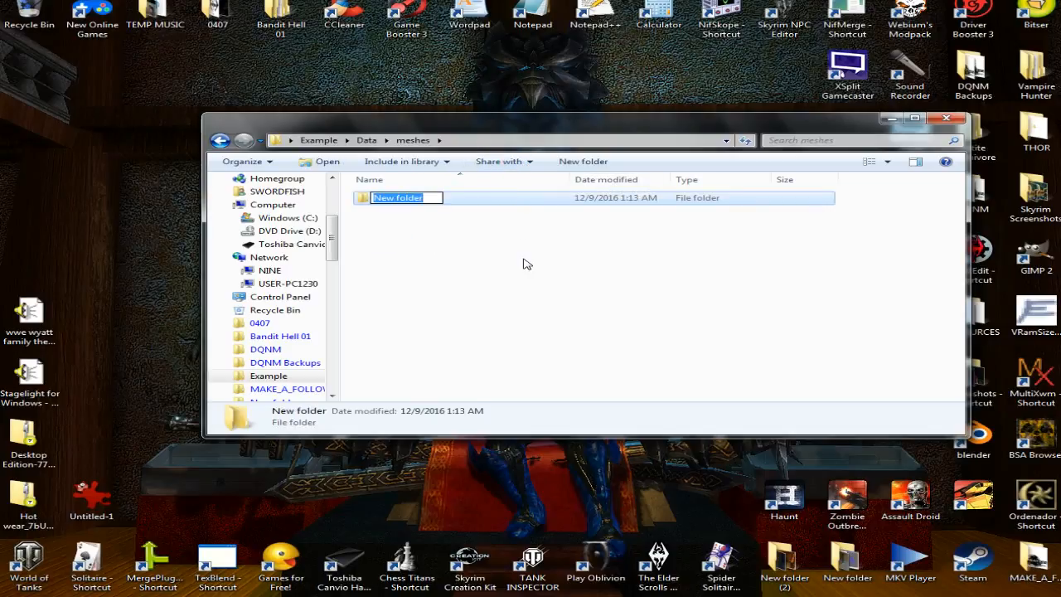
{"action": "type", "text": "Example"}
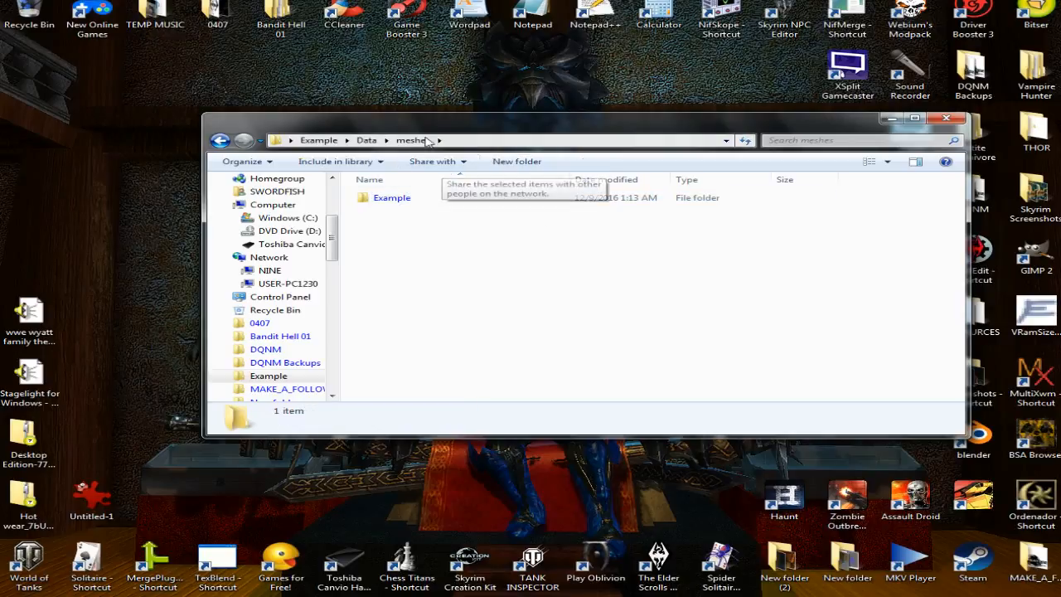
{"action": "left_click", "coordinate": [366, 139]}
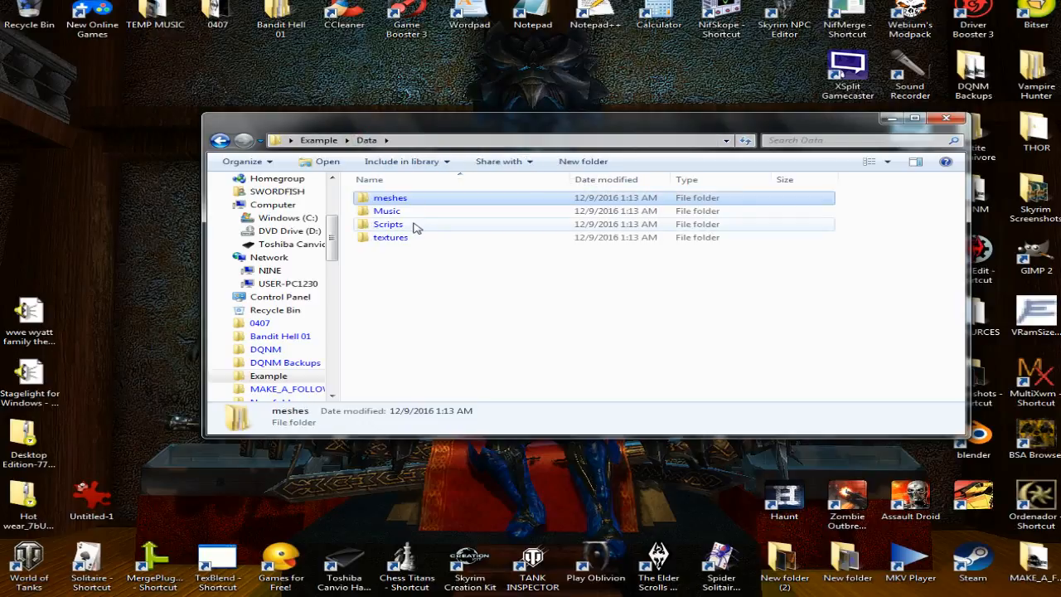
{"action": "mouse_move", "coordinate": [390, 237]}
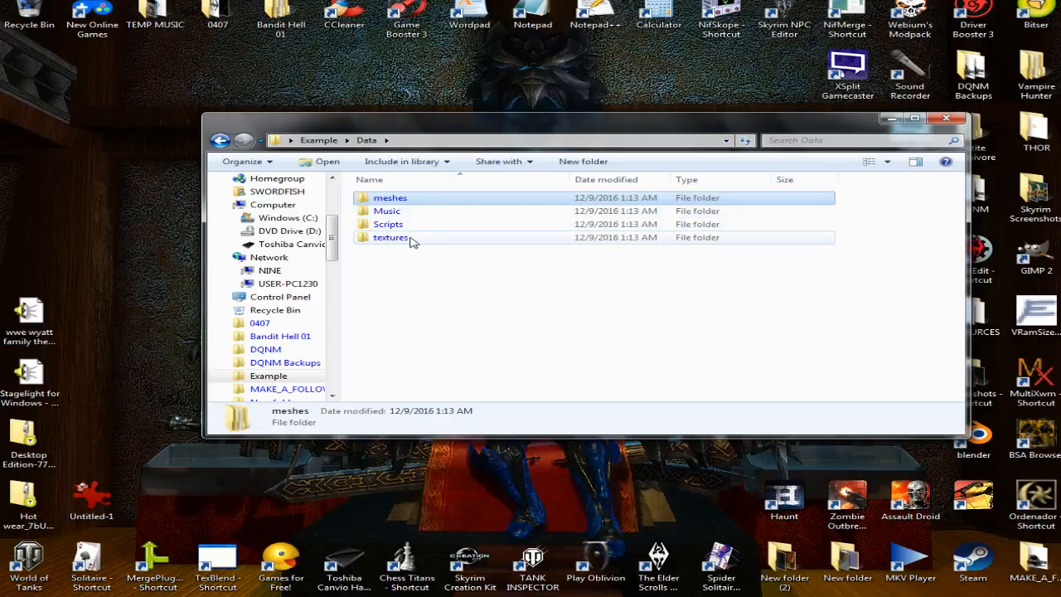
{"action": "mouse_move", "coordinate": [391, 237]}
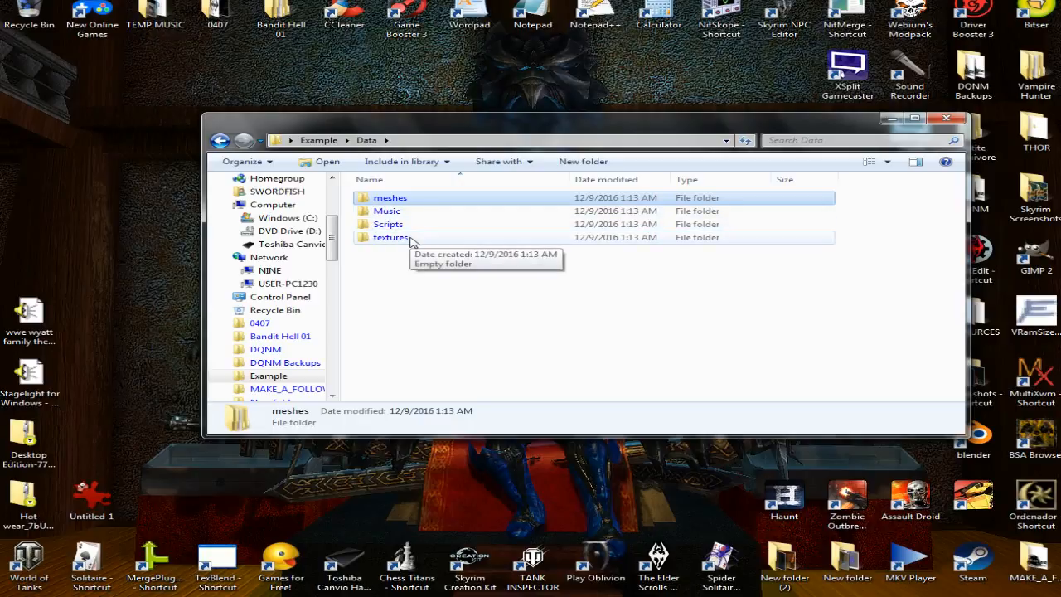
- Create a subfolder named Source inside Scripts
{"action": "double_click", "coordinate": [388, 224]}
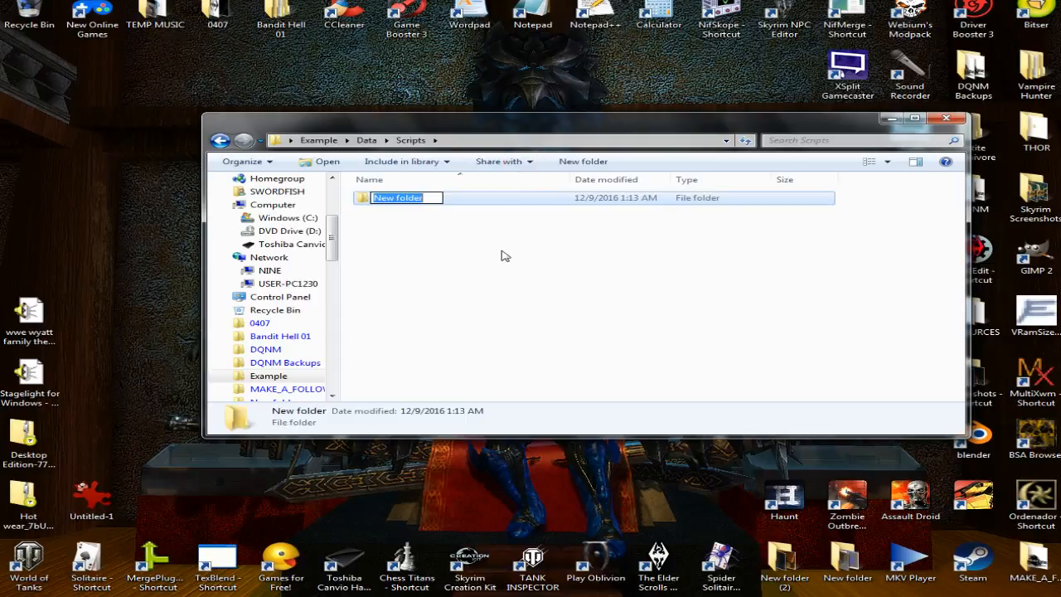
{"action": "type", "text": "Sou"}
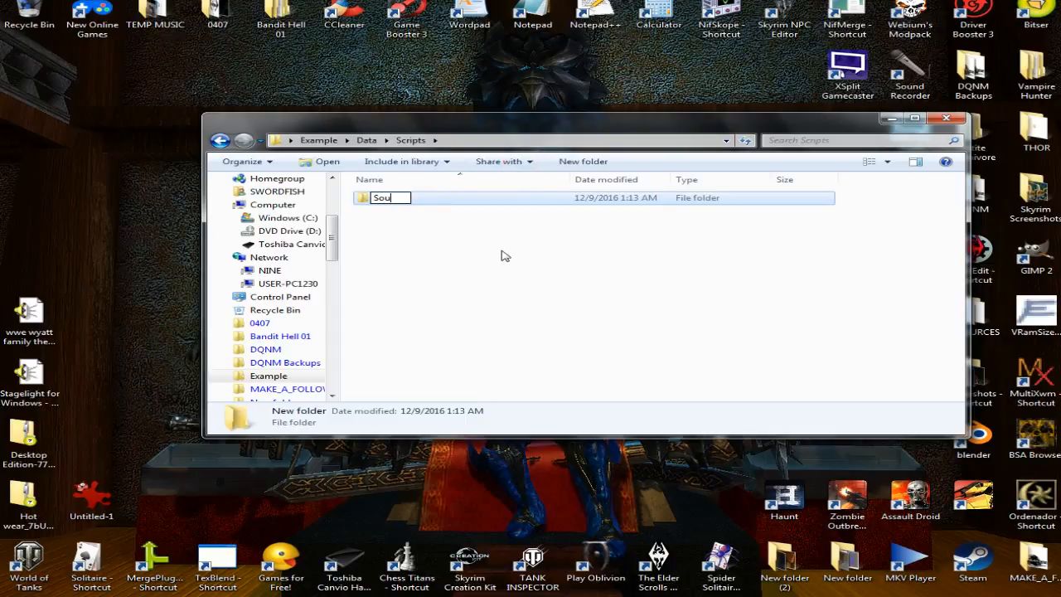
{"action": "type", "text": "rce"}
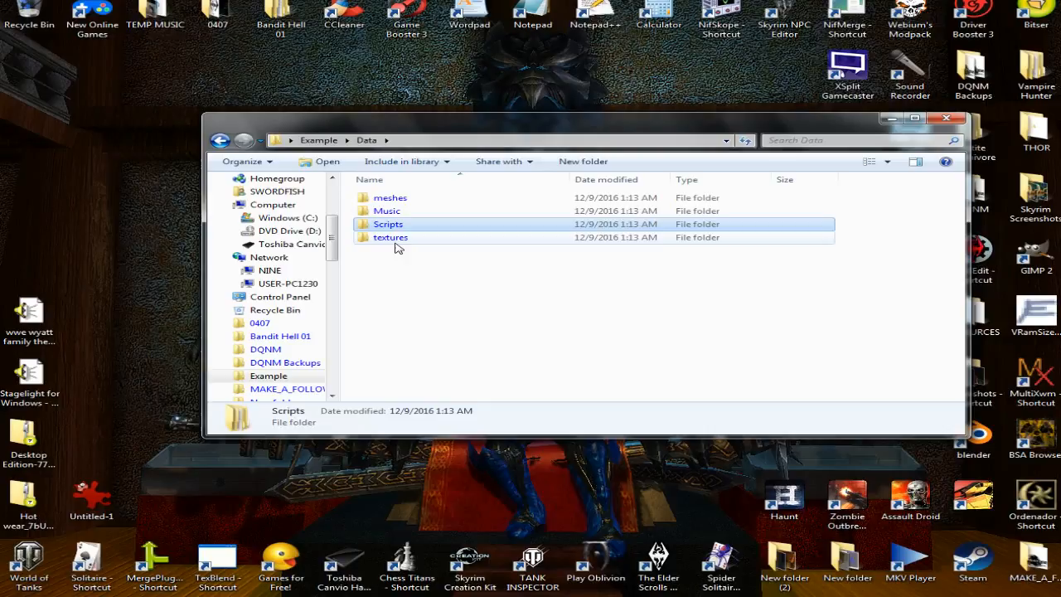
- Add an Example placeholder folder inside textures, then go back to Data
{"action": "double_click", "coordinate": [390, 237]}
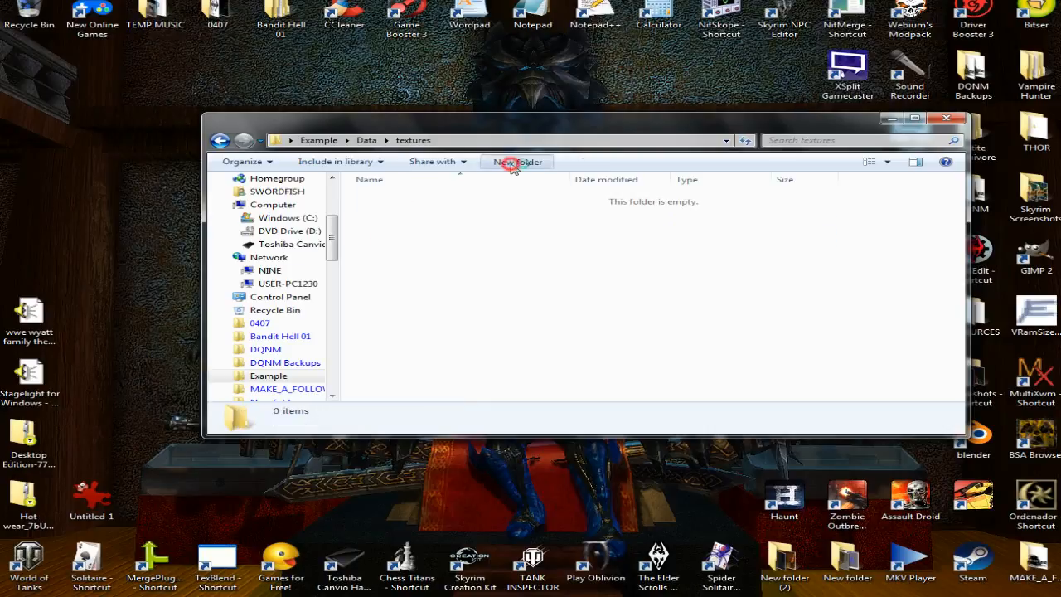
{"action": "left_click", "coordinate": [517, 162]}
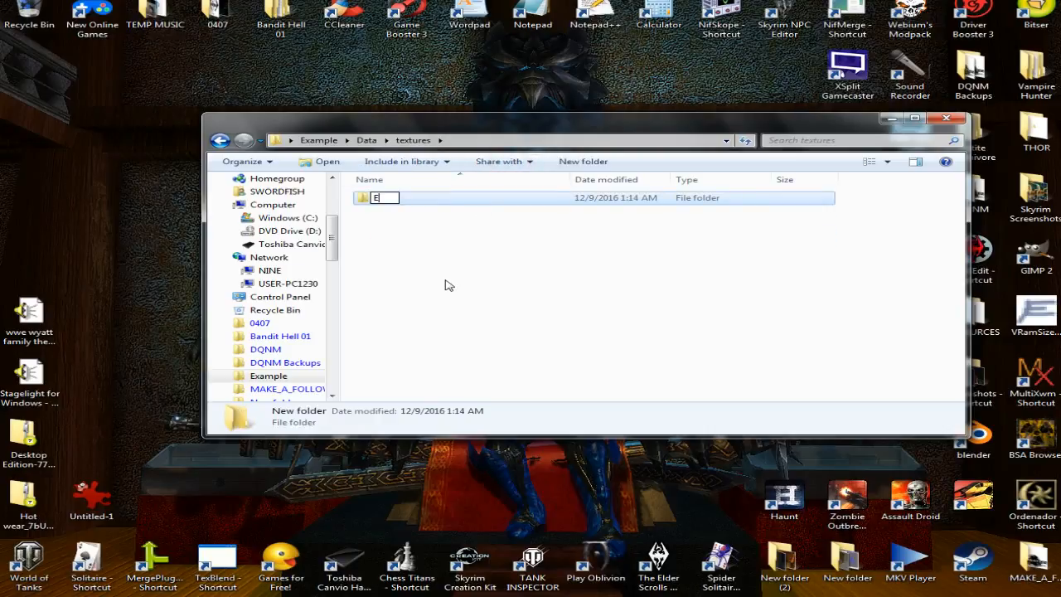
{"action": "type", "text": "xampl"}
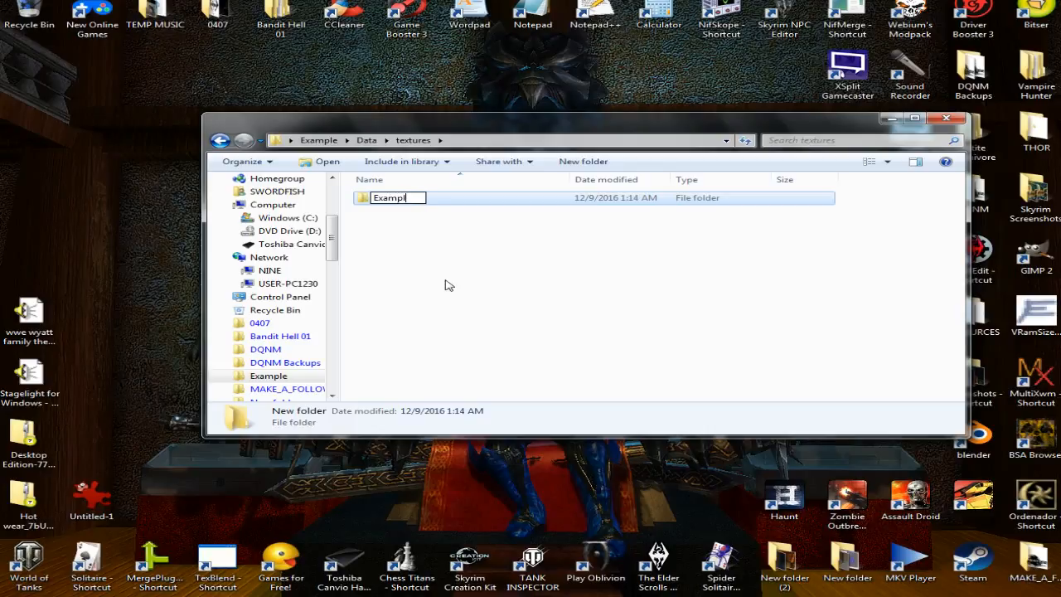
{"action": "key", "text": "Return"}
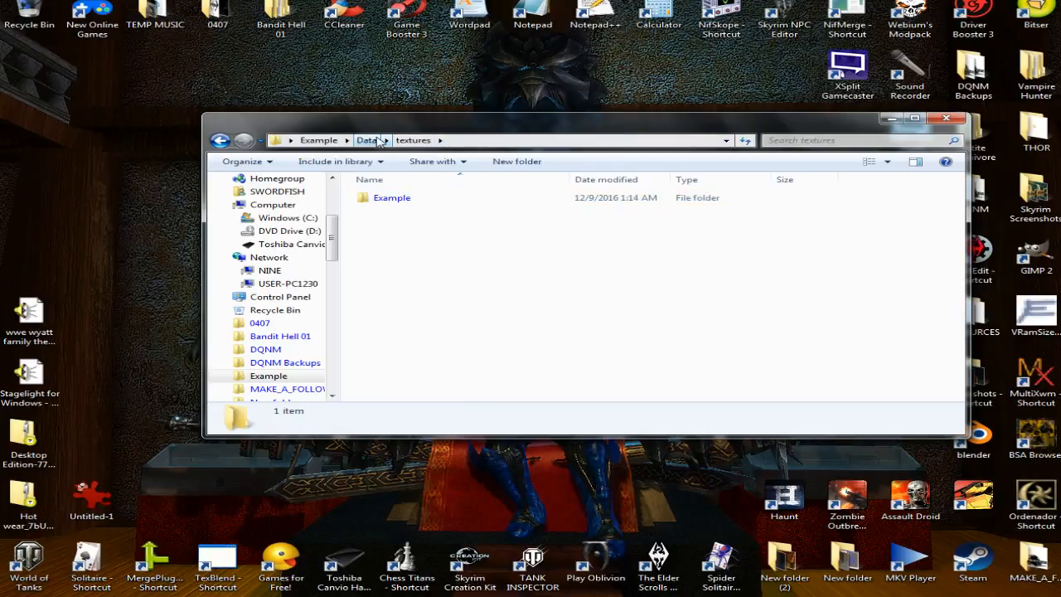
{"action": "left_click", "coordinate": [367, 139]}
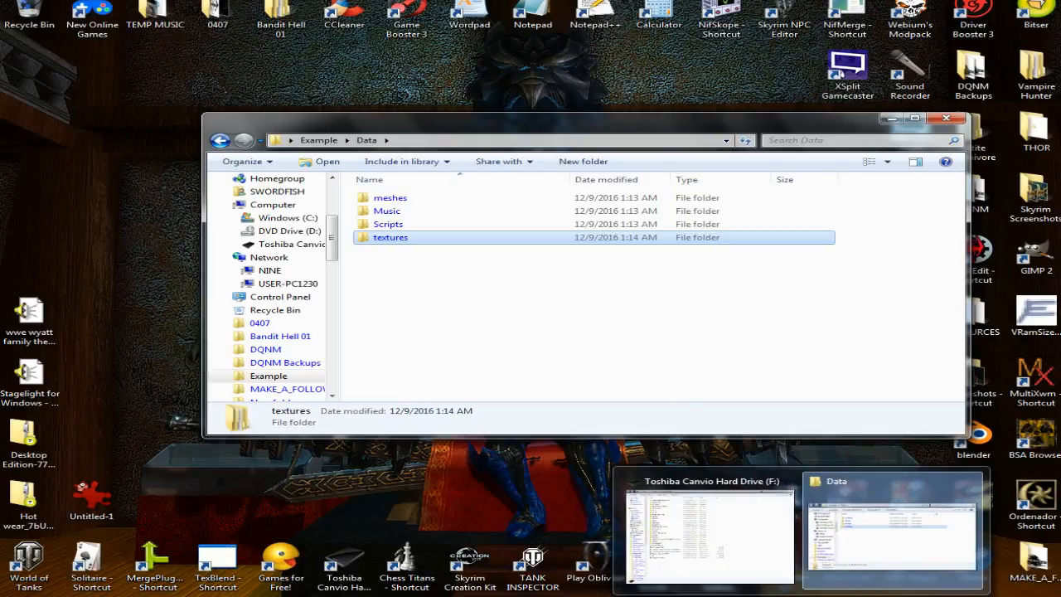
- On the Toshiba Canvio drive, navigate to STEAM\Program Files\SteamApps\common
{"action": "left_click", "coordinate": [709, 531]}
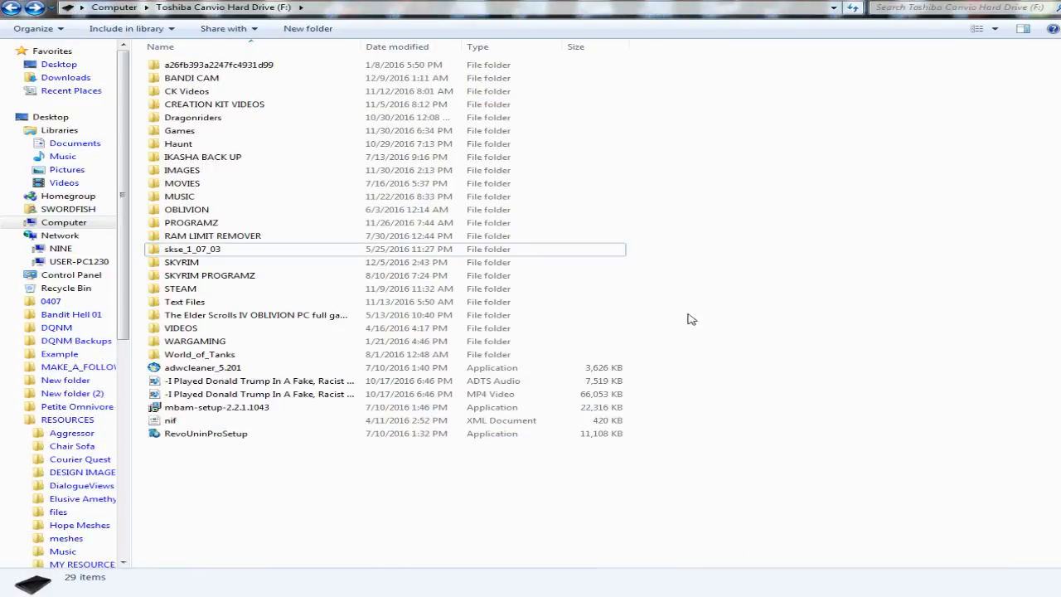
{"action": "mouse_move", "coordinate": [627, 170]}
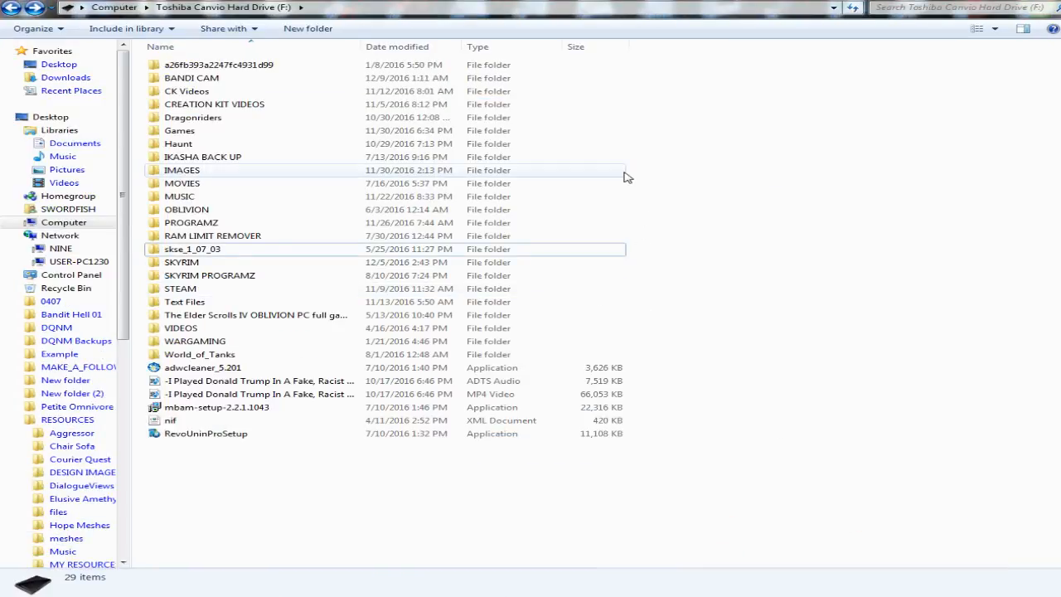
{"action": "mouse_move", "coordinate": [601, 257]}
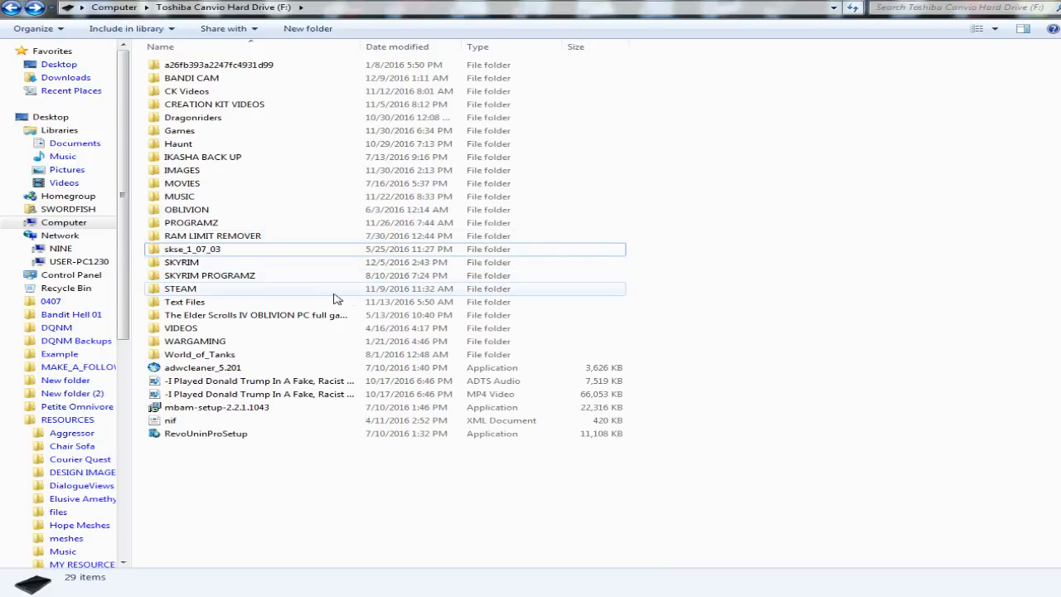
{"action": "mouse_move", "coordinate": [198, 293]}
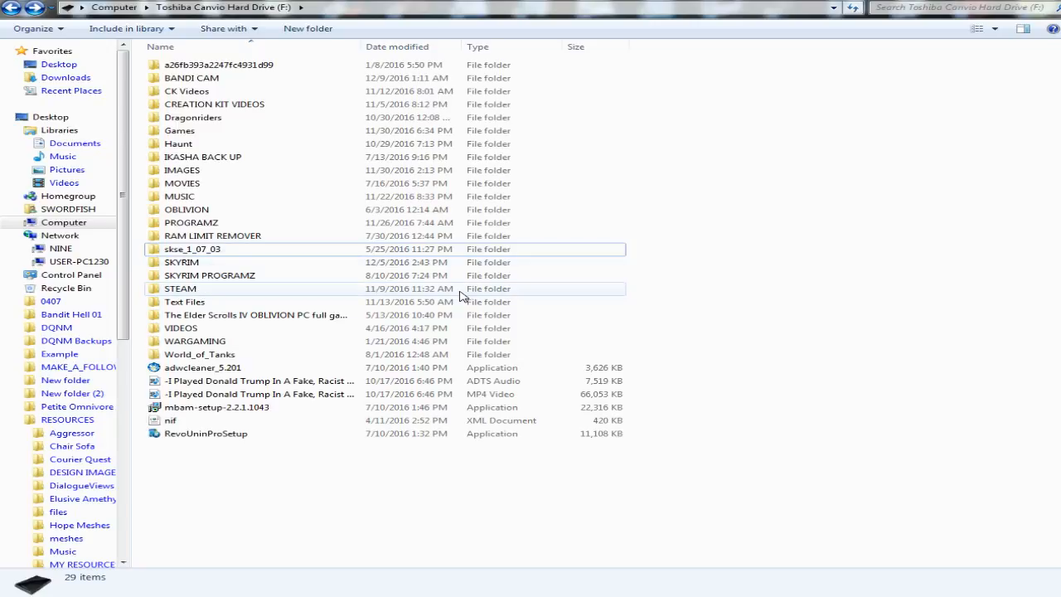
{"action": "mouse_move", "coordinate": [257, 296]}
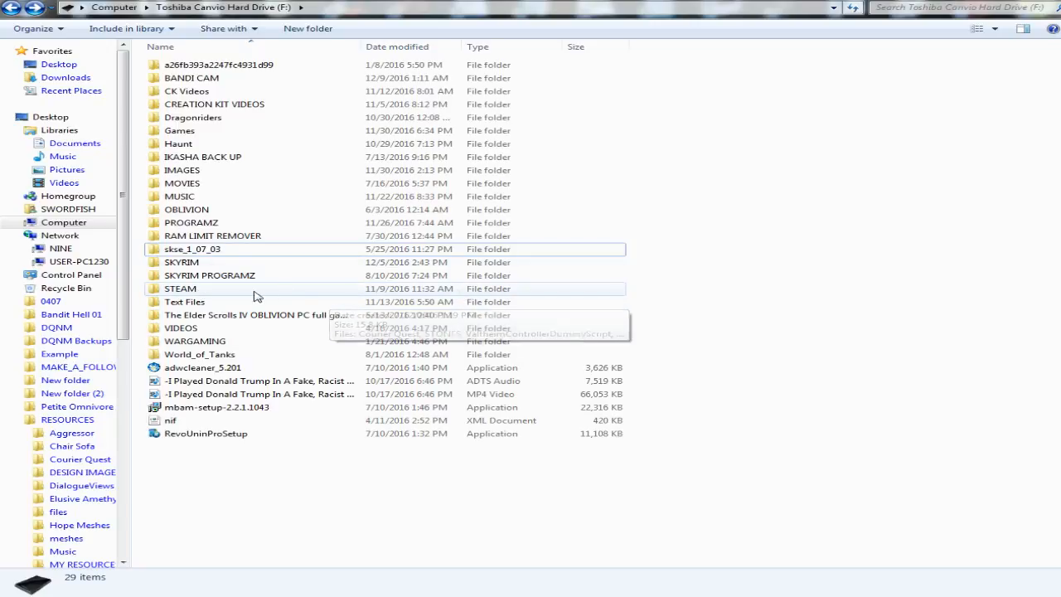
{"action": "mouse_move", "coordinate": [224, 297]}
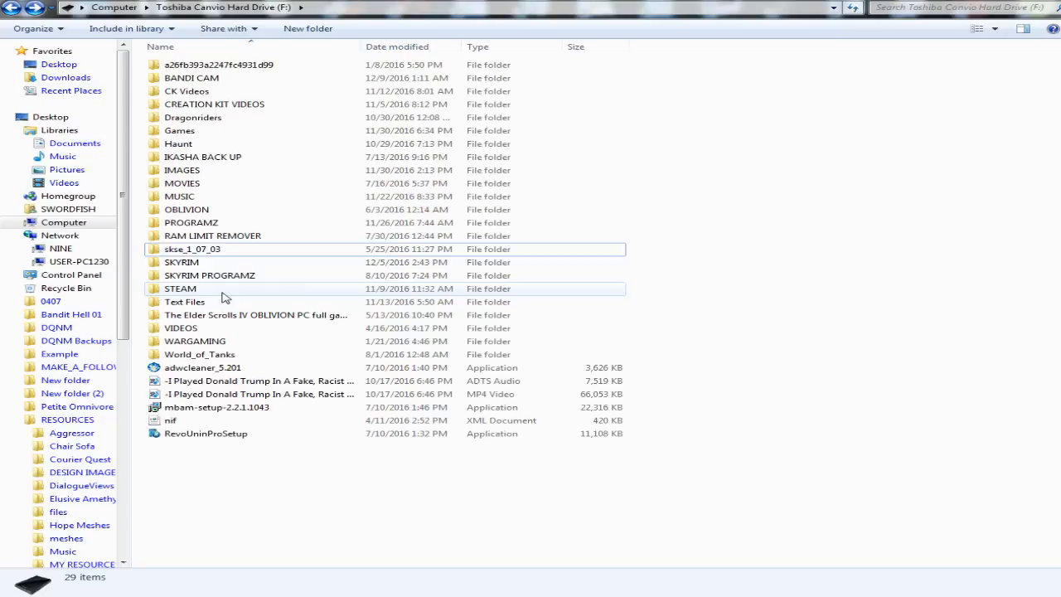
{"action": "double_click", "coordinate": [181, 288]}
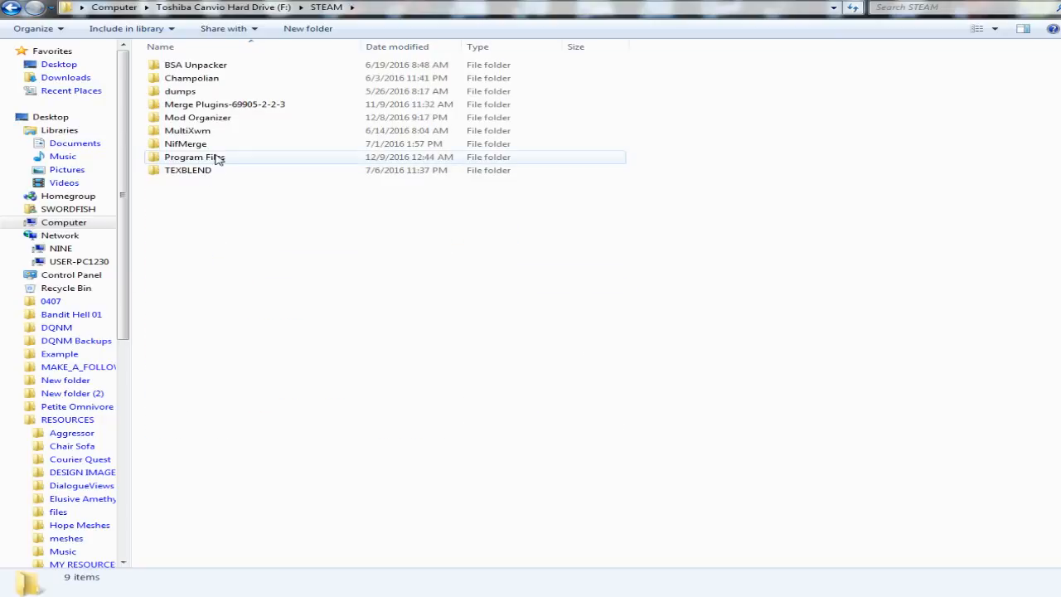
{"action": "double_click", "coordinate": [194, 157]}
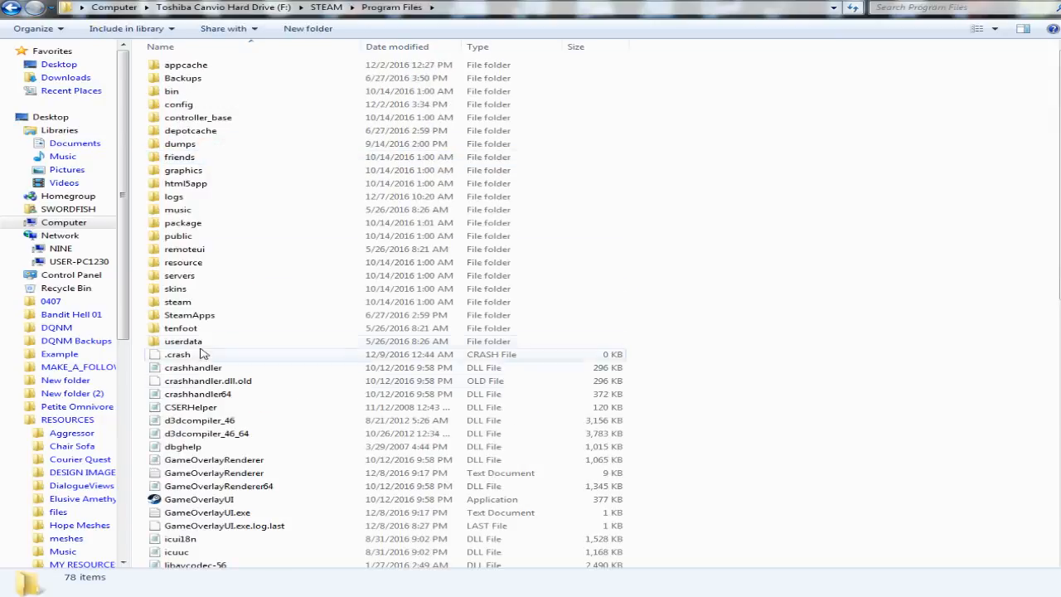
{"action": "double_click", "coordinate": [189, 315]}
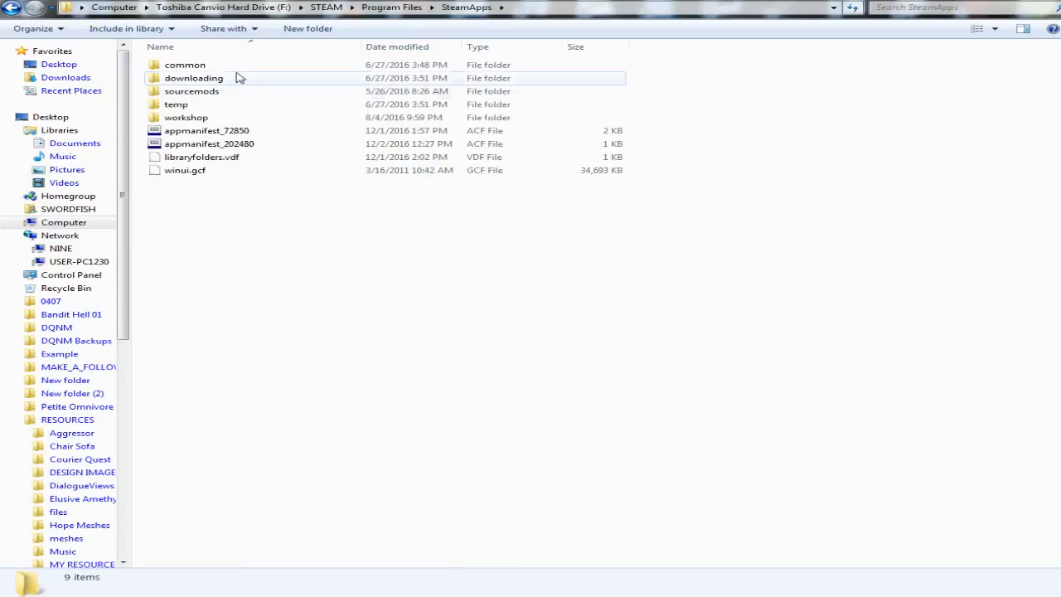
{"action": "double_click", "coordinate": [184, 65]}
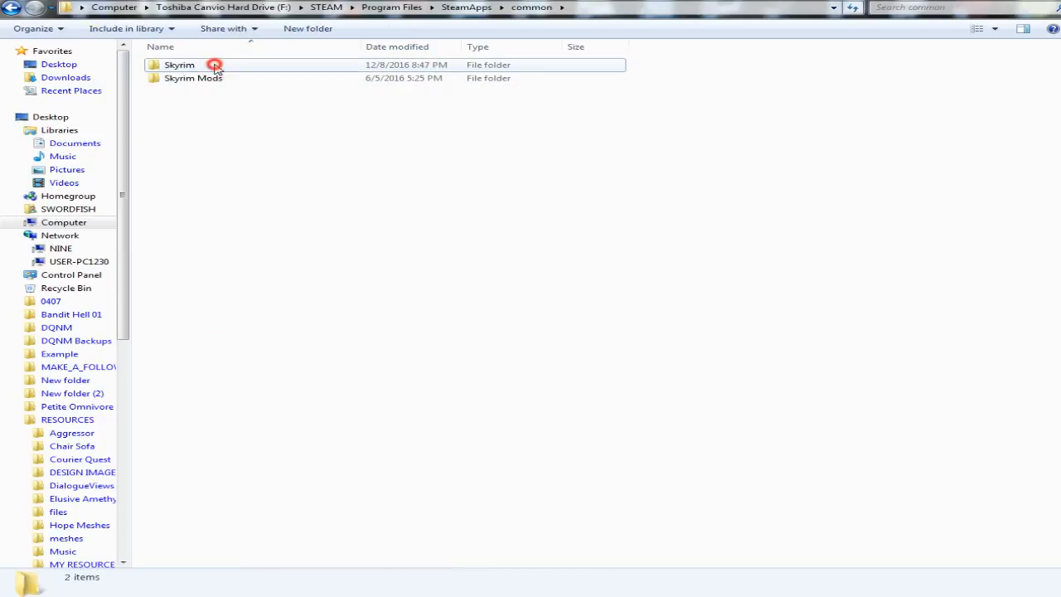
- Open Skyrim\Data\meshes and select the TCestate folder
{"action": "double_click", "coordinate": [179, 64]}
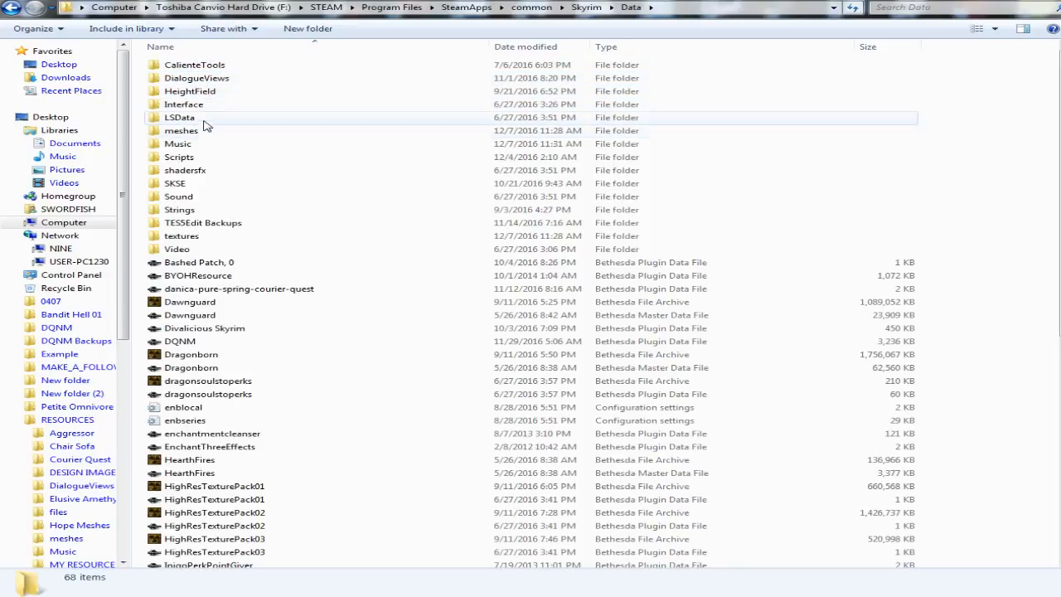
{"action": "mouse_move", "coordinate": [183, 125]}
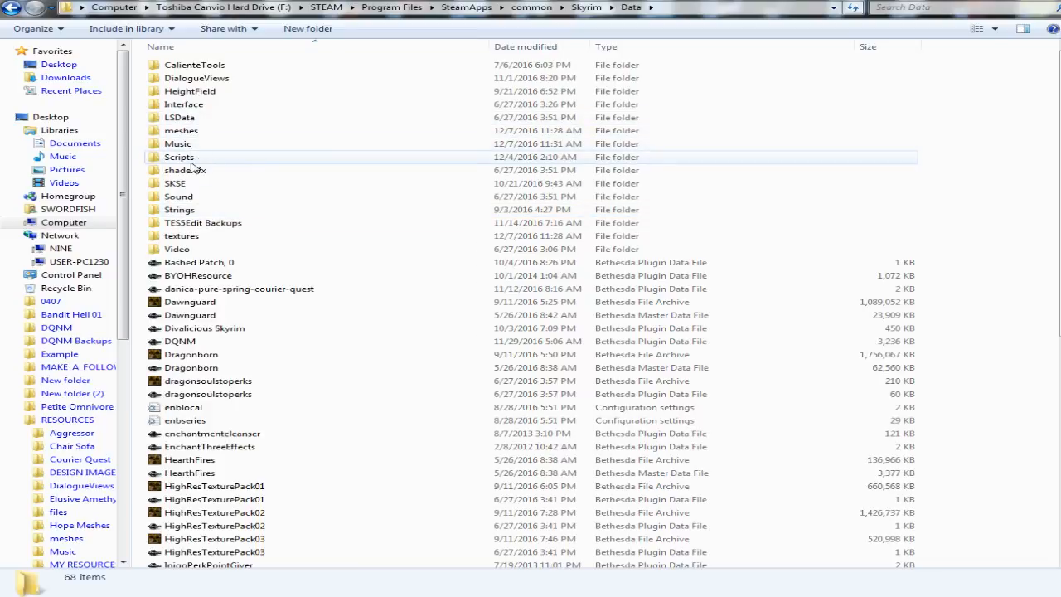
{"action": "mouse_move", "coordinate": [188, 213]}
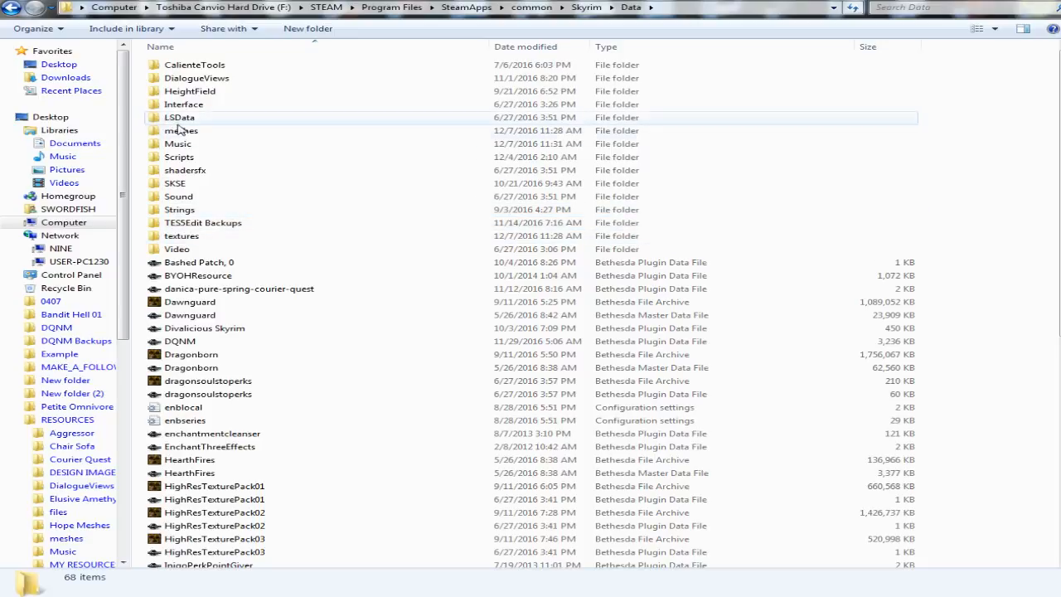
{"action": "double_click", "coordinate": [181, 130]}
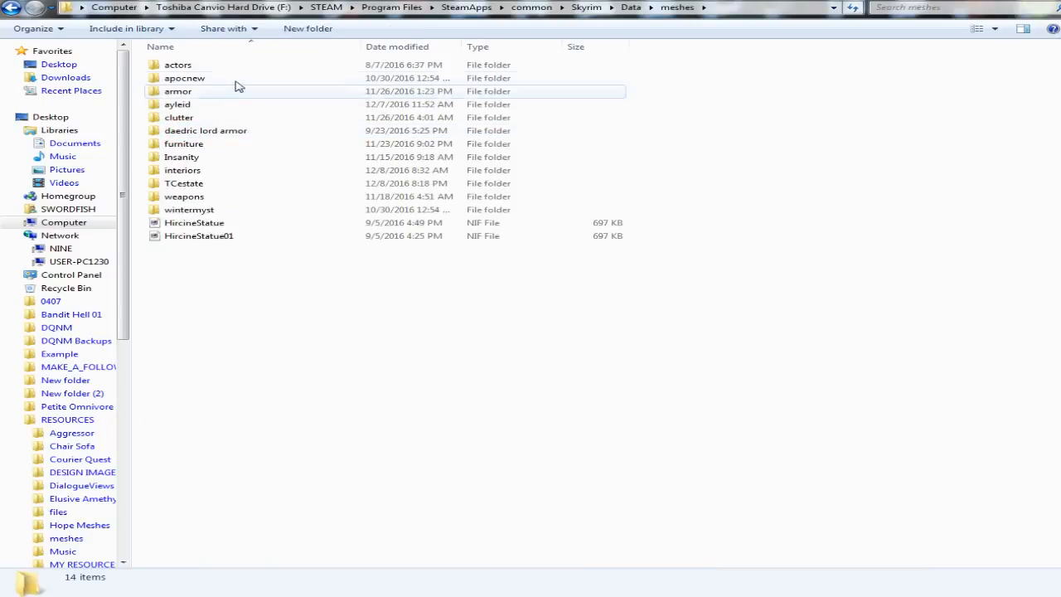
{"action": "mouse_move", "coordinate": [171, 130]}
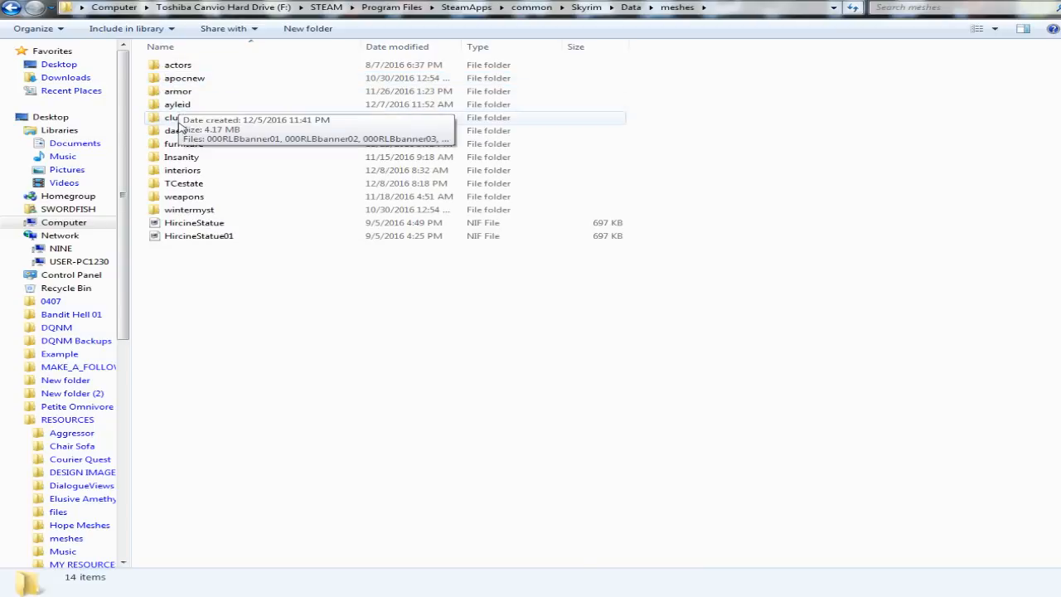
{"action": "mouse_move", "coordinate": [183, 197]}
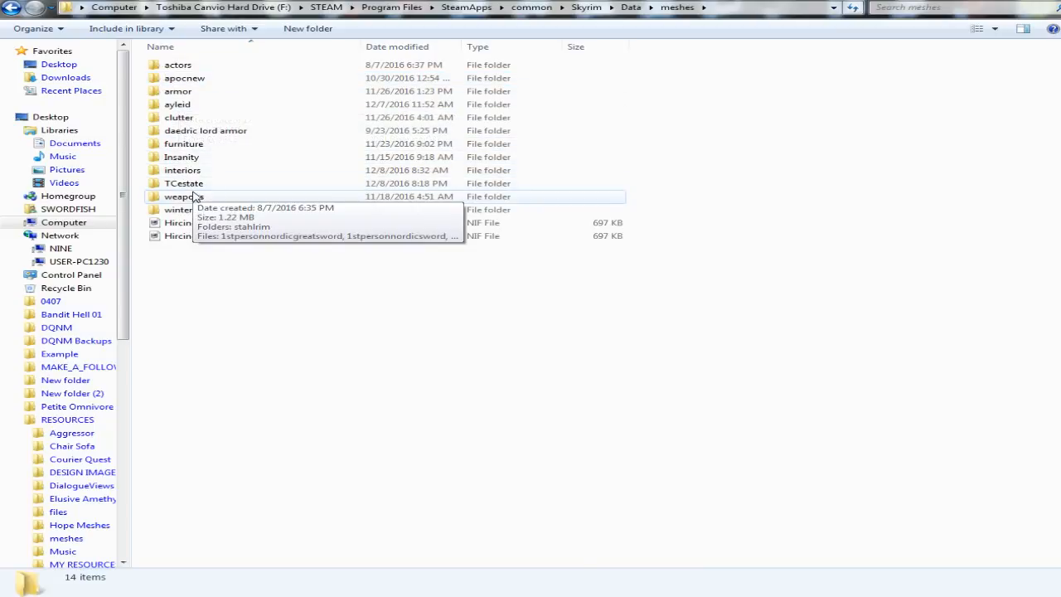
{"action": "mouse_move", "coordinate": [183, 184]}
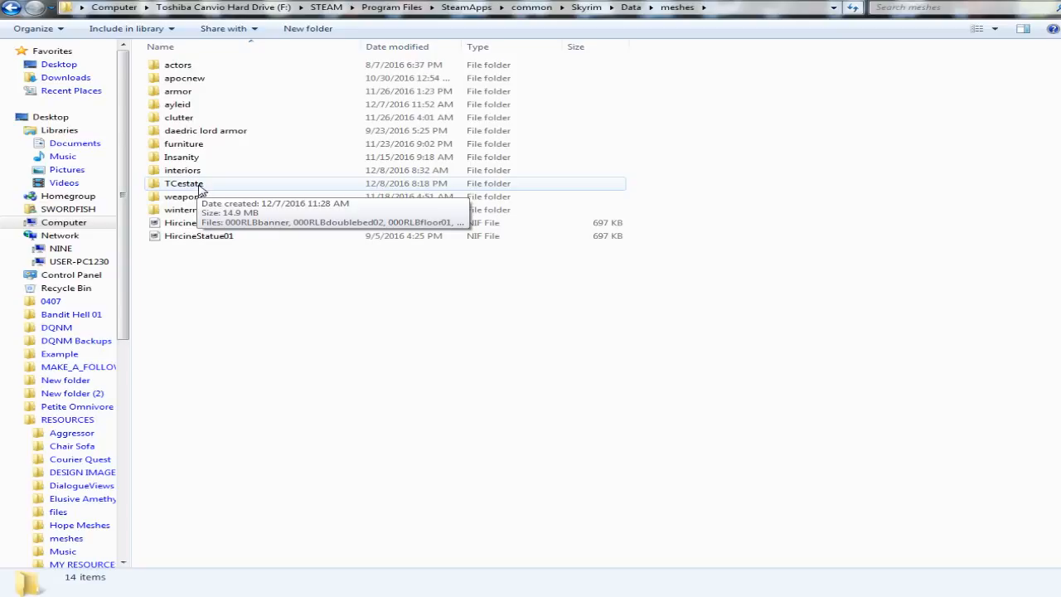
{"action": "left_click", "coordinate": [183, 183]}
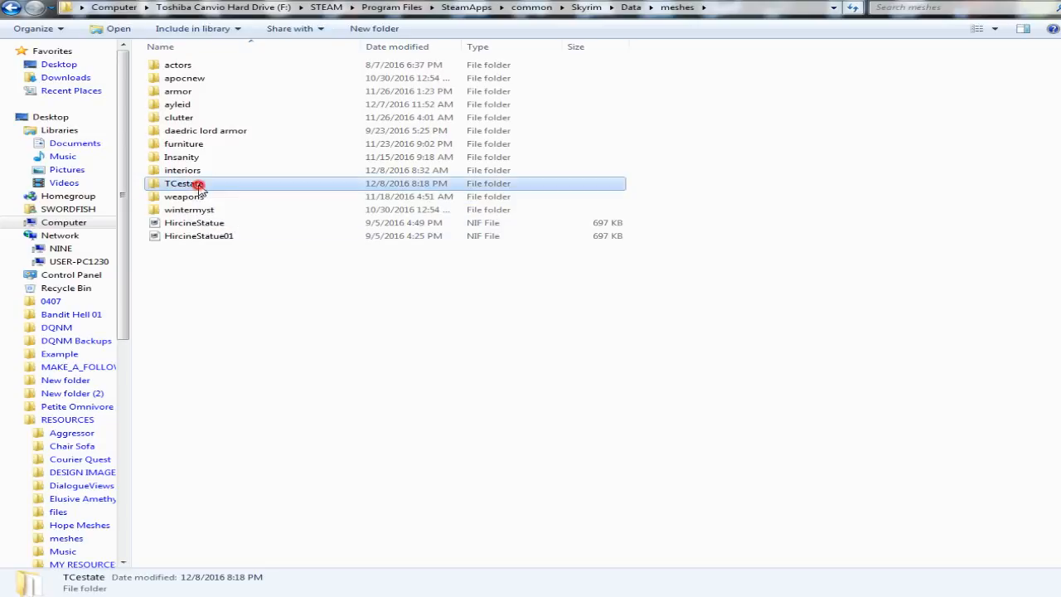
- Browse TCestate's mesh files, return to meshes, and copy the TCestate folder
{"action": "double_click", "coordinate": [184, 183]}
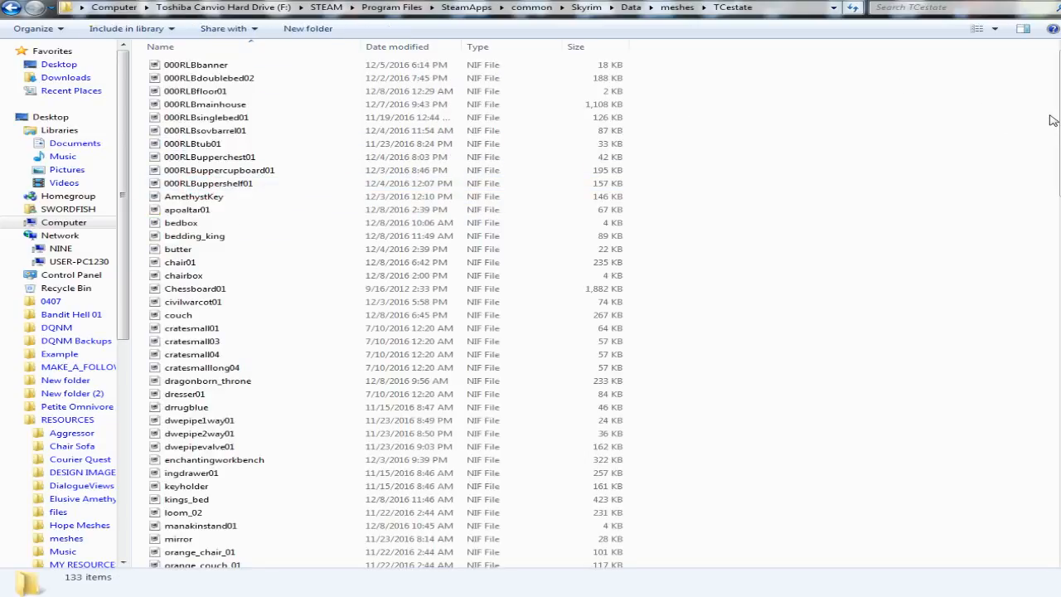
{"action": "scroll", "scroll_direction": "down", "scroll_amount": 3}
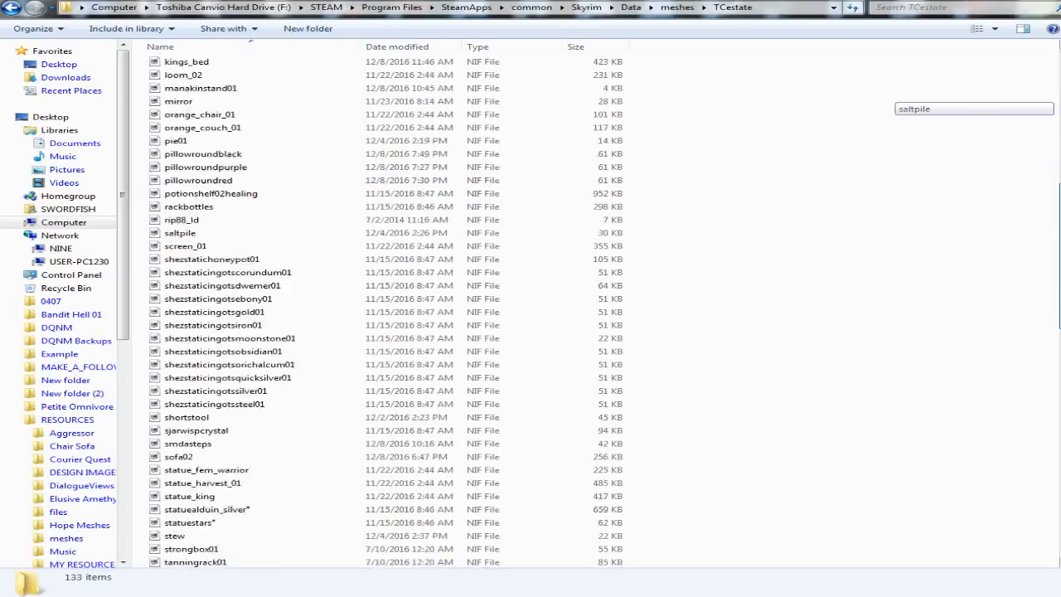
{"action": "scroll", "scroll_direction": "up", "scroll_amount": 3}
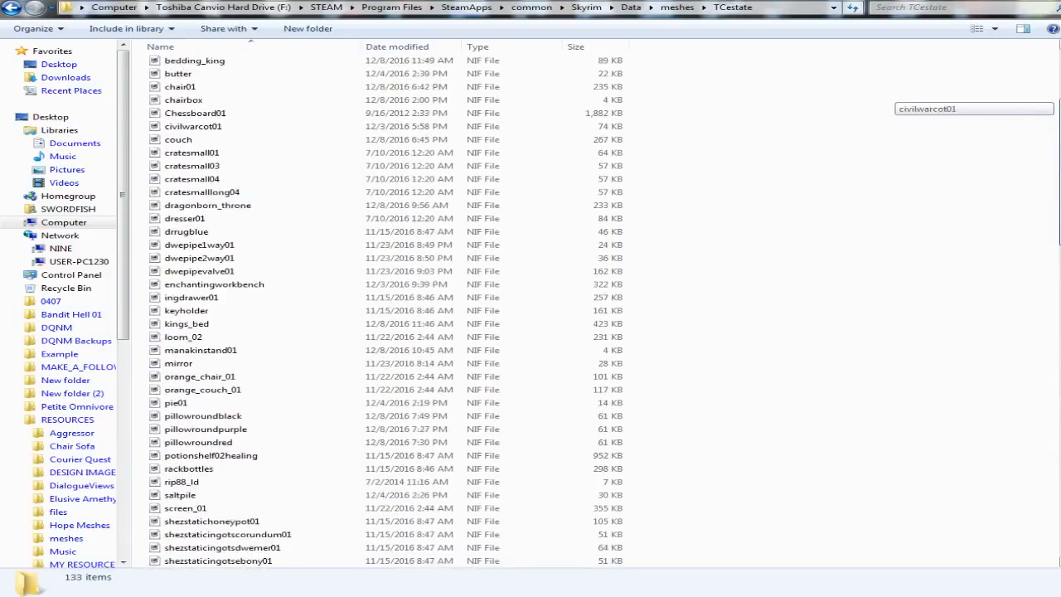
{"action": "left_click", "coordinate": [677, 7]}
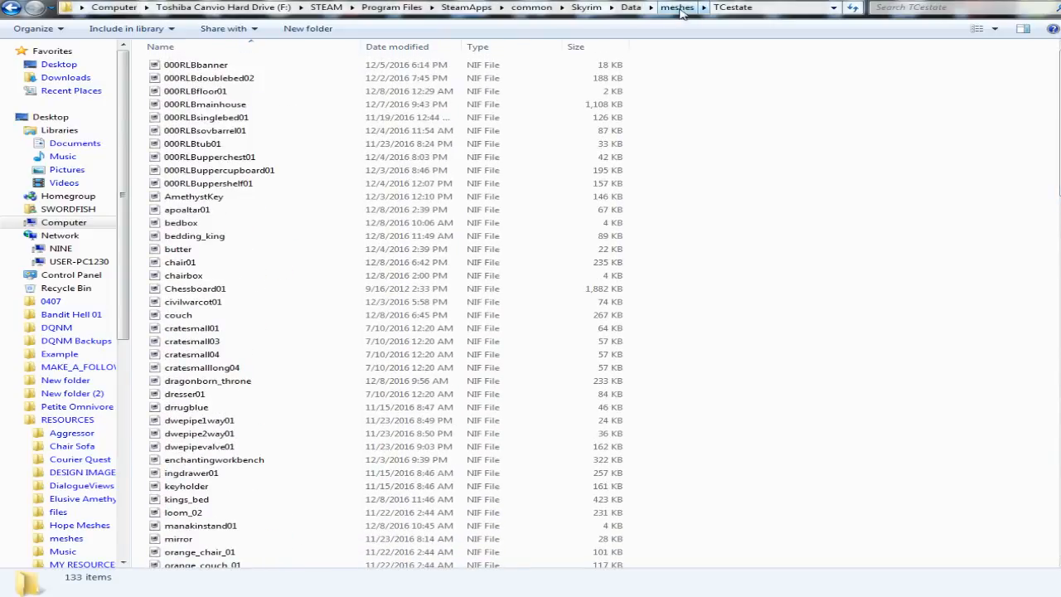
{"action": "left_click", "coordinate": [677, 7]}
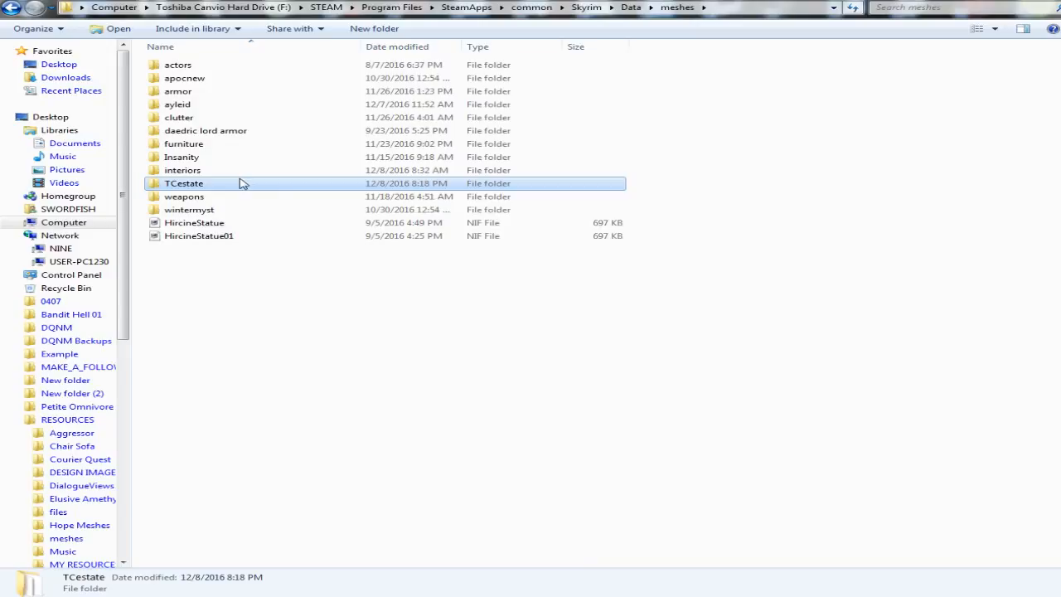
{"action": "right_click", "coordinate": [183, 183]}
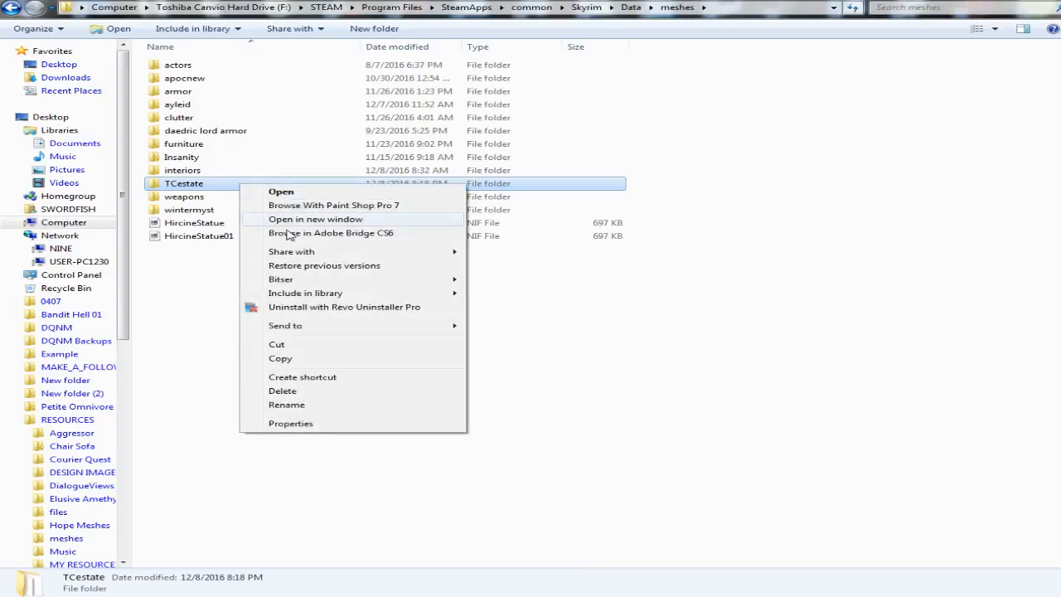
{"action": "left_click", "coordinate": [342, 328]}
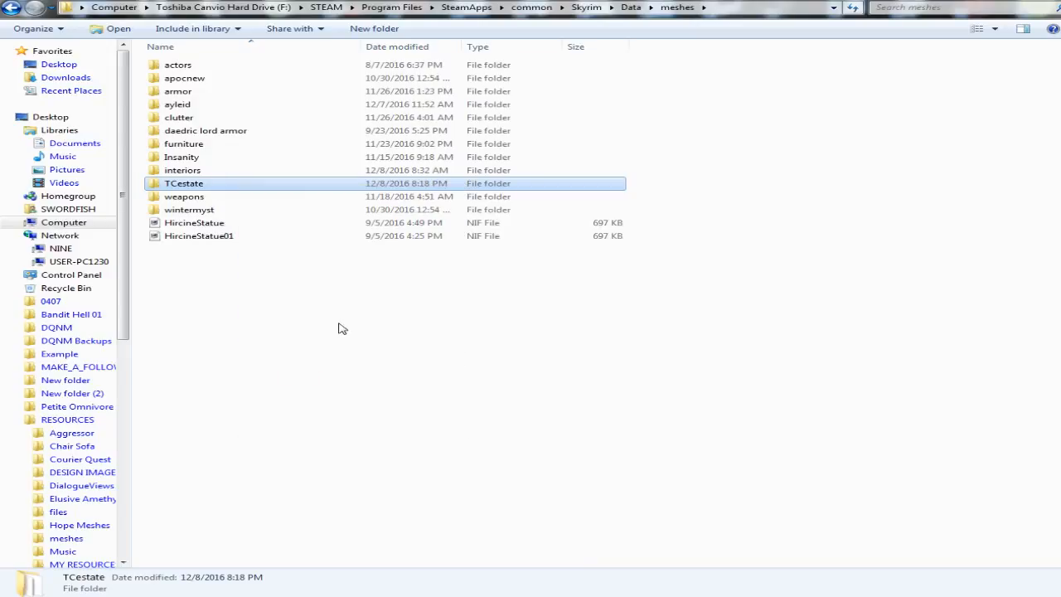
{"action": "mouse_move", "coordinate": [880, 510]}
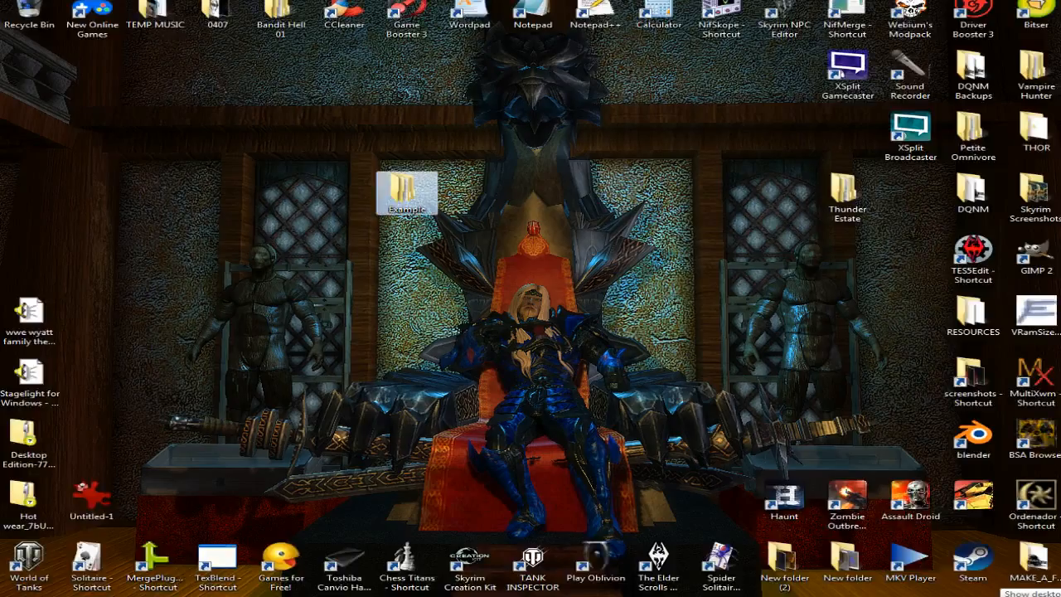
- Paste TCestate into the desktop Example\Data\meshes folder
{"action": "double_click", "coordinate": [406, 189]}
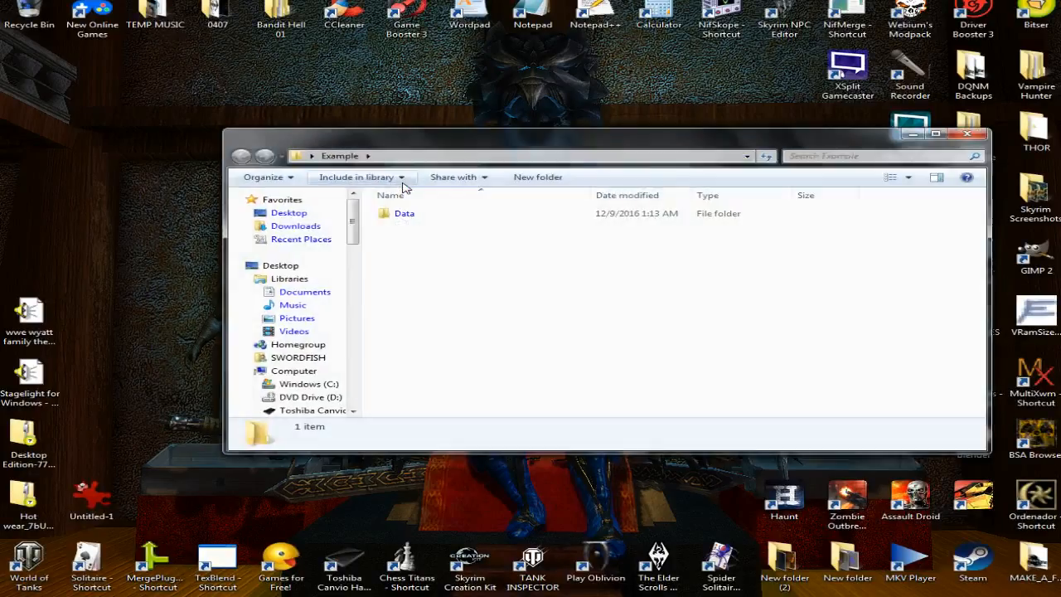
{"action": "double_click", "coordinate": [403, 213]}
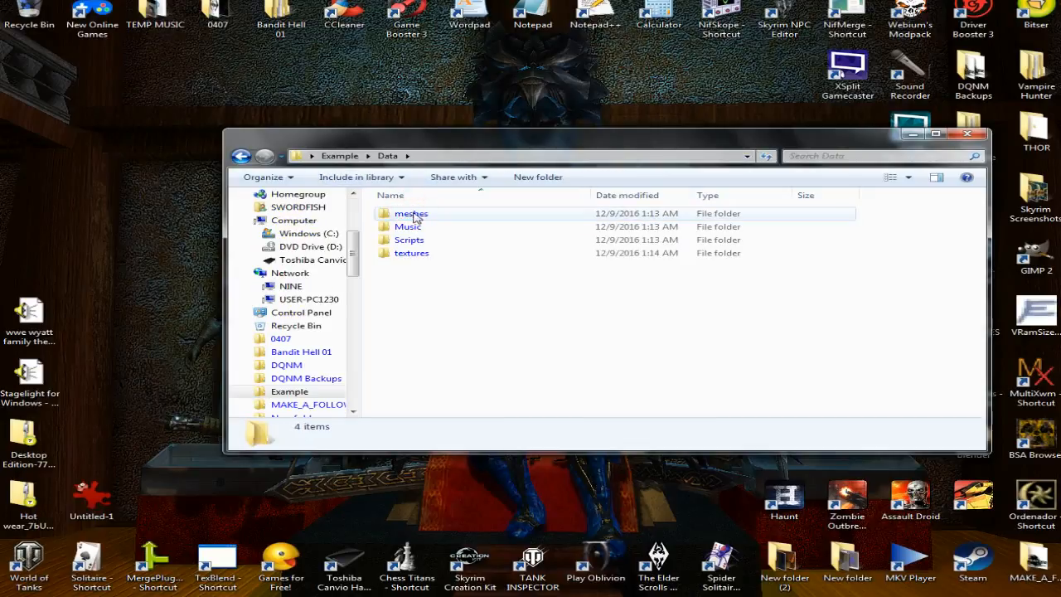
{"action": "double_click", "coordinate": [411, 213]}
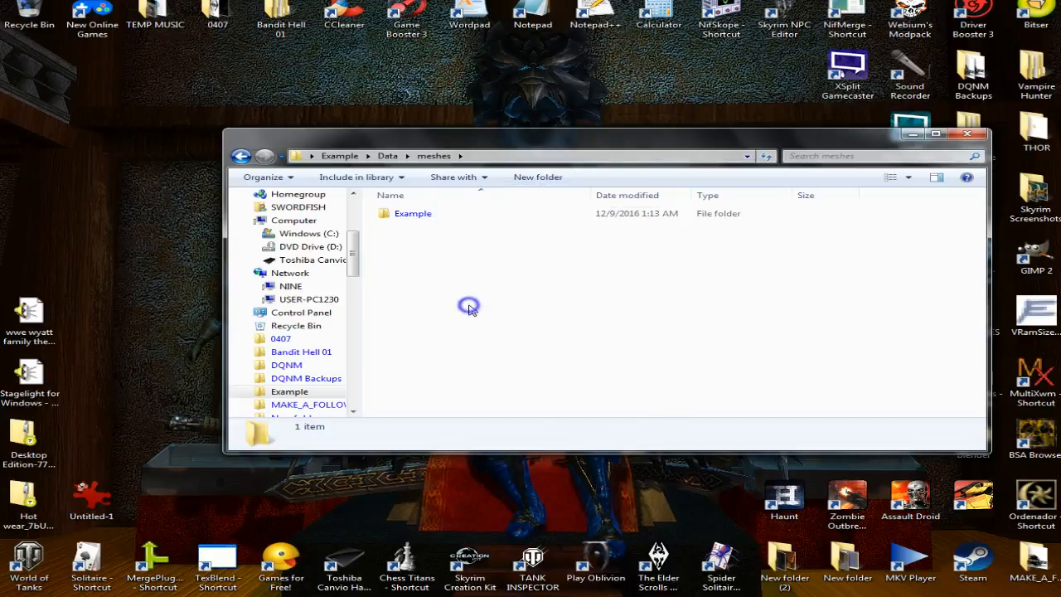
{"action": "right_click", "coordinate": [468, 305]}
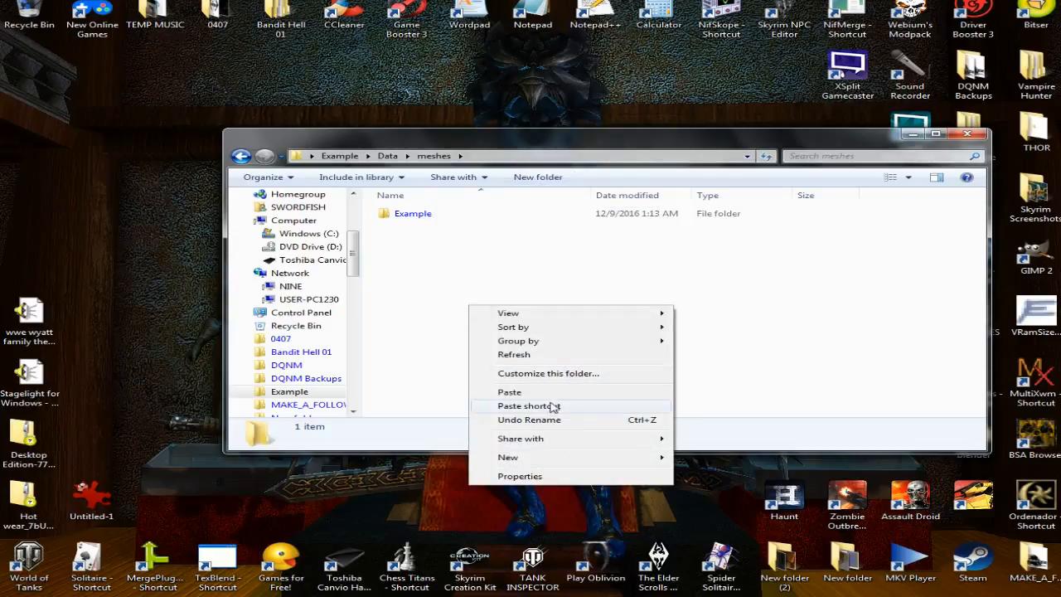
{"action": "left_click", "coordinate": [509, 391]}
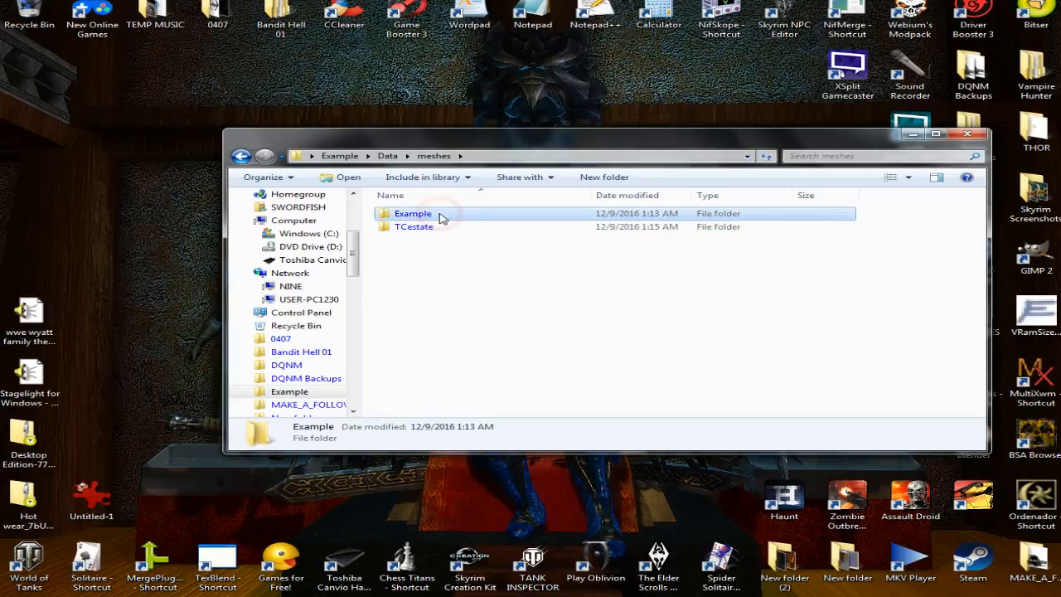
- Delete the Example placeholder from meshes and return to the mod's Data folder
{"action": "key", "text": "Delete"}
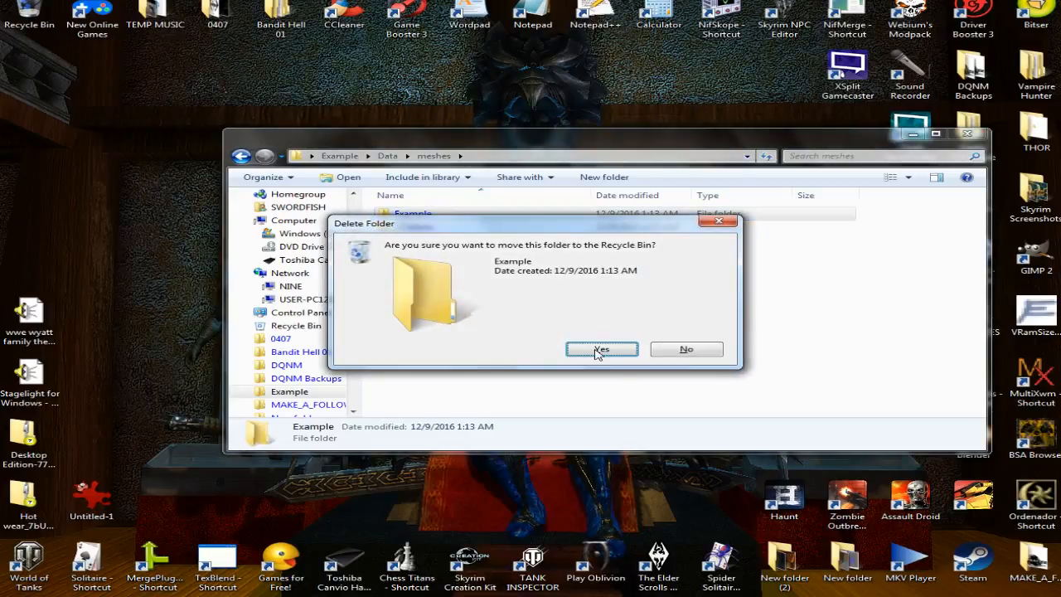
{"action": "left_click", "coordinate": [601, 349]}
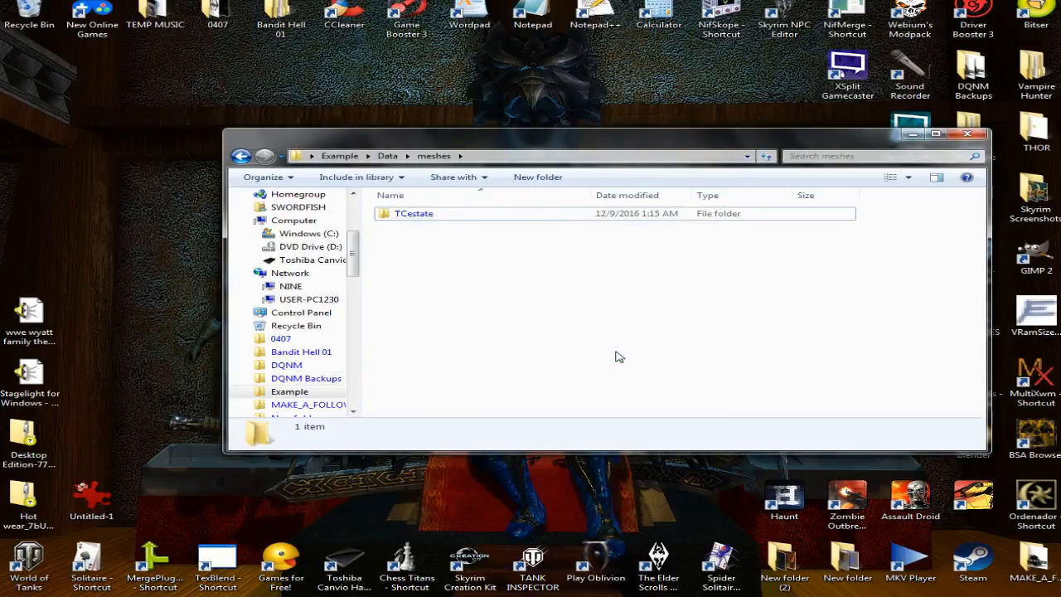
{"action": "mouse_move", "coordinate": [531, 282]}
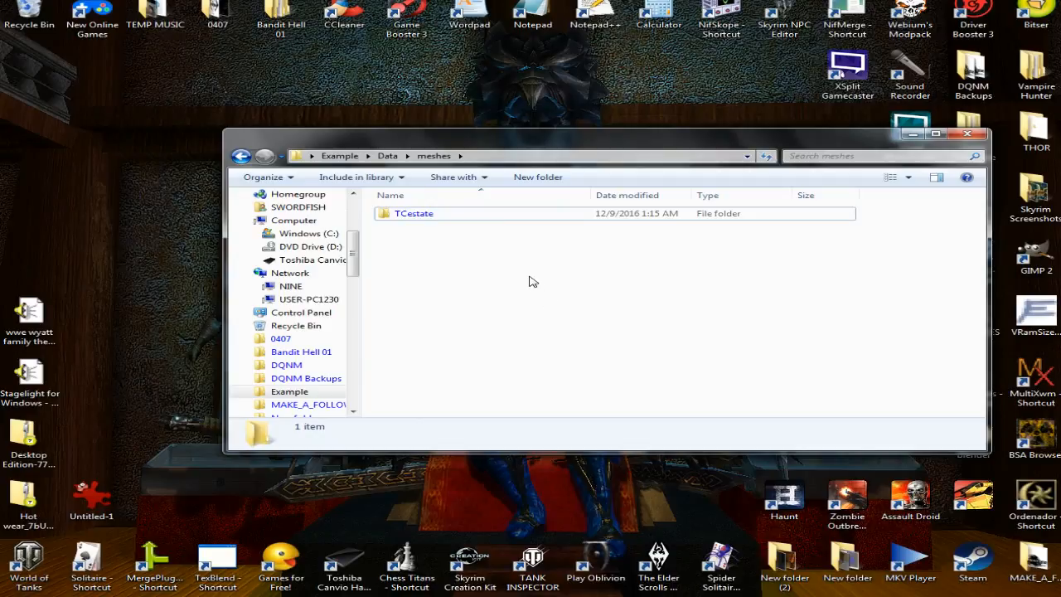
{"action": "mouse_move", "coordinate": [391, 154]}
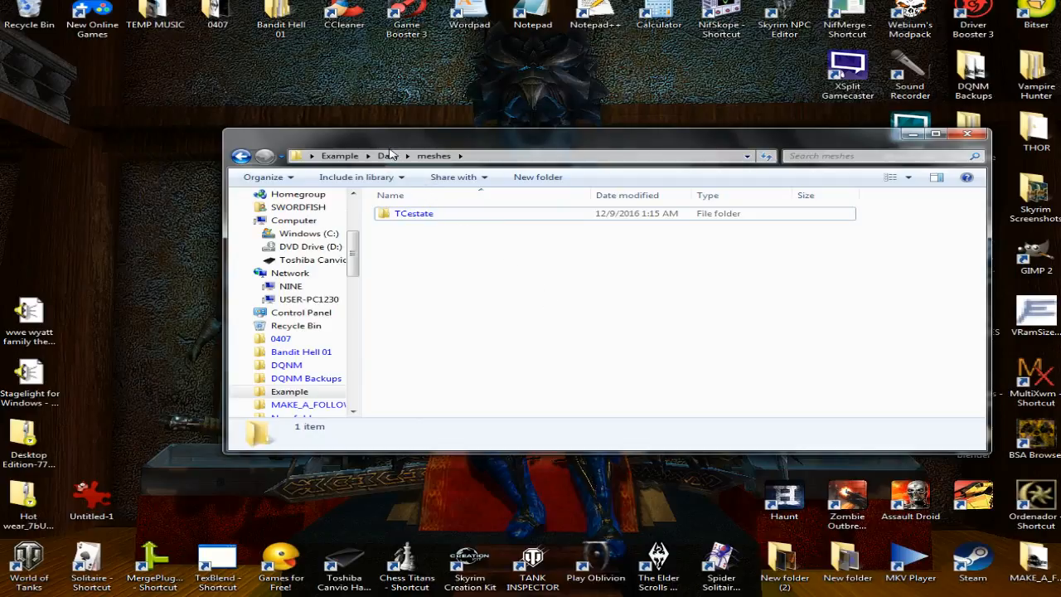
{"action": "left_click", "coordinate": [387, 155]}
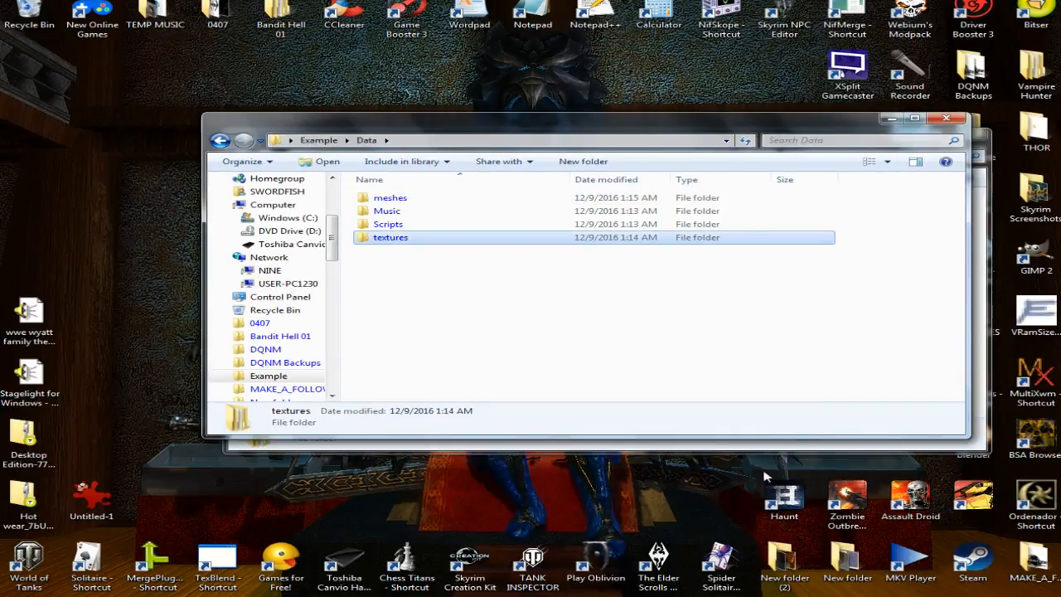
{"action": "mouse_move", "coordinate": [779, 451]}
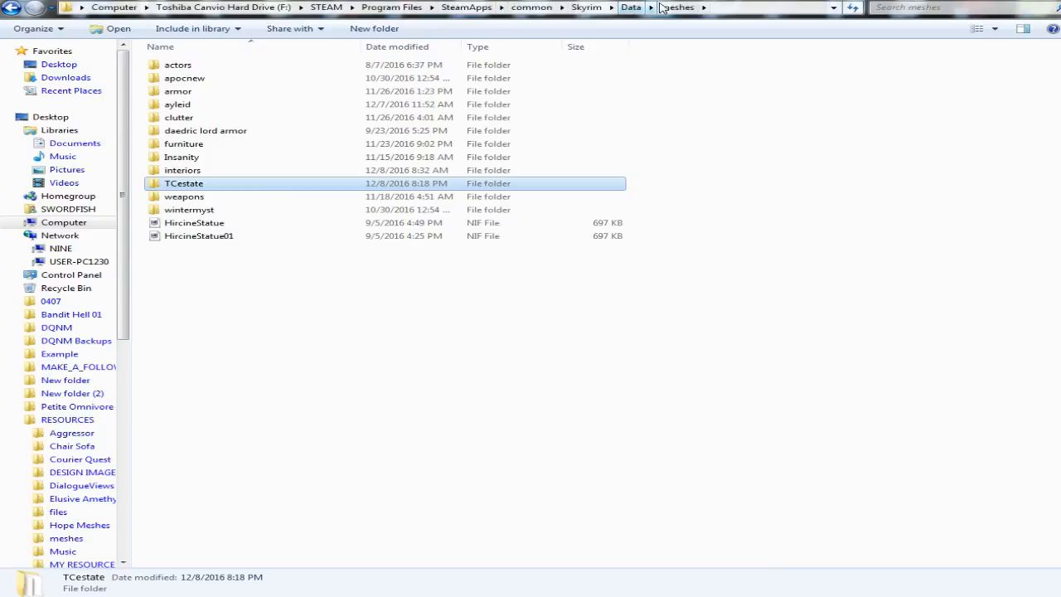
- Copy the TCestate folder from Skyrim's Data\textures
{"action": "left_click", "coordinate": [630, 8]}
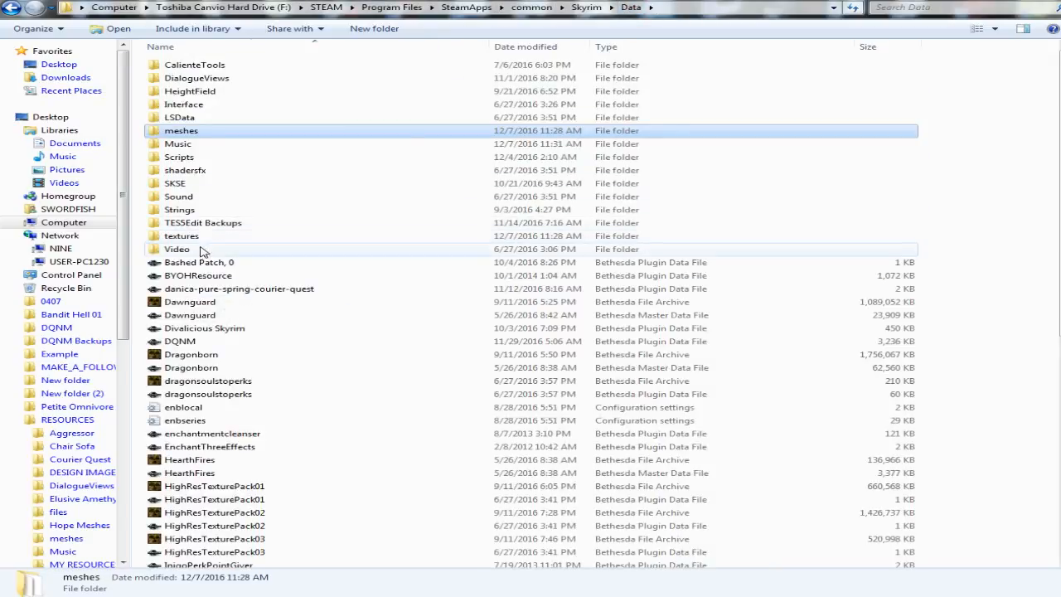
{"action": "double_click", "coordinate": [180, 235]}
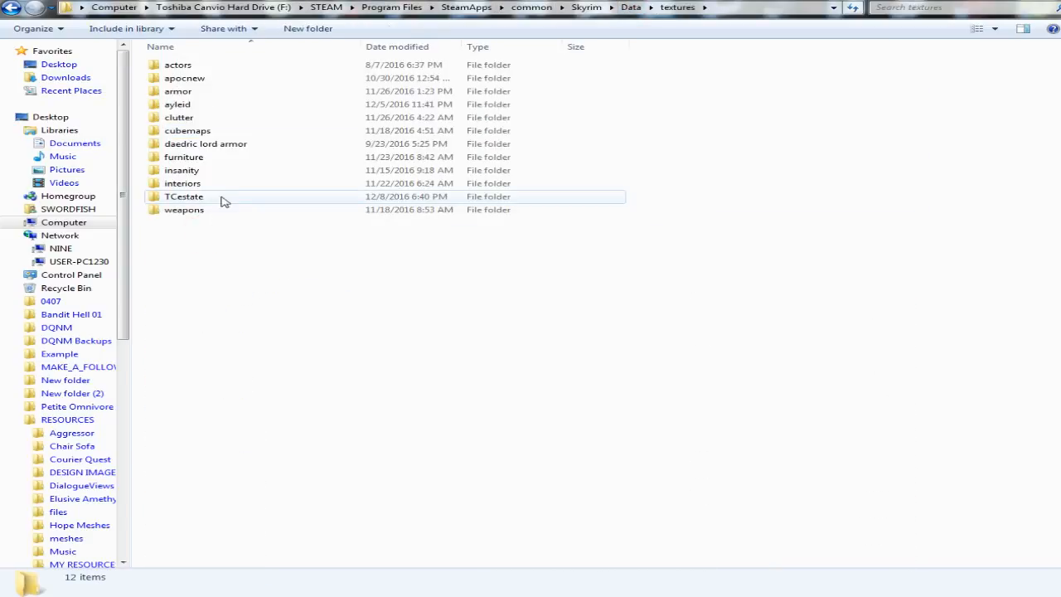
{"action": "right_click", "coordinate": [183, 196]}
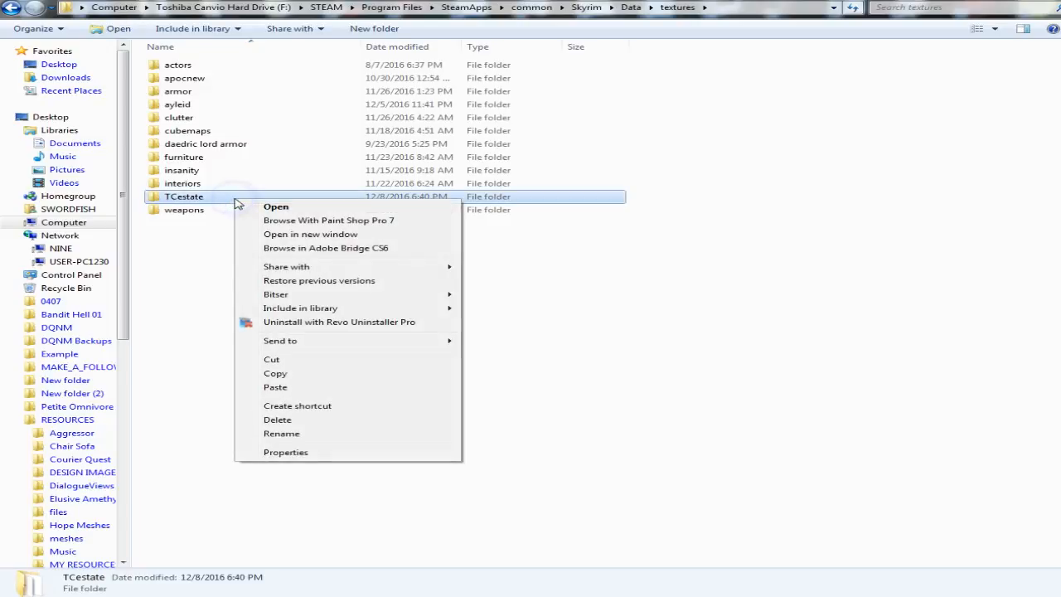
{"action": "left_click", "coordinate": [275, 373]}
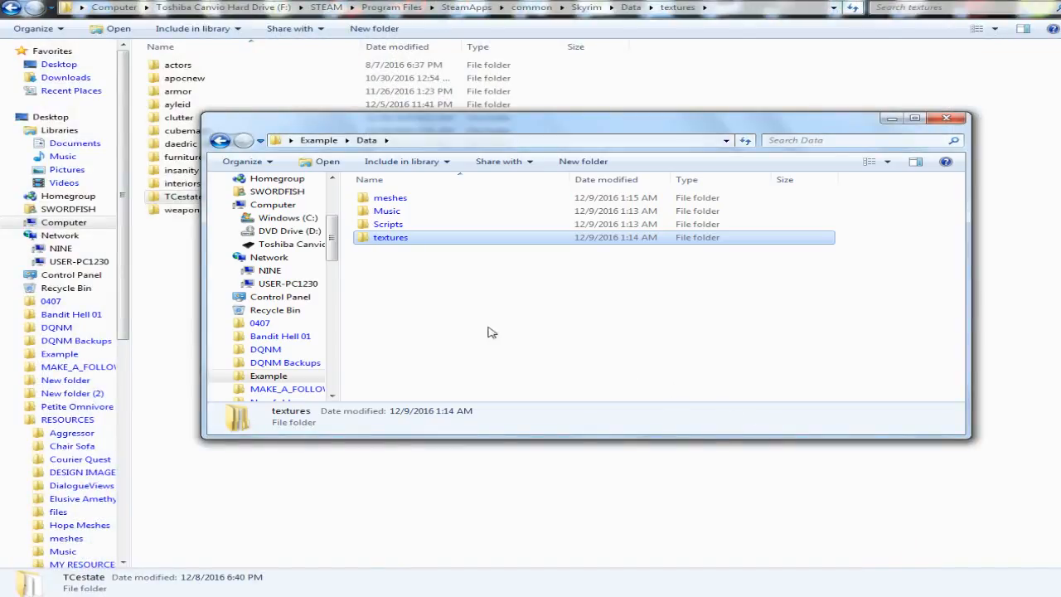
- In the mod's textures folder, delete the Example placeholder and minimize the window
{"action": "double_click", "coordinate": [391, 237]}
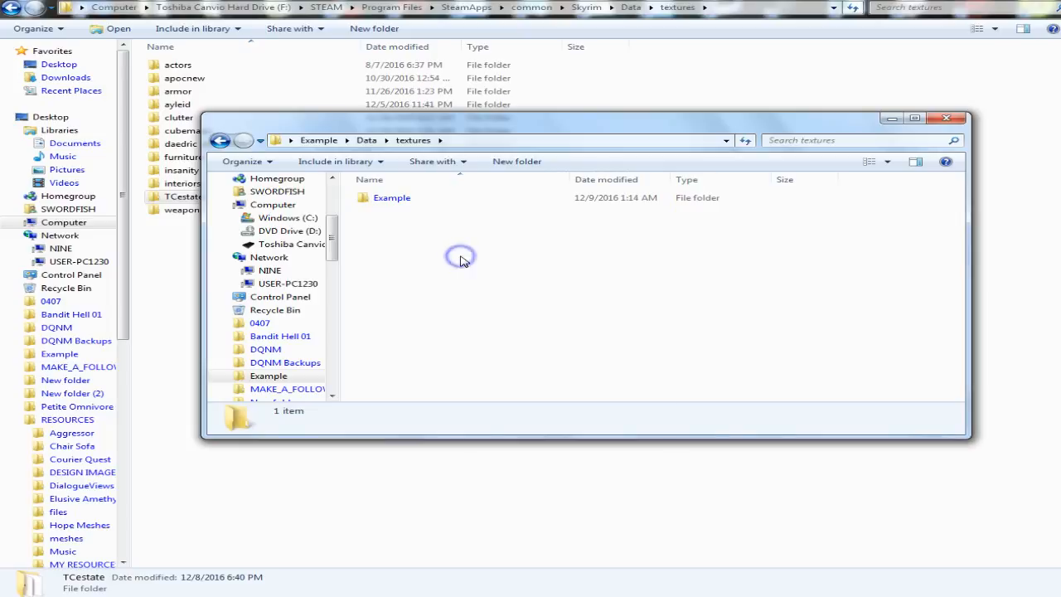
{"action": "mouse_move", "coordinate": [518, 327]}
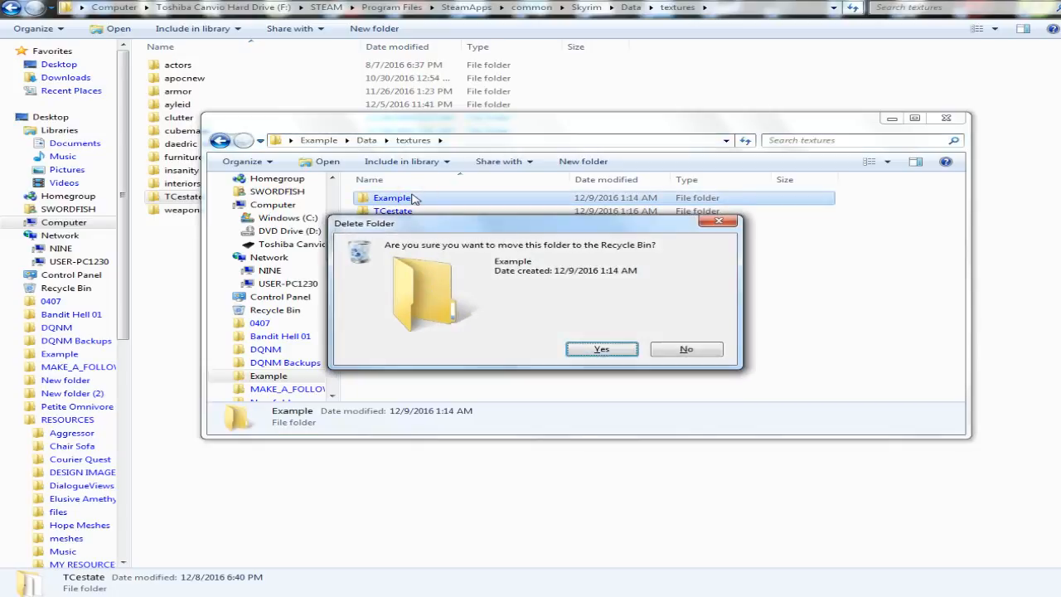
{"action": "left_click", "coordinate": [601, 348]}
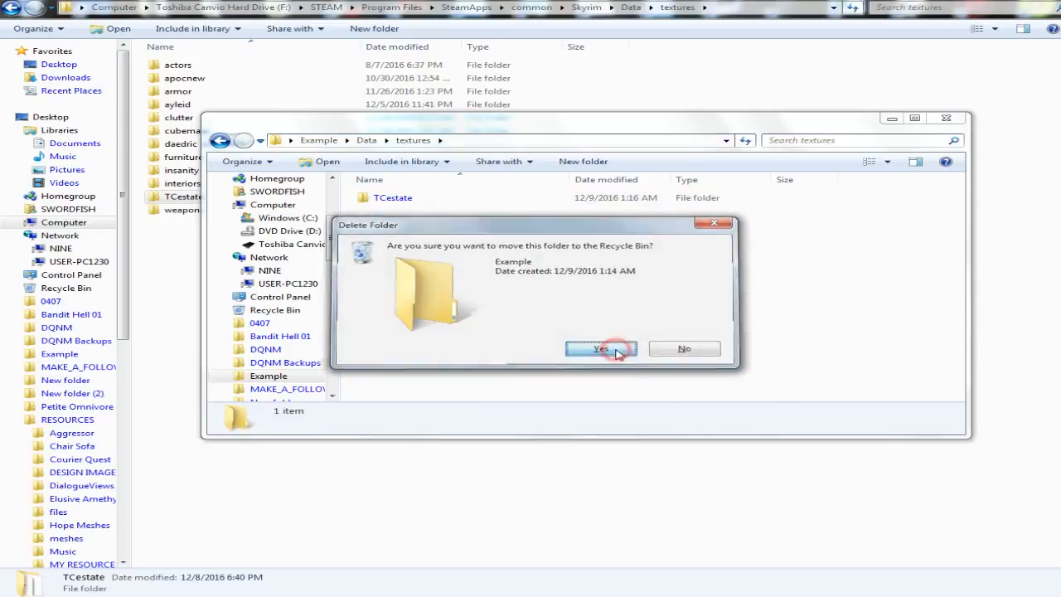
{"action": "left_click", "coordinate": [600, 349]}
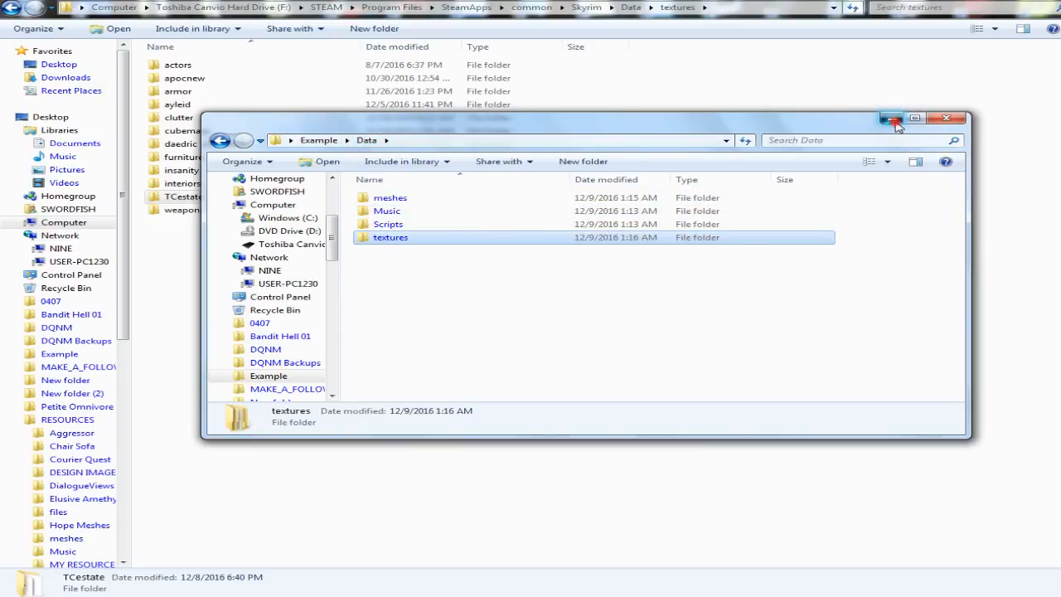
{"action": "left_click", "coordinate": [891, 118]}
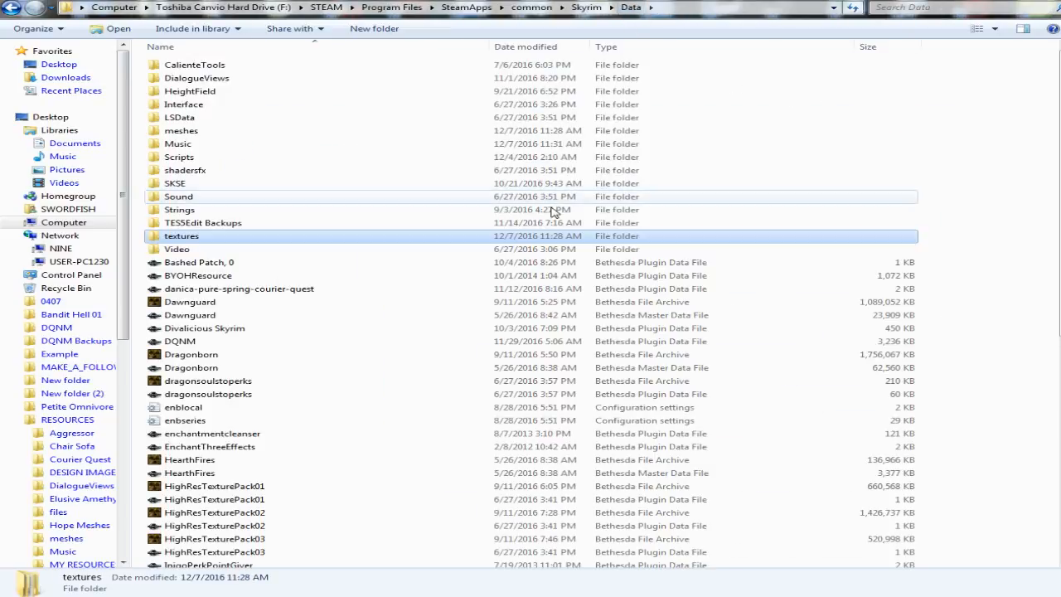
- Copy the ThunderEstate plugin file from Skyrim's Data folder
{"action": "scroll", "scroll_direction": "down", "scroll_amount": 3}
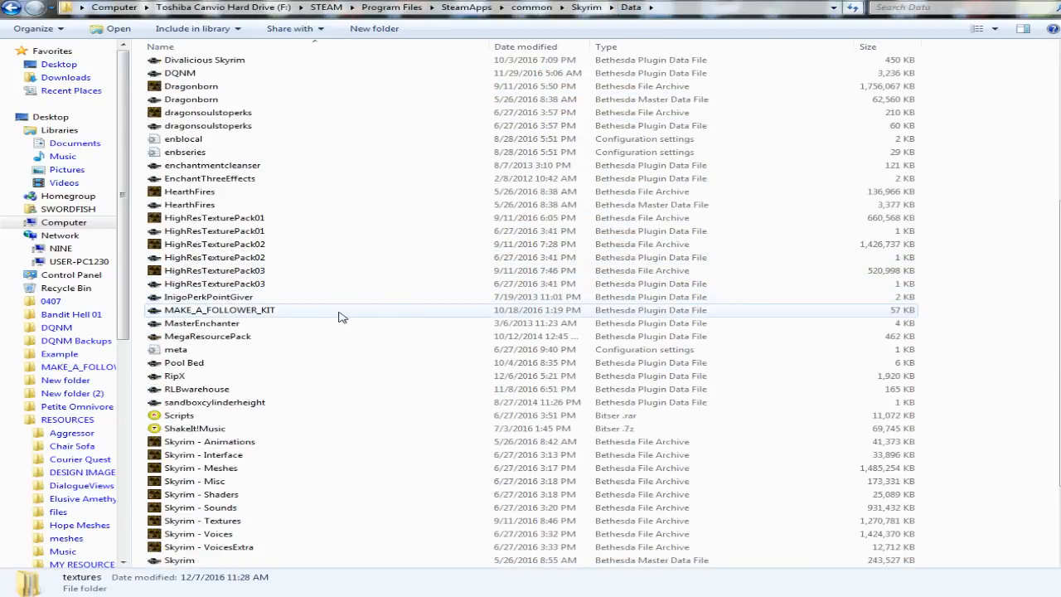
{"action": "scroll", "scroll_direction": "down", "scroll_amount": 3}
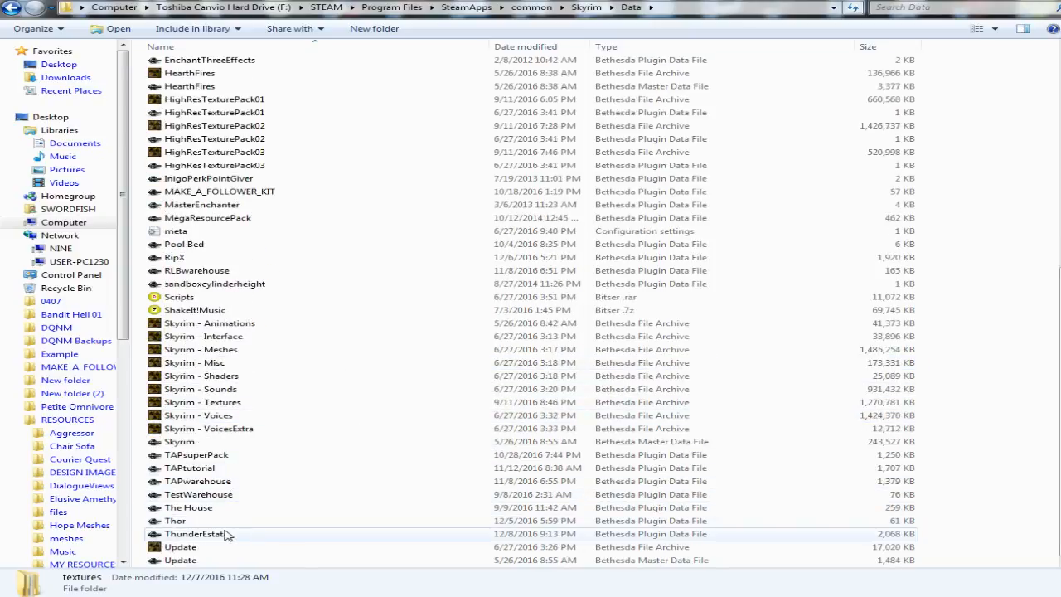
{"action": "left_click", "coordinate": [197, 533]}
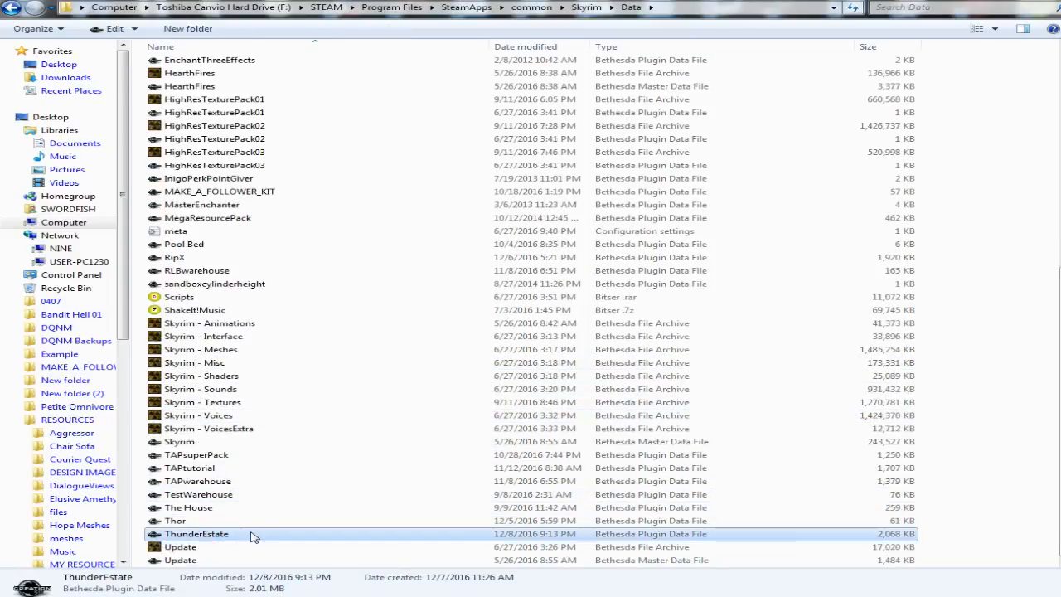
{"action": "right_click", "coordinate": [197, 533]}
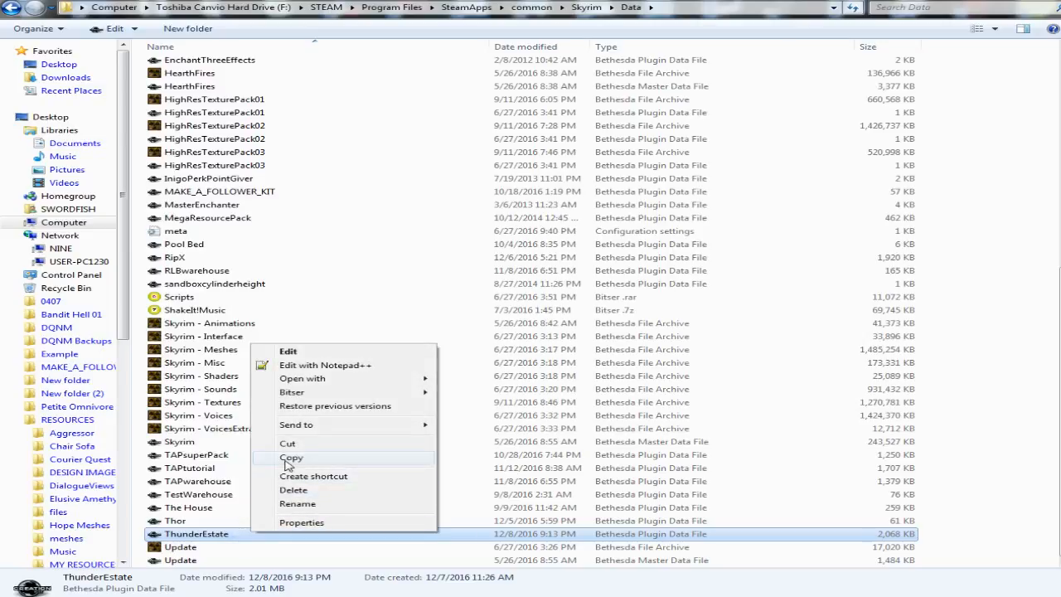
{"action": "left_click", "coordinate": [291, 457]}
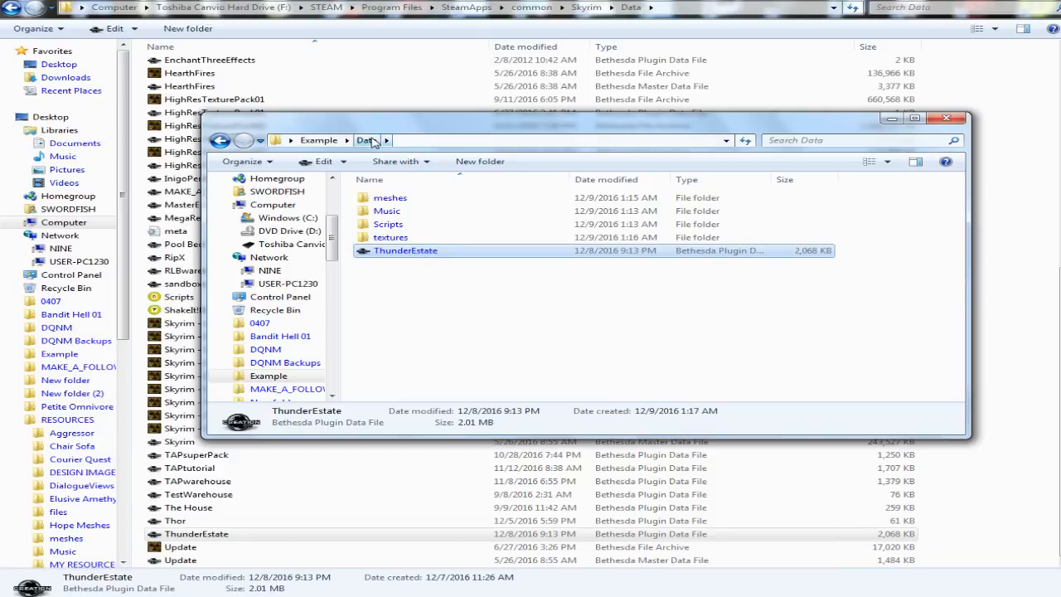
- Paste the plugin into Example\Data, open its empty Music folder, then return to Skyrim's Data
{"action": "left_click", "coordinate": [432, 287]}
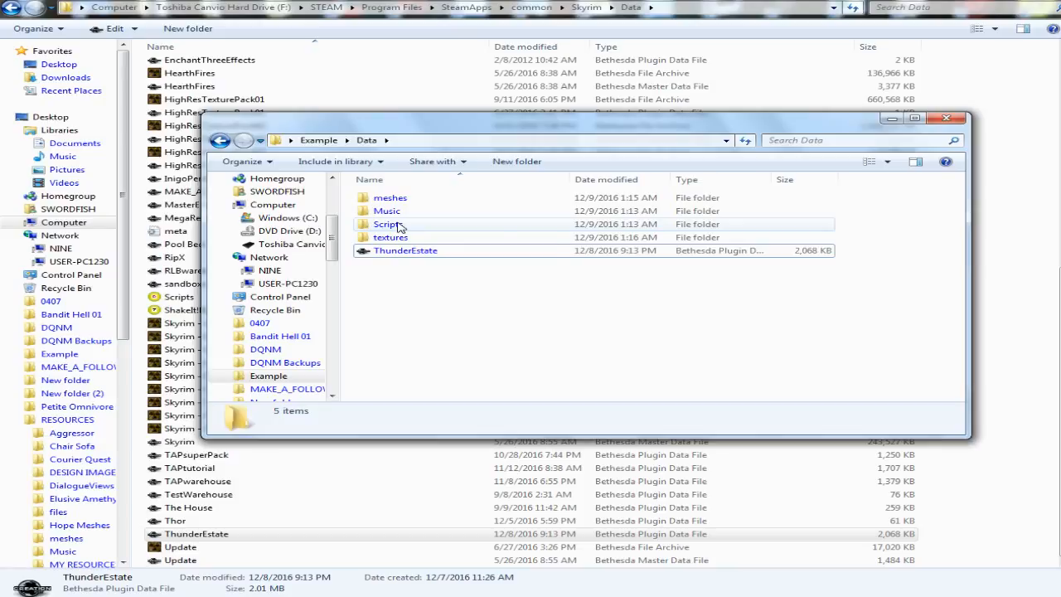
{"action": "mouse_move", "coordinate": [388, 224]}
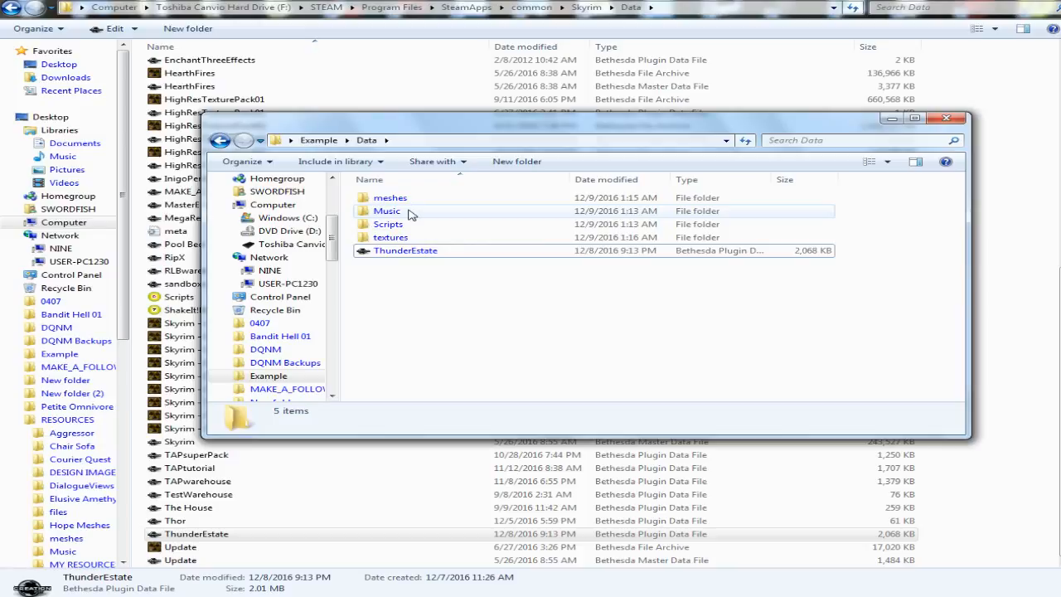
{"action": "double_click", "coordinate": [386, 211]}
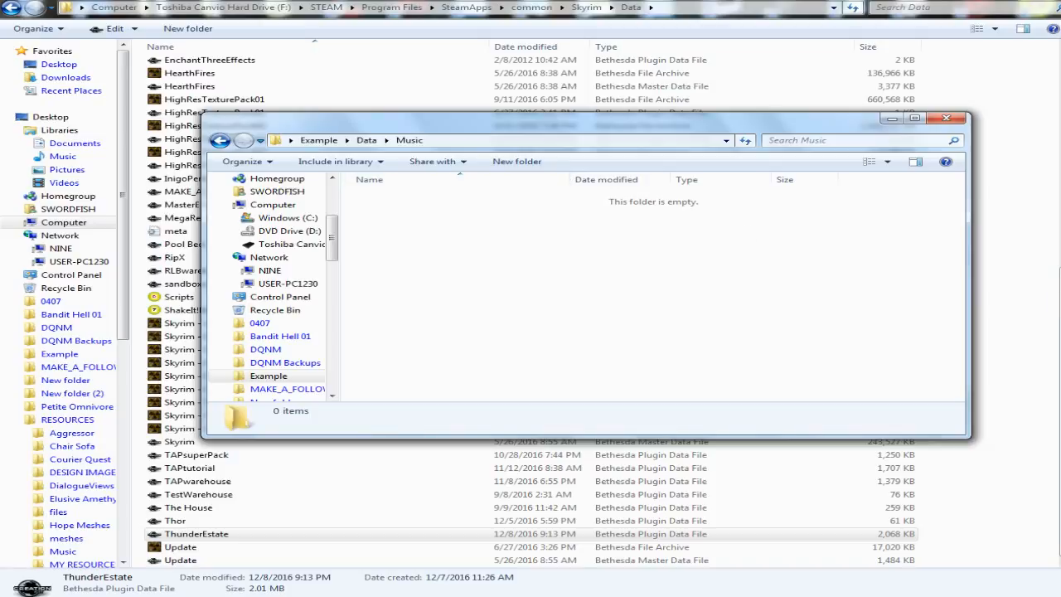
{"action": "left_click", "coordinate": [945, 118]}
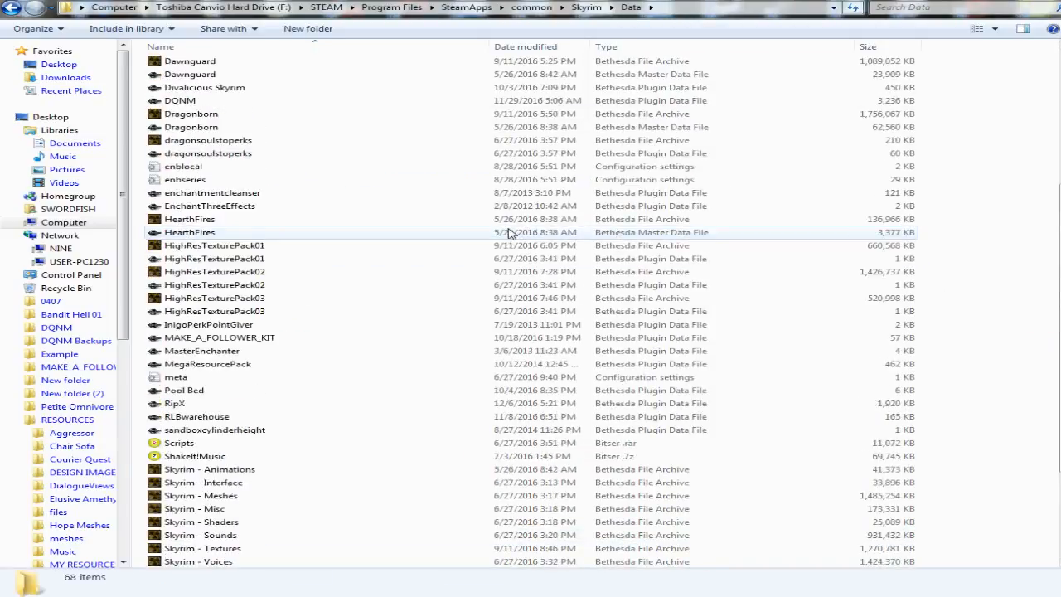
- Copy TCestate from Skyrim\Data\Music and paste it into Example\Data\Music
{"action": "scroll", "scroll_direction": "up", "scroll_amount": 3}
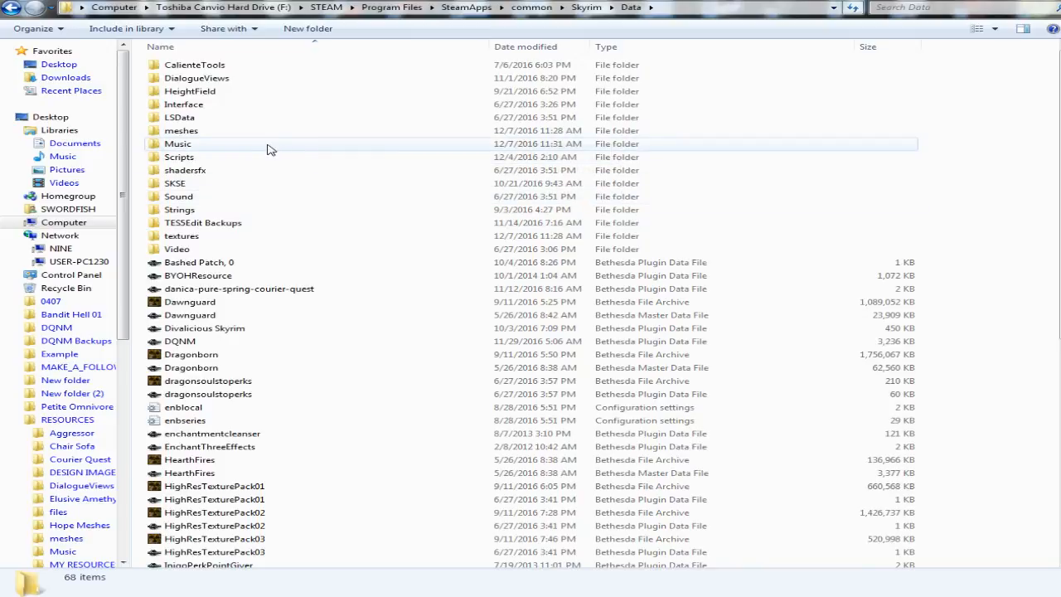
{"action": "double_click", "coordinate": [178, 144]}
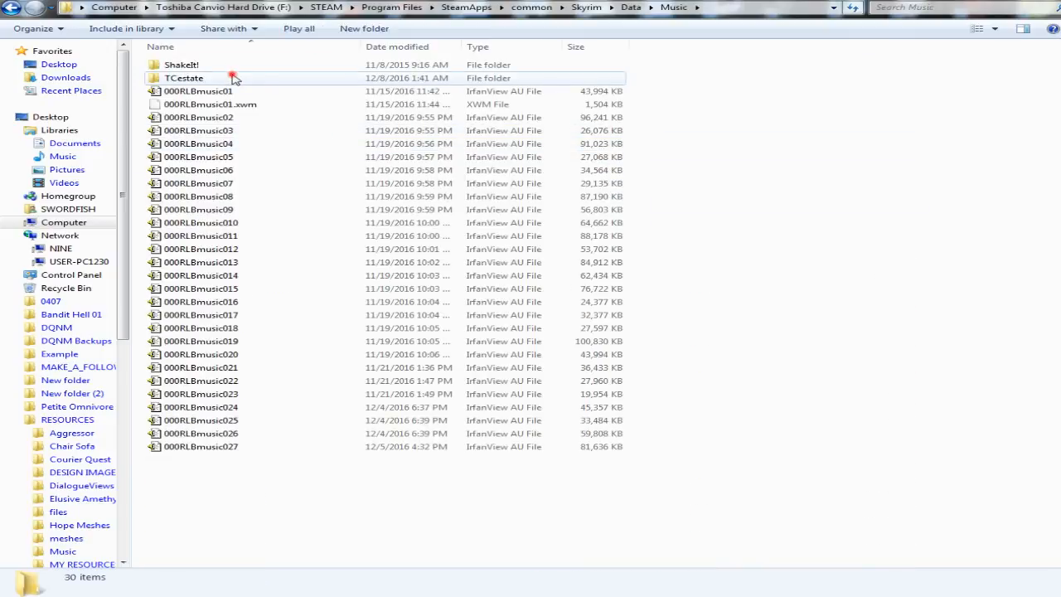
{"action": "right_click", "coordinate": [184, 78]}
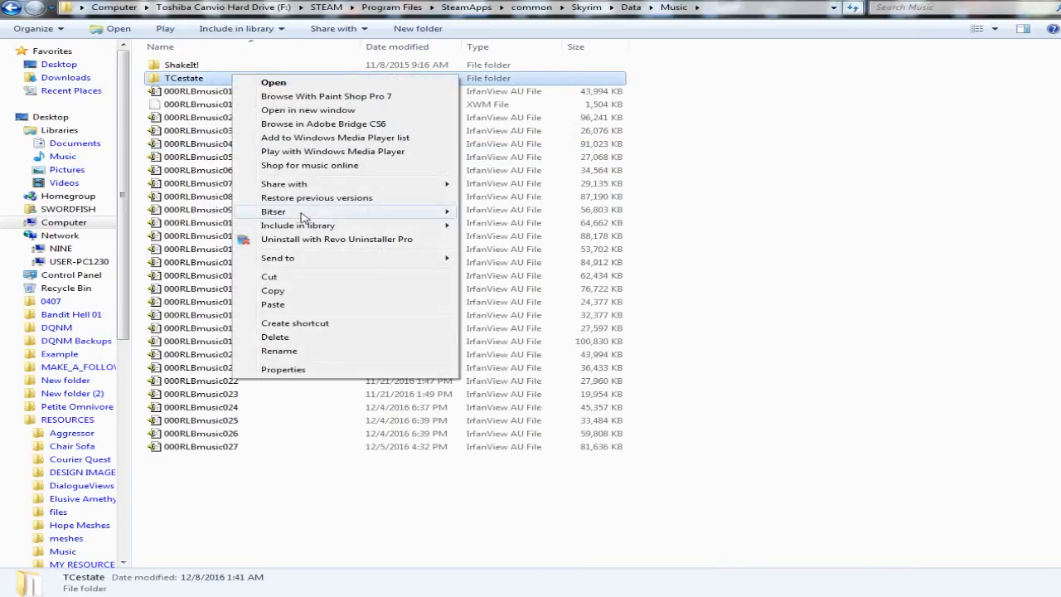
{"action": "left_click", "coordinate": [272, 290]}
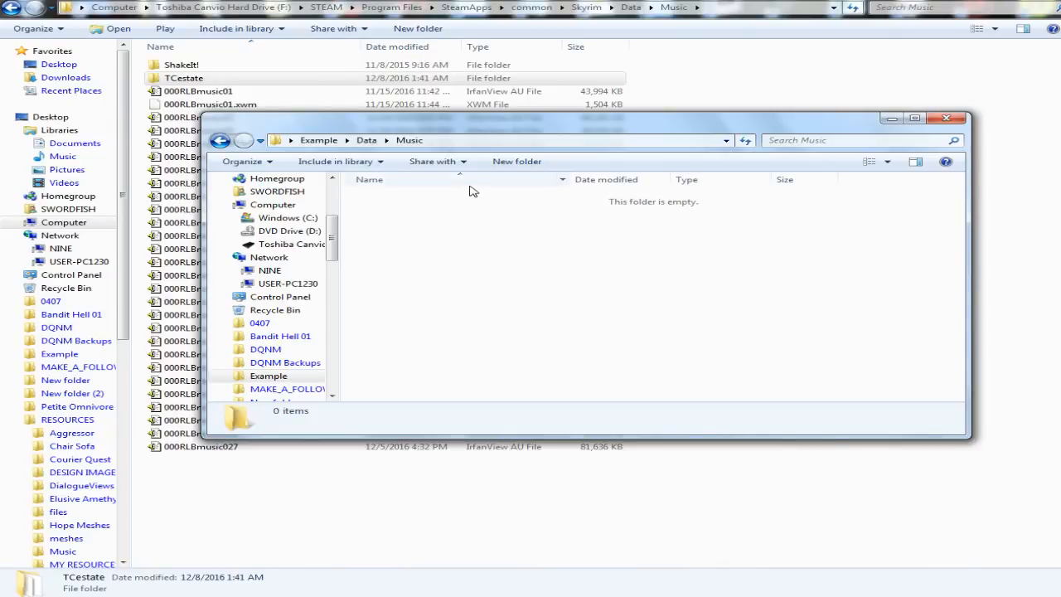
{"action": "mouse_move", "coordinate": [487, 235]}
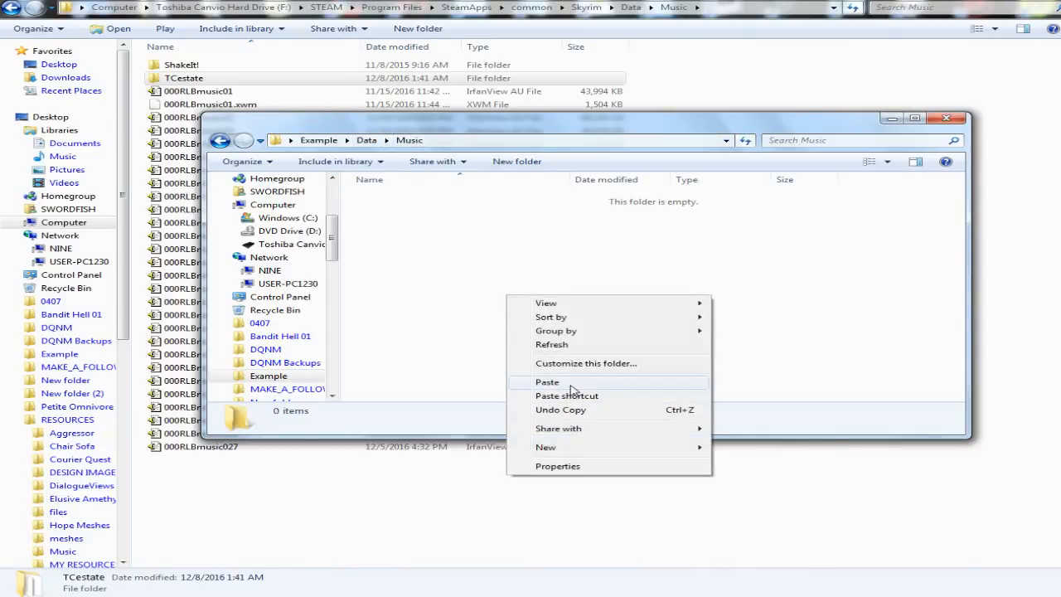
{"action": "left_click", "coordinate": [547, 382]}
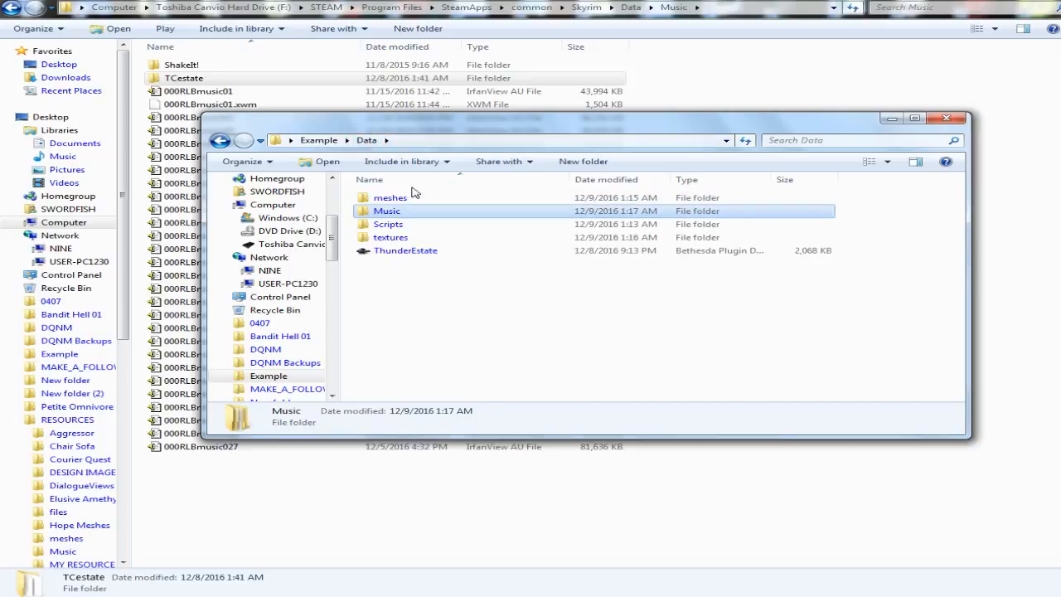
{"action": "mouse_move", "coordinate": [464, 270]}
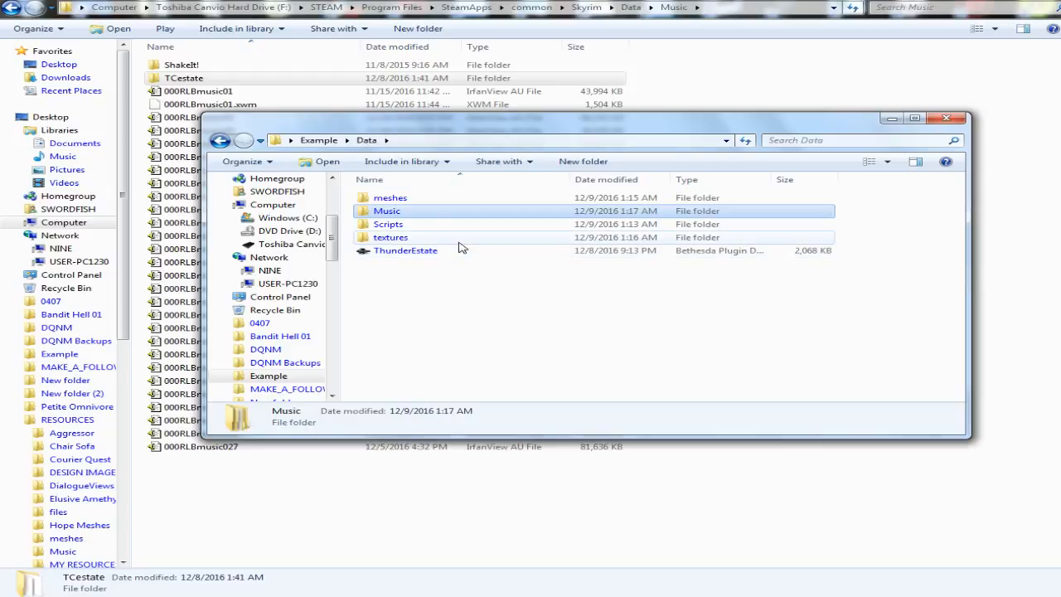
{"action": "mouse_move", "coordinate": [452, 228]}
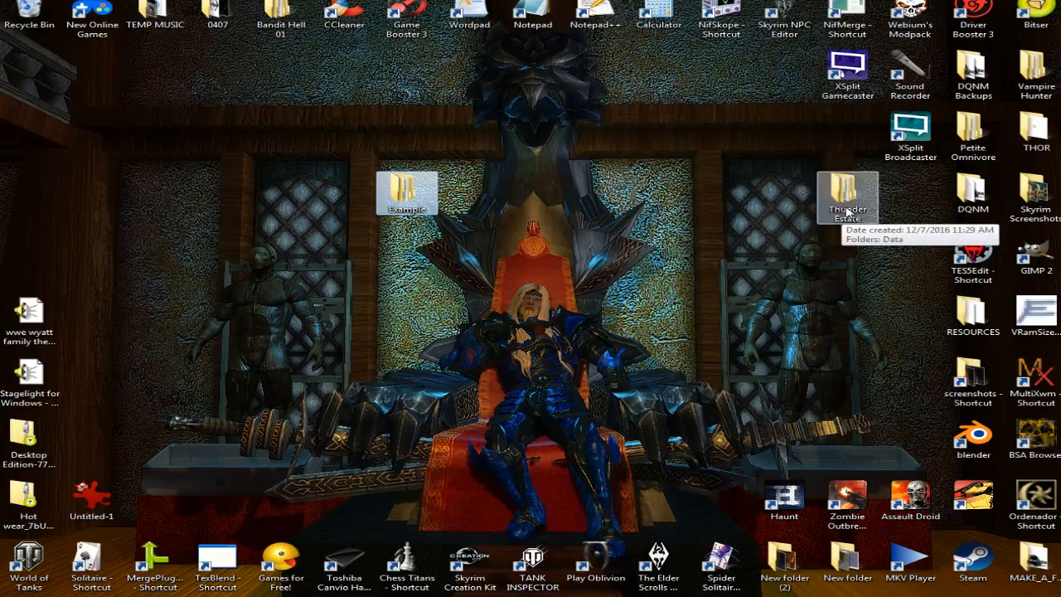
{"action": "mouse_move", "coordinate": [406, 191]}
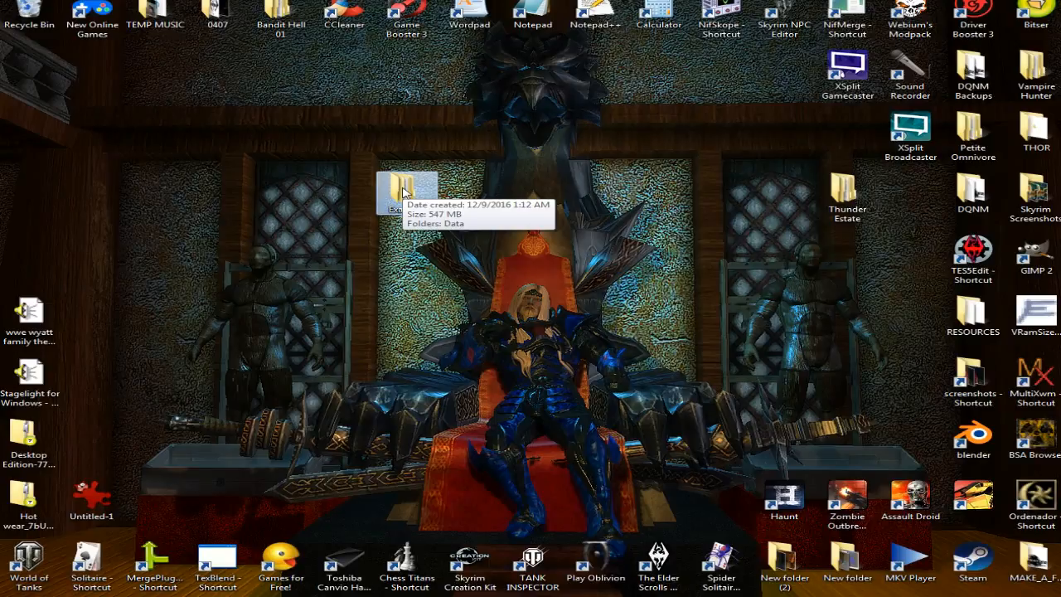
- Rename the desktop Example folder to 'Thunder Mansion' after one abandoned rename attempt
{"action": "right_click", "coordinate": [406, 189]}
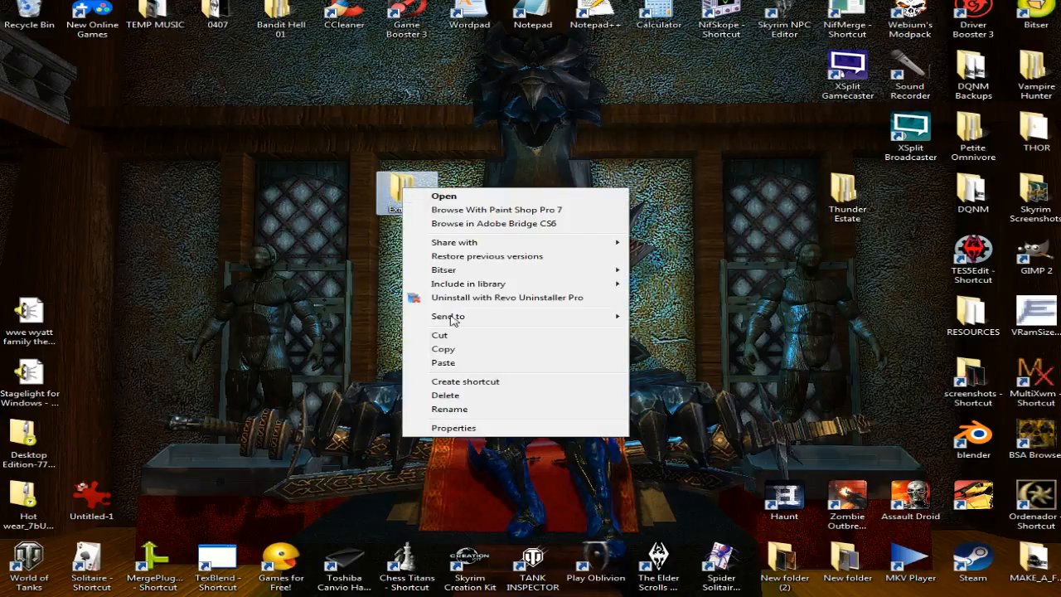
{"action": "left_click", "coordinate": [449, 409]}
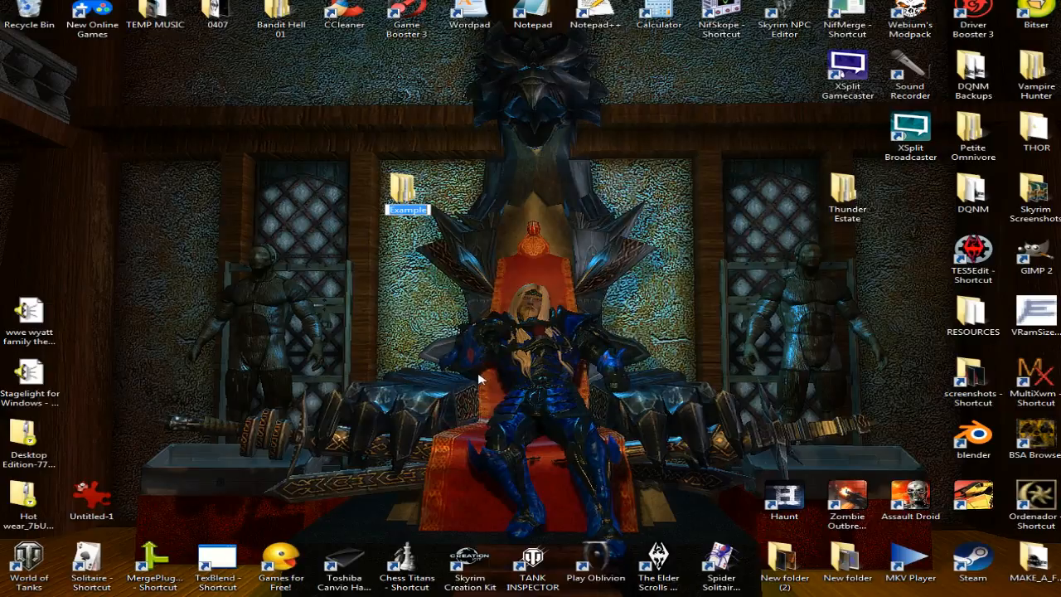
{"action": "left_click", "coordinate": [848, 197]}
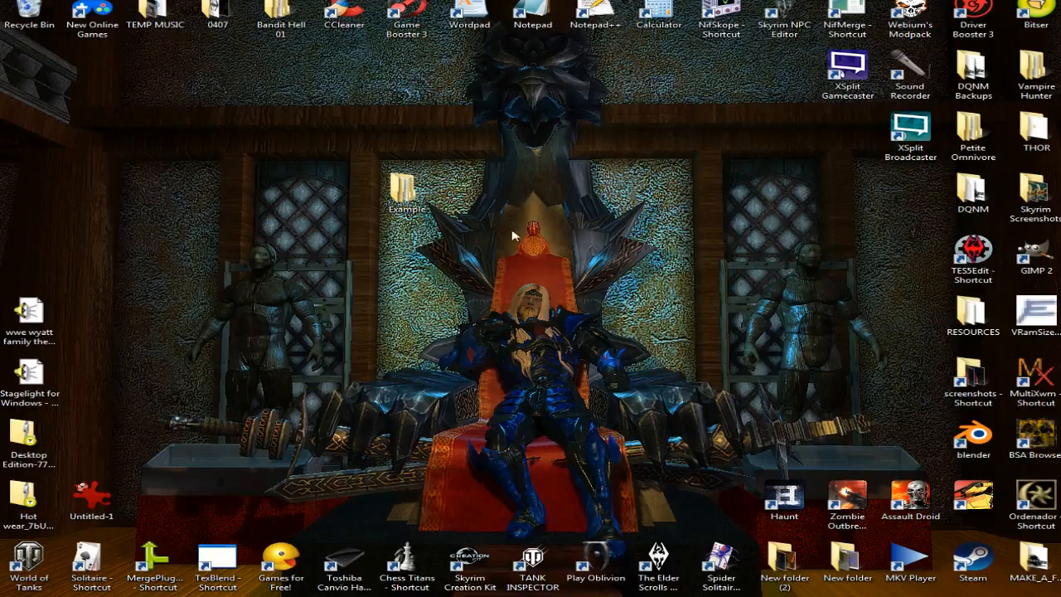
{"action": "right_click", "coordinate": [406, 187]}
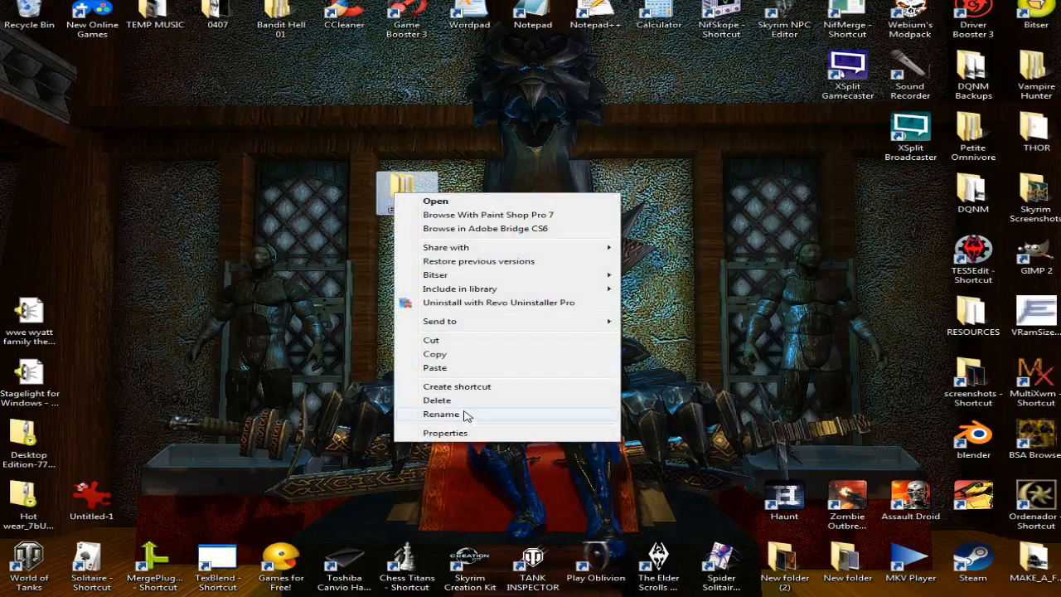
{"action": "left_click", "coordinate": [441, 413]}
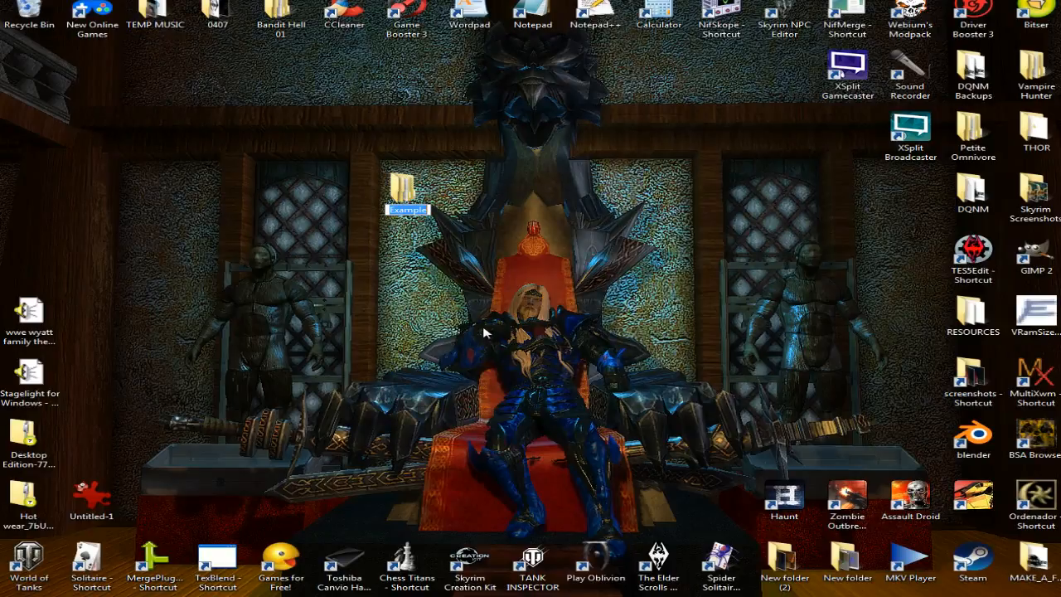
{"action": "type", "text": "Thunder Mans"}
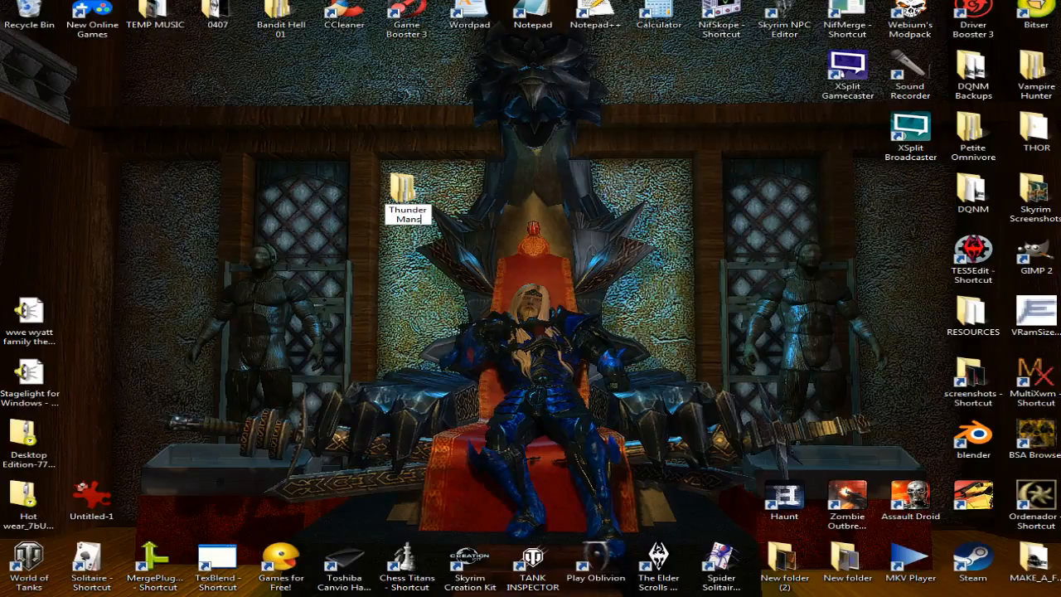
{"action": "type", "text": "ion"}
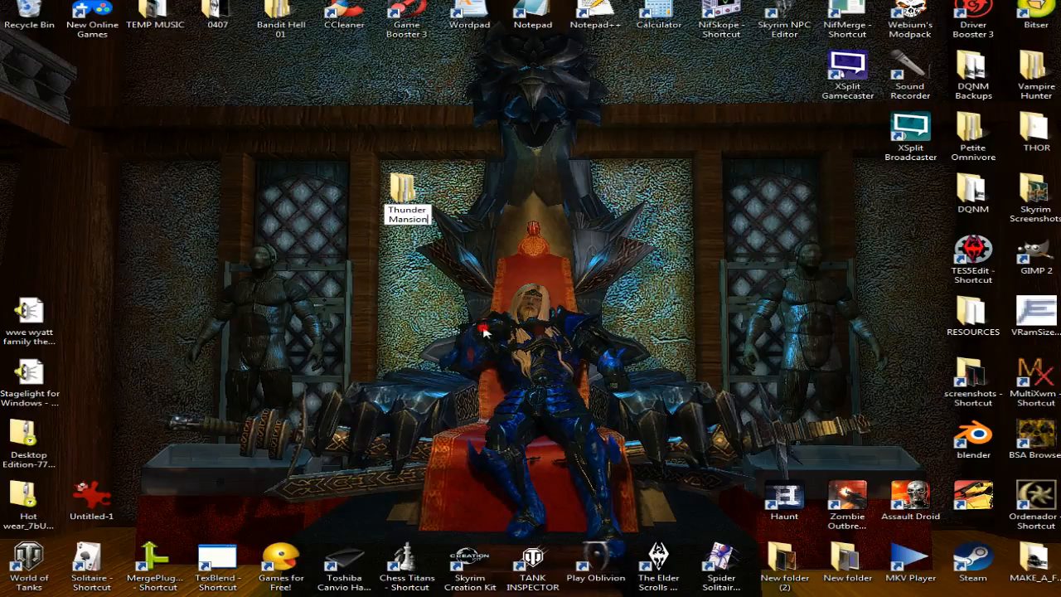
{"action": "left_click", "coordinate": [406, 191]}
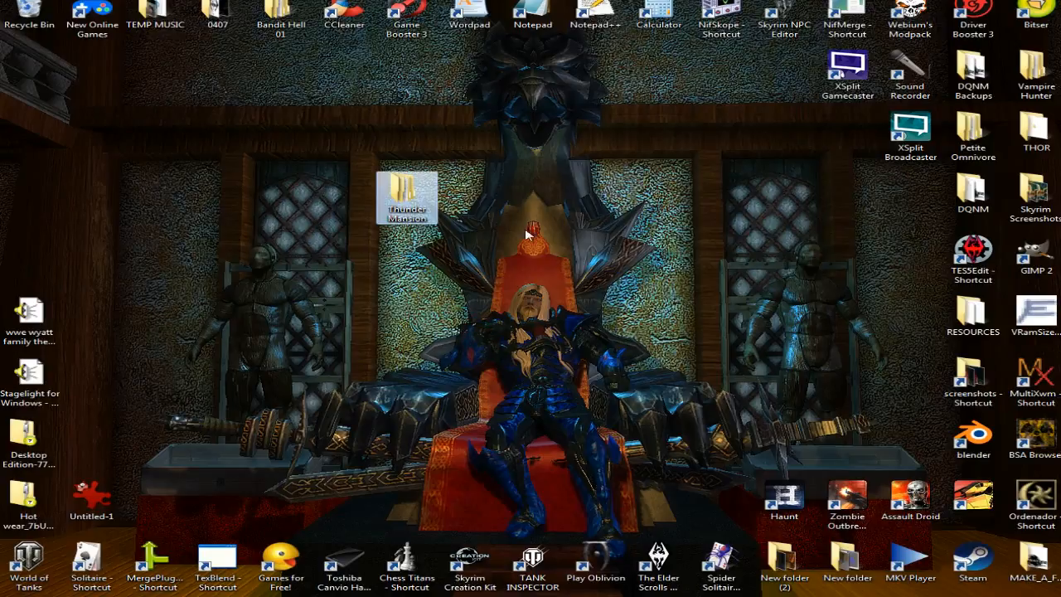
{"action": "double_click", "coordinate": [406, 197]}
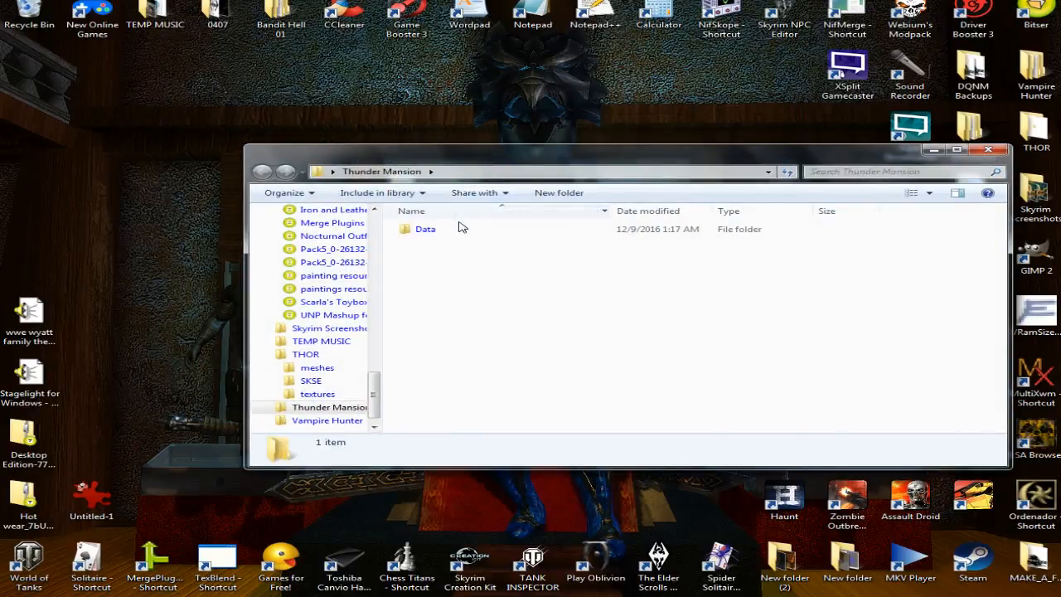
{"action": "double_click", "coordinate": [425, 228]}
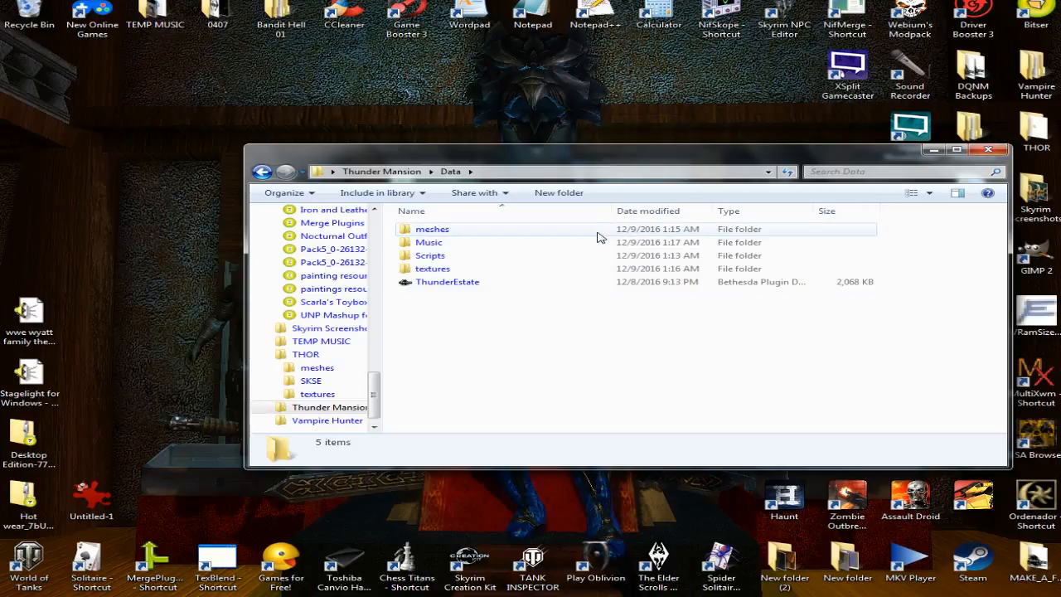
{"action": "left_click", "coordinate": [431, 228]}
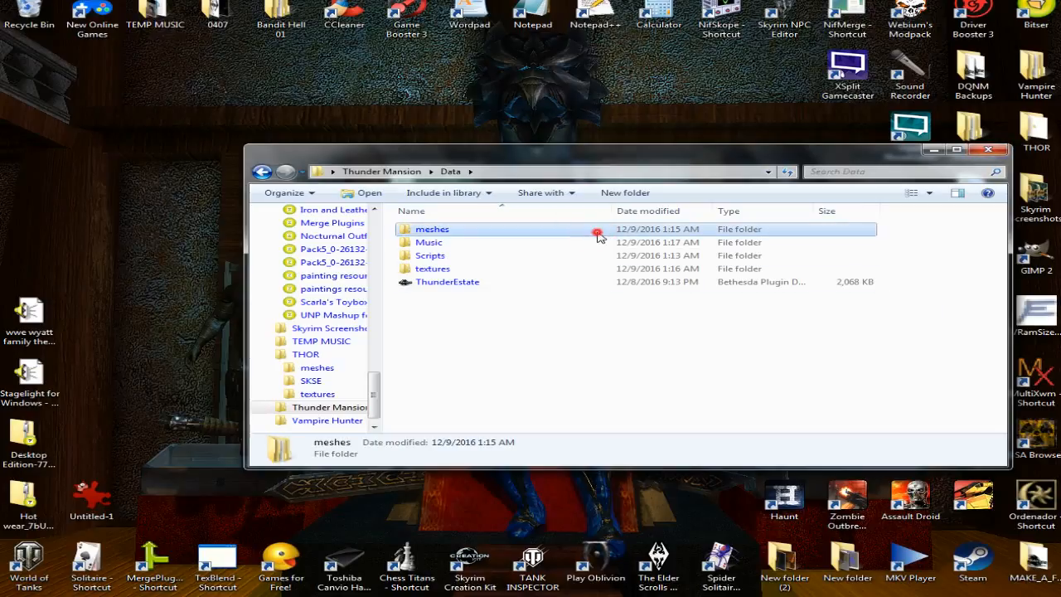
{"action": "double_click", "coordinate": [432, 229]}
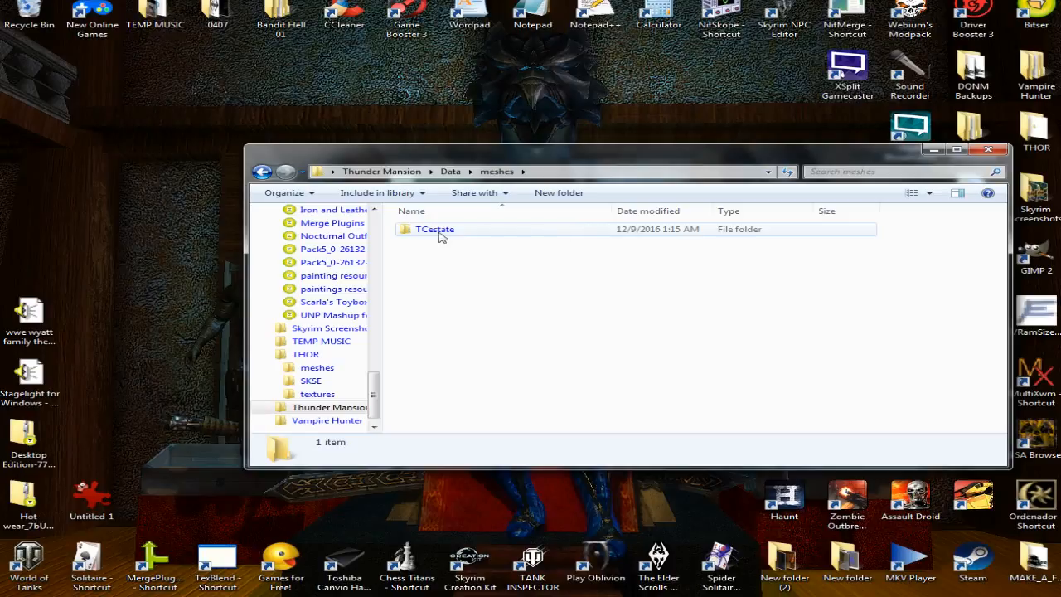
{"action": "mouse_move", "coordinate": [430, 237]}
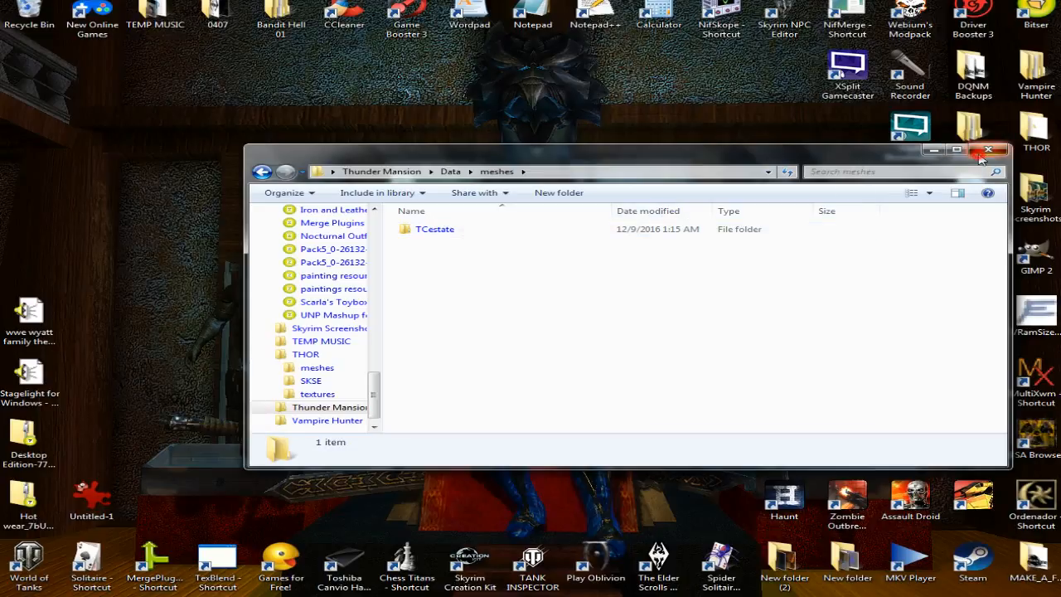
{"action": "left_click", "coordinate": [988, 149]}
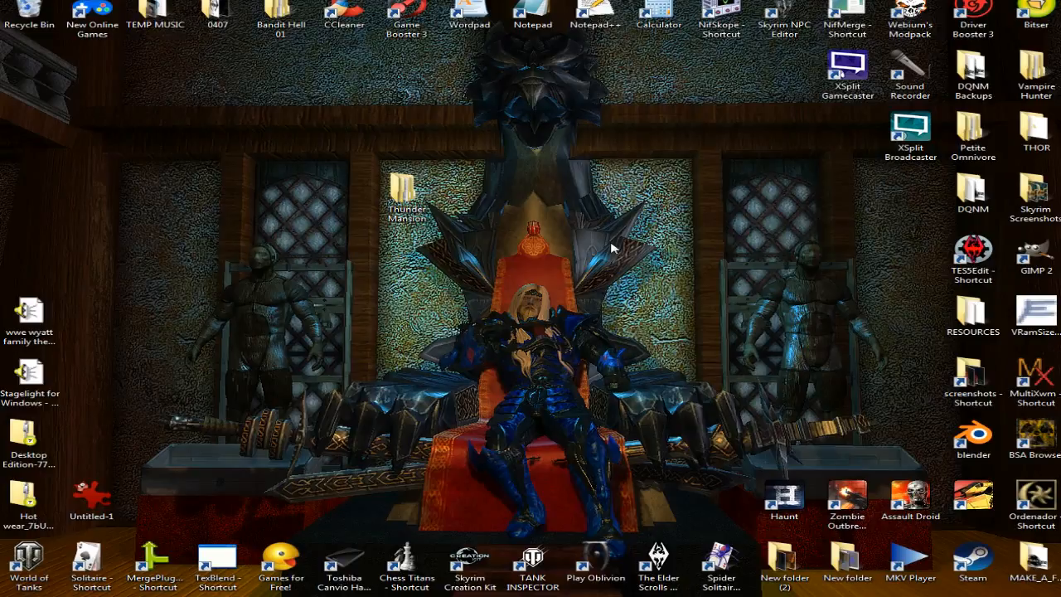